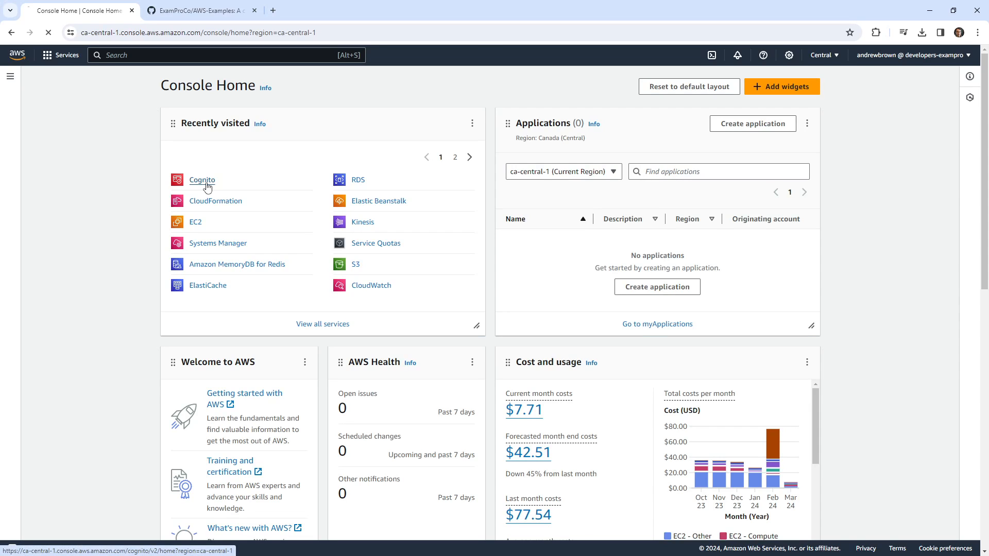
Go from Console Home to the Amazon Cognito service home and reveal its navigation menu.
{"action": "left_click", "coordinate": [202, 179]}
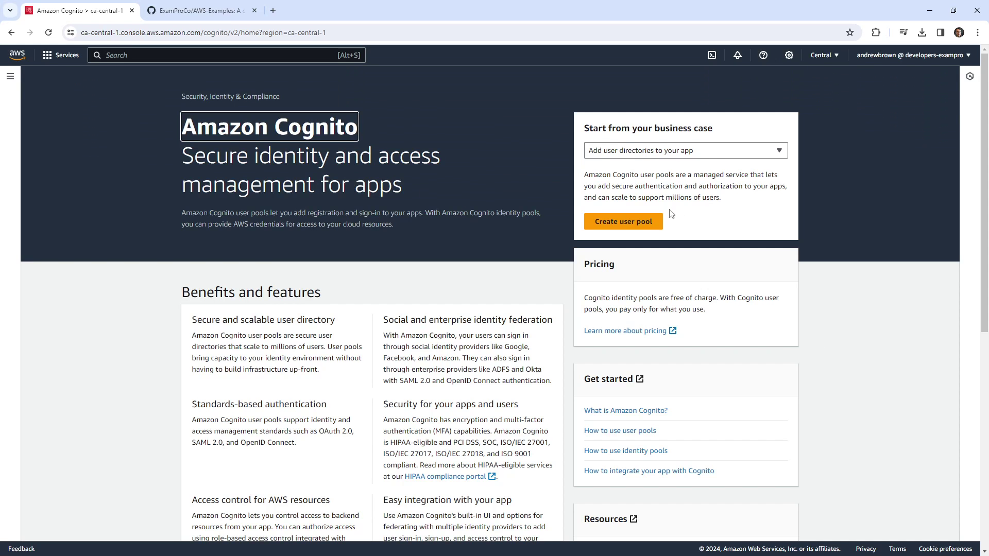
{"action": "left_click", "coordinate": [684, 151]}
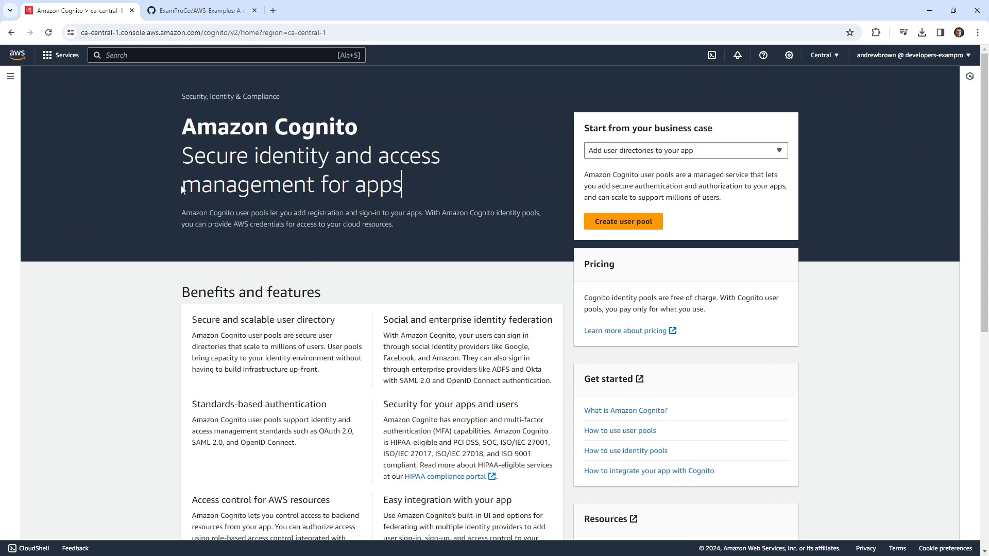
{"action": "left_click", "coordinate": [11, 76]}
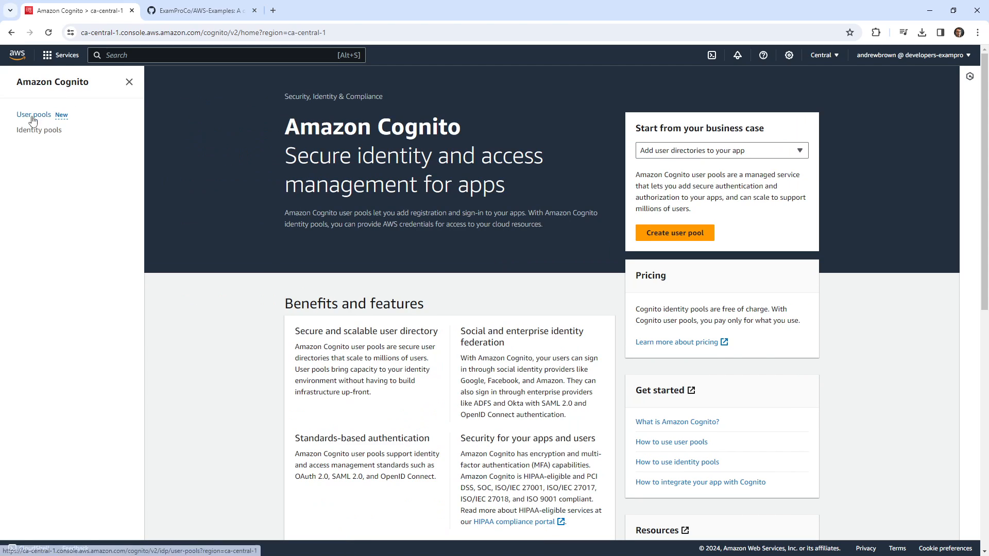
{"action": "mouse_move", "coordinate": [33, 119]}
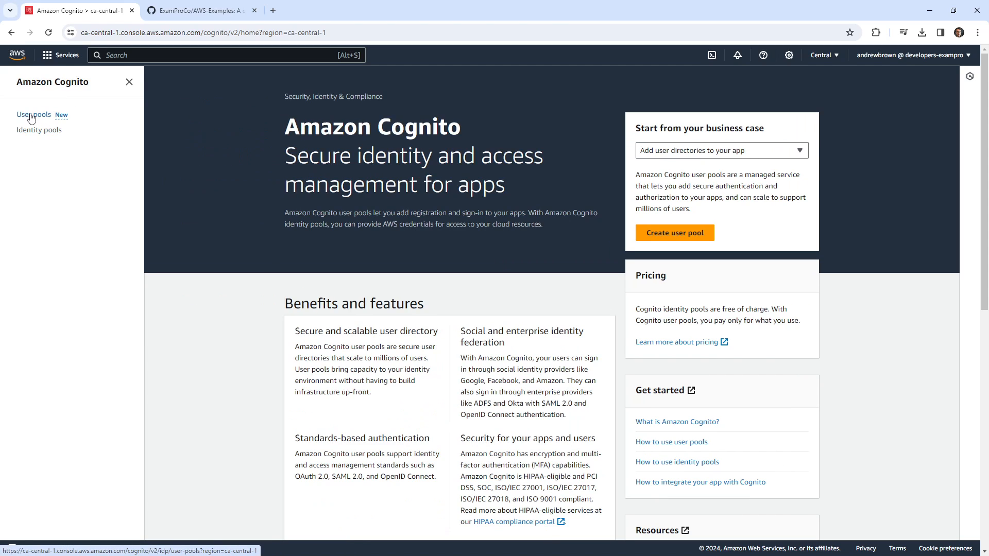
{"action": "mouse_move", "coordinate": [34, 115]}
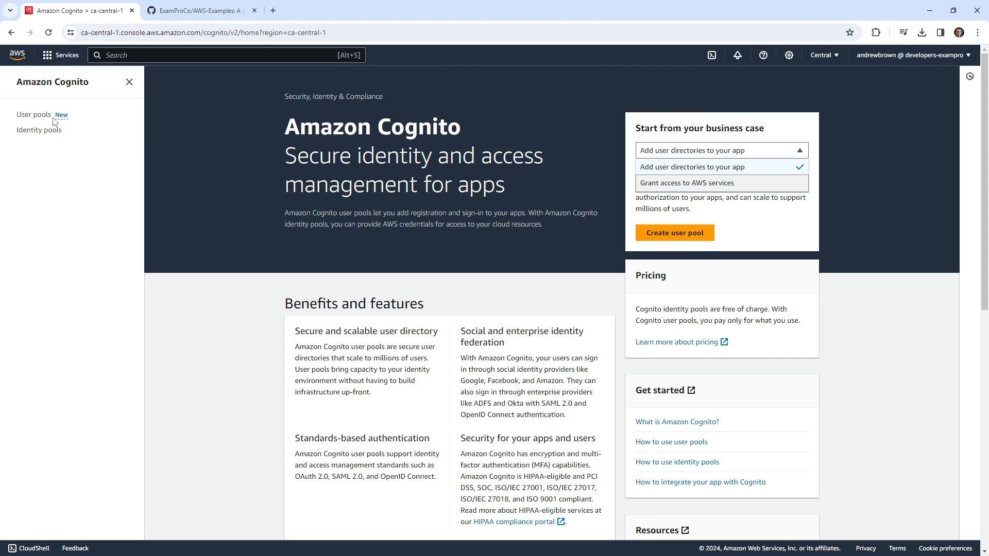
From the empty User pools list start the Create user pool wizard and dismiss the SAML banner.
{"action": "left_click", "coordinate": [34, 115]}
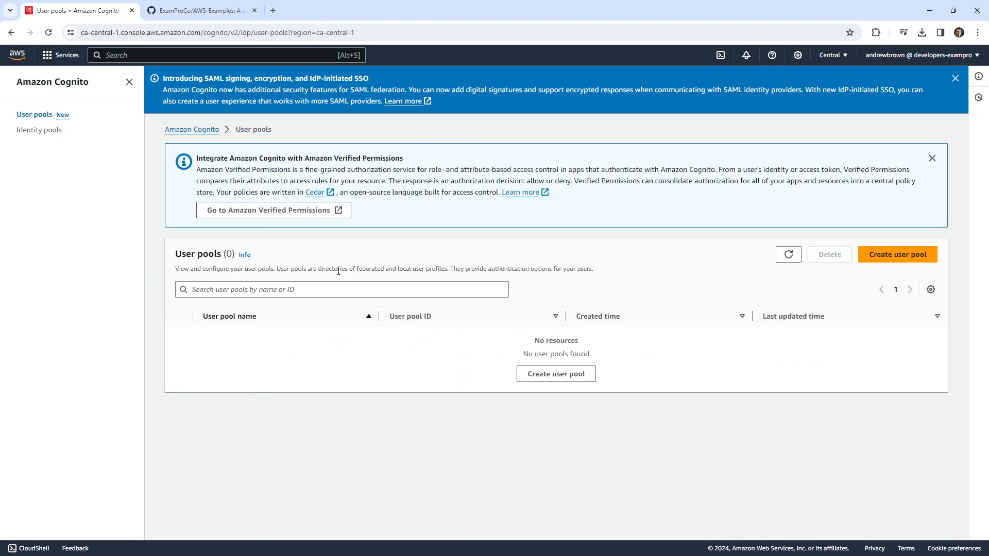
{"action": "mouse_move", "coordinate": [508, 264]}
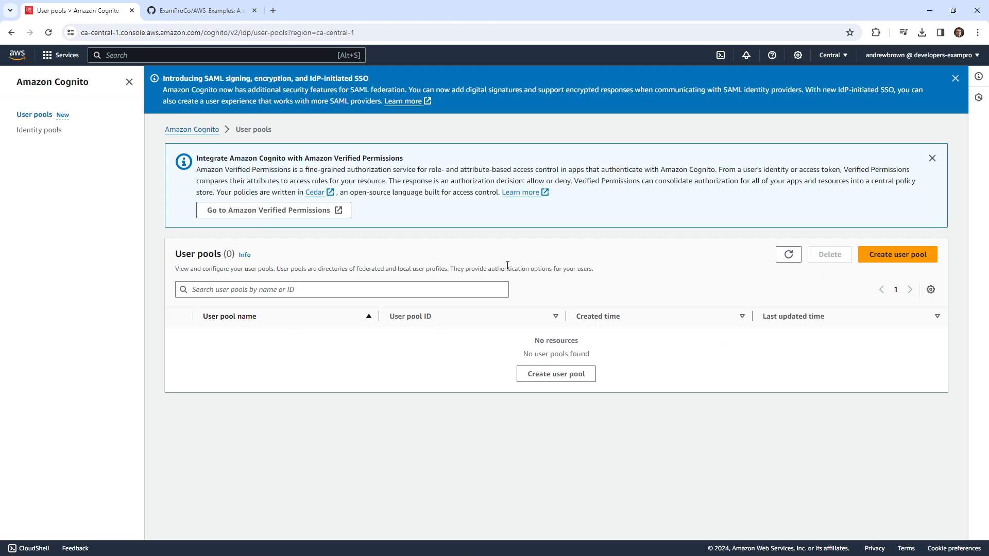
{"action": "left_click", "coordinate": [897, 254]}
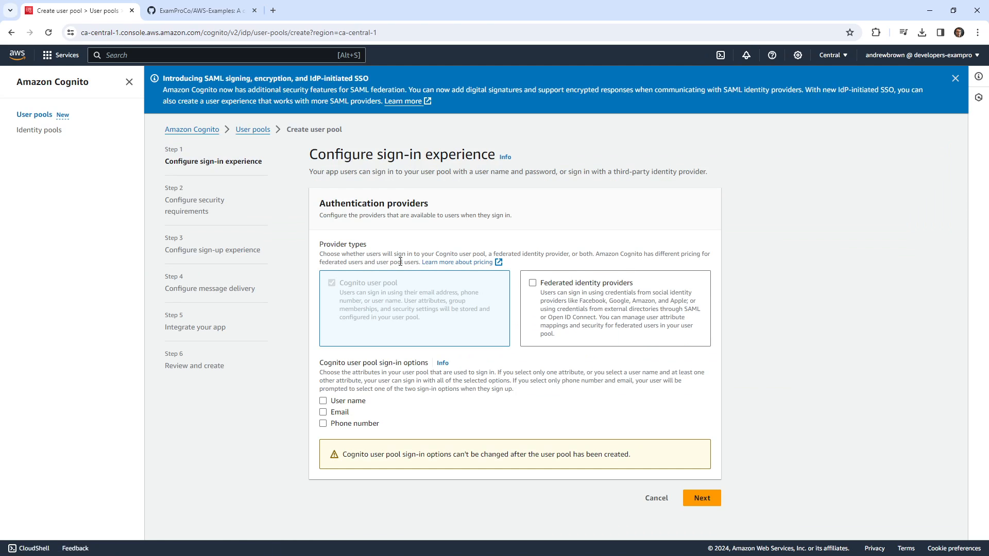
{"action": "mouse_move", "coordinate": [408, 245]}
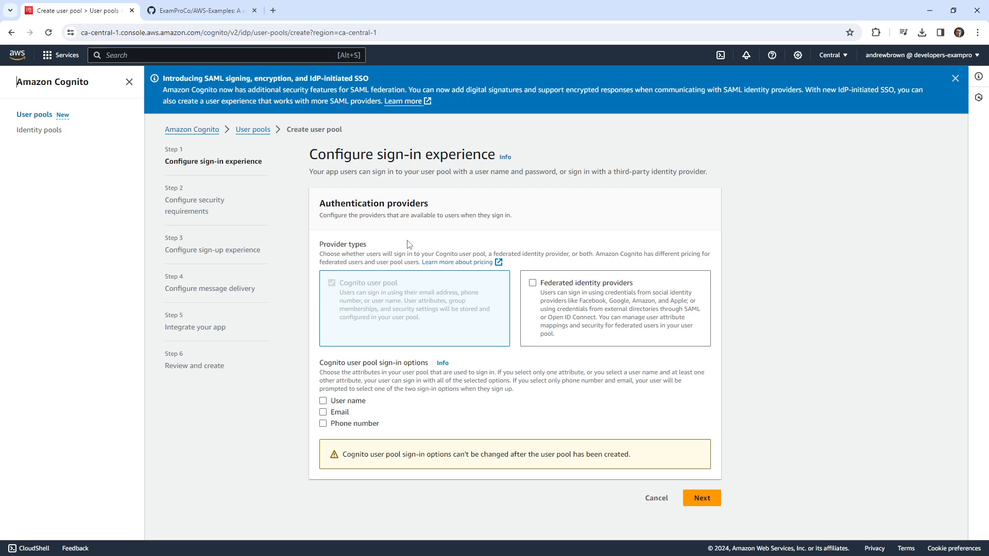
{"action": "mouse_move", "coordinate": [365, 307]}
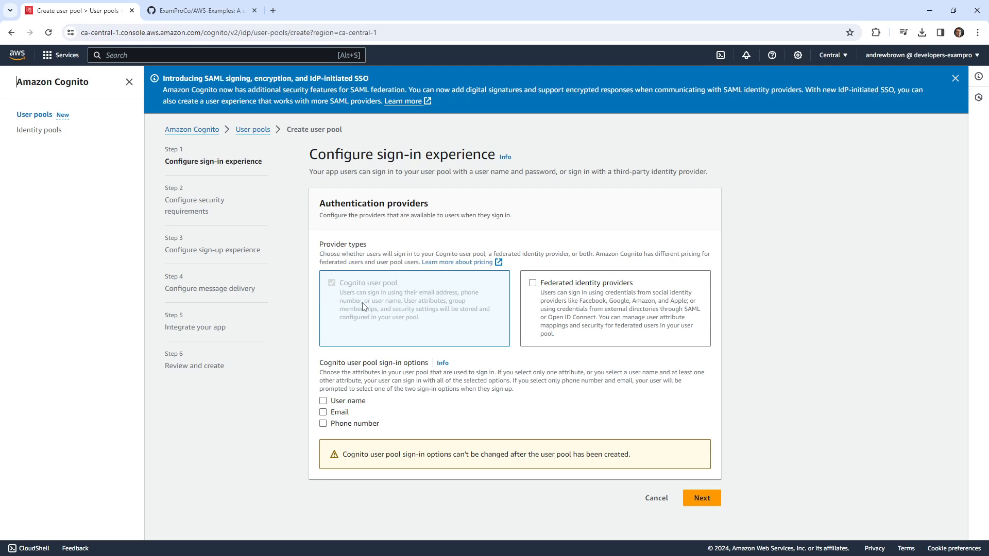
{"action": "mouse_move", "coordinate": [510, 301]}
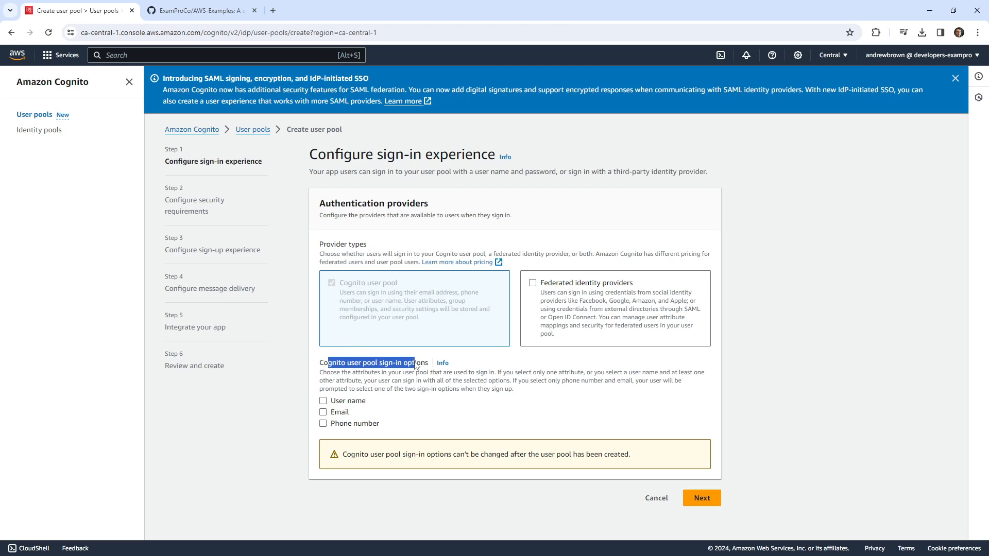
{"action": "mouse_move", "coordinate": [622, 119]}
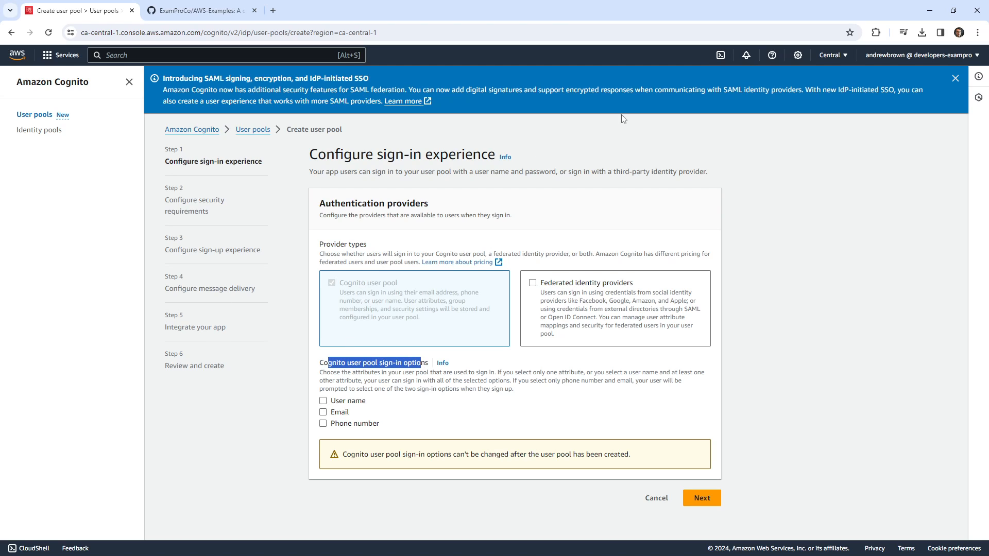
{"action": "left_click", "coordinate": [955, 79]}
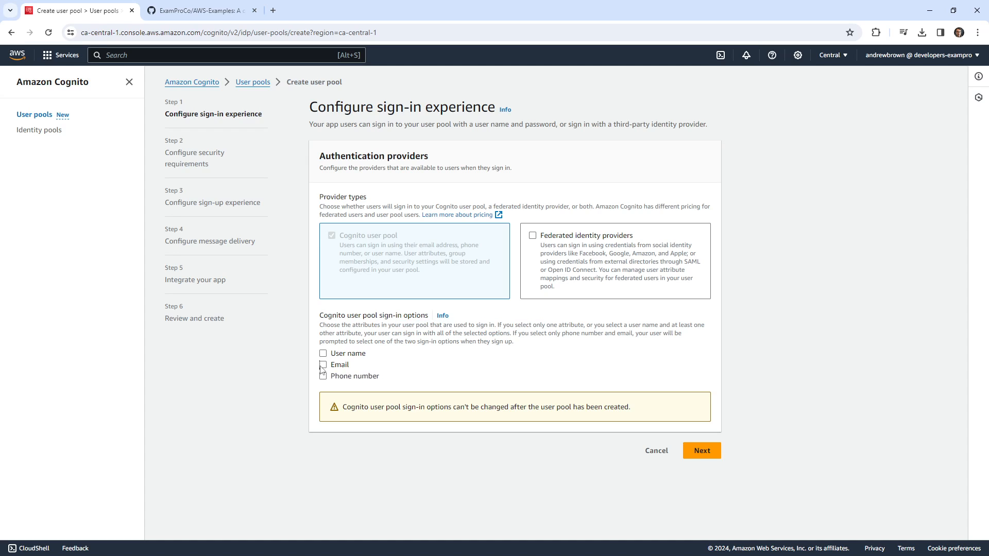
Allow email sign-in, keep the custom 6-character password policy, choose No MFA and email-only recovery.
{"action": "left_click", "coordinate": [701, 450]}
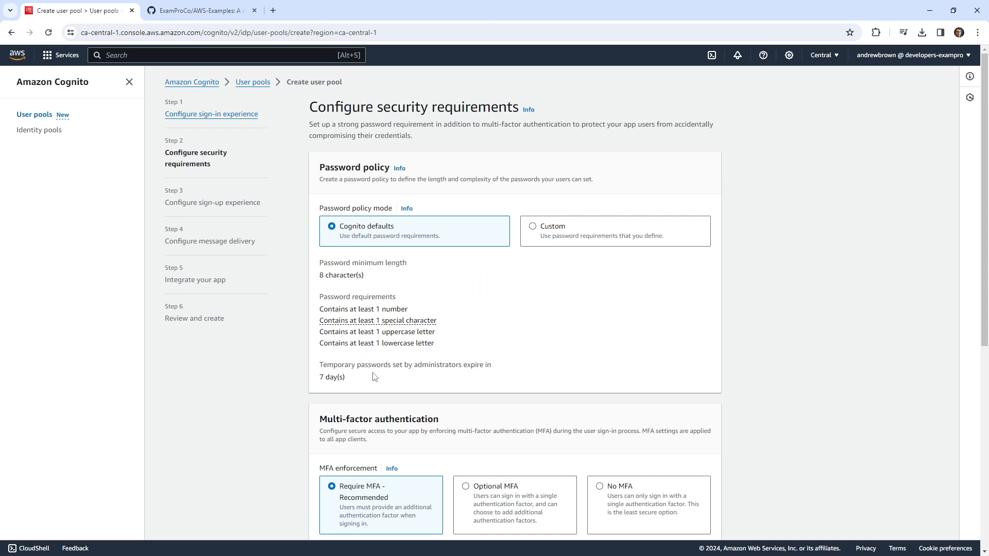
{"action": "mouse_move", "coordinate": [346, 285]}
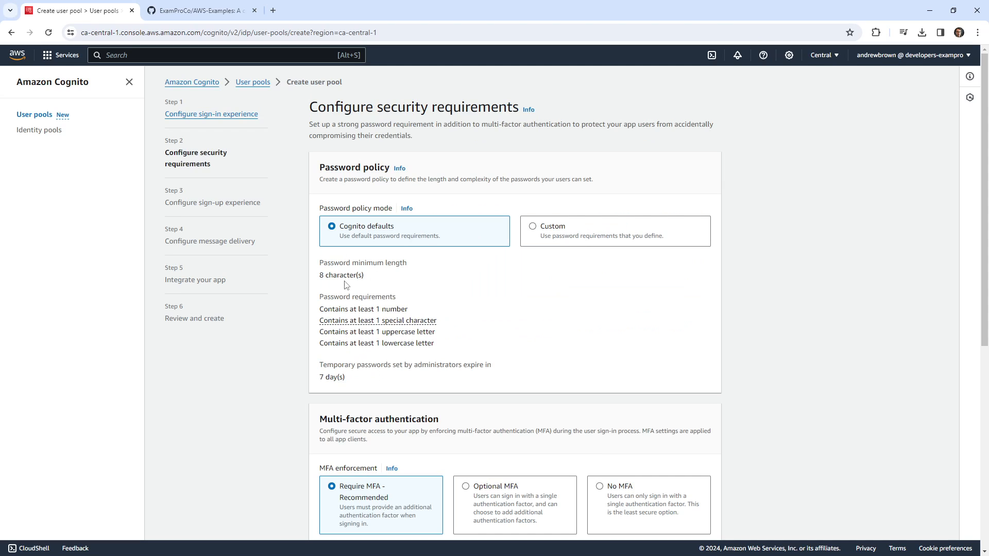
{"action": "mouse_move", "coordinate": [533, 230]}
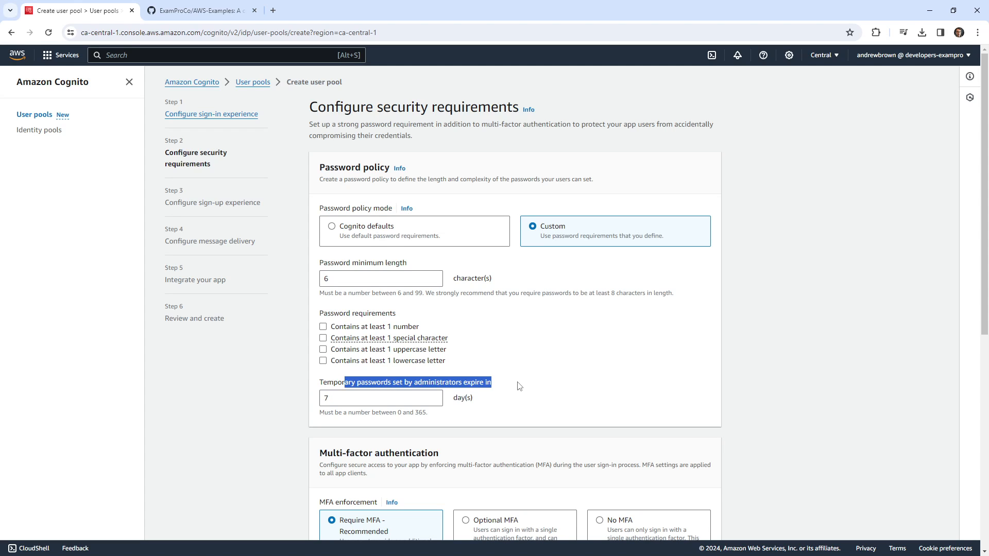
{"action": "scroll", "scroll_direction": "down", "scroll_amount": 3}
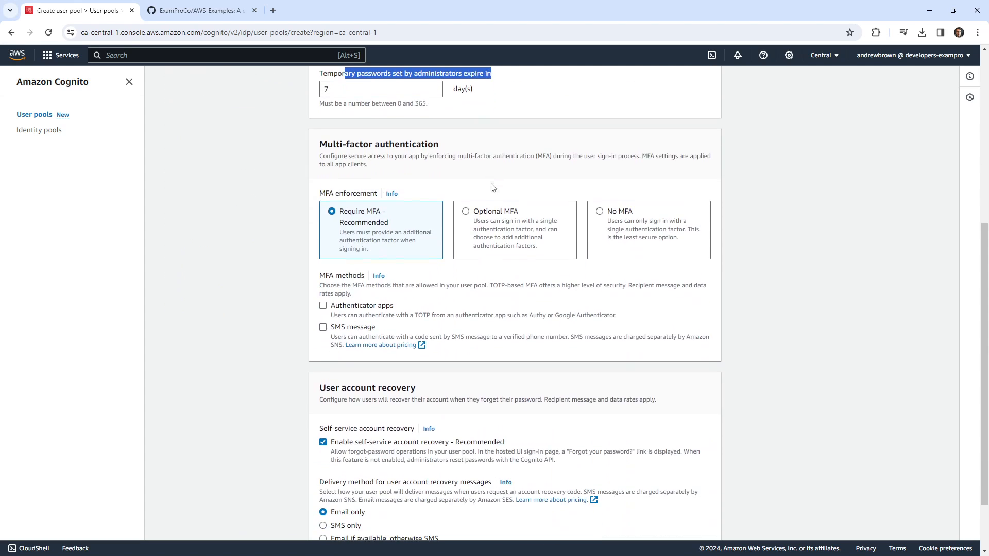
{"action": "mouse_move", "coordinate": [427, 189]}
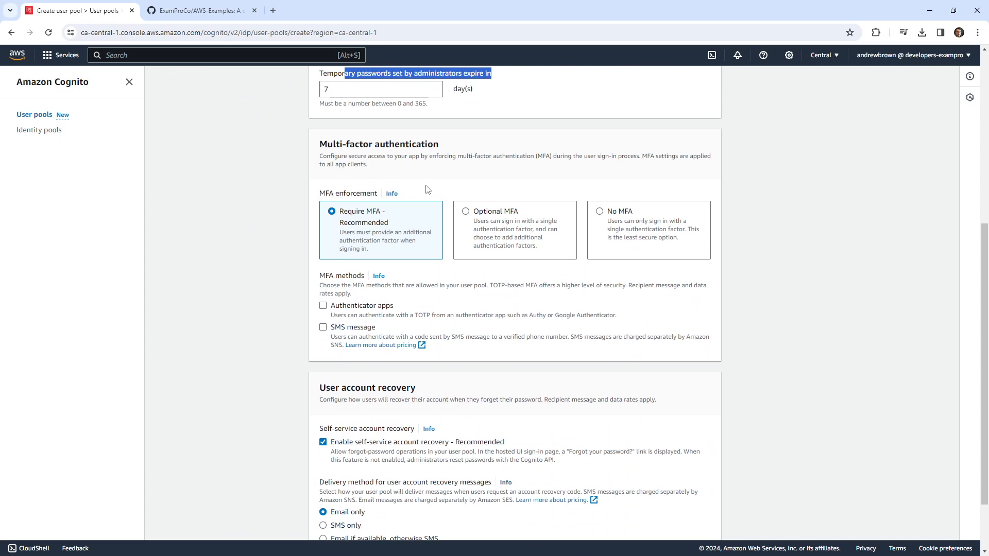
{"action": "mouse_move", "coordinate": [411, 204]}
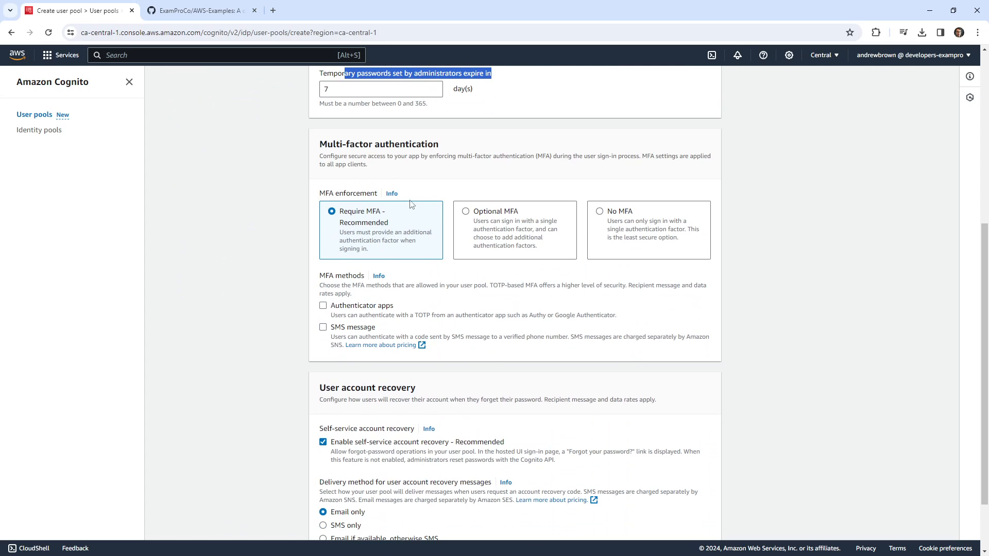
{"action": "left_click", "coordinate": [599, 226]}
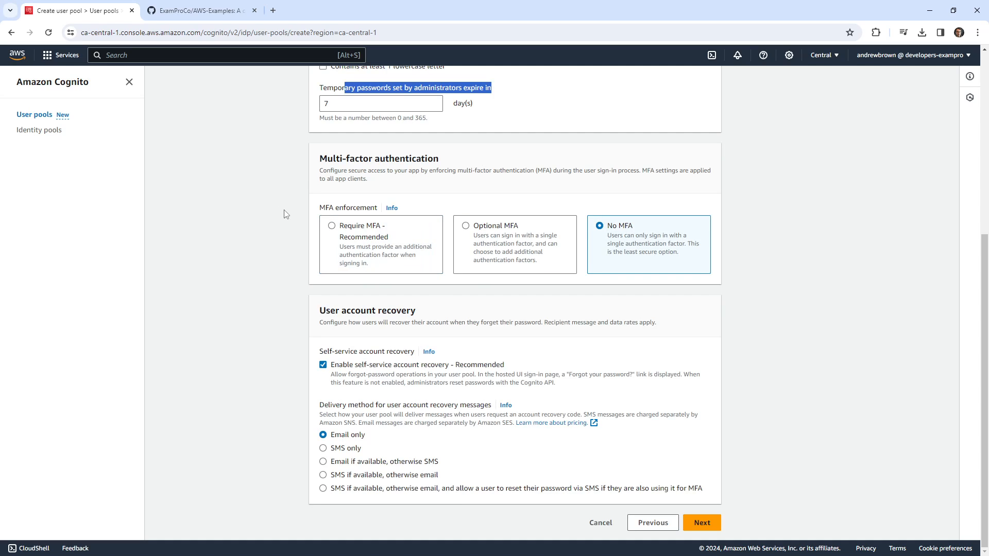
{"action": "mouse_move", "coordinate": [350, 368]}
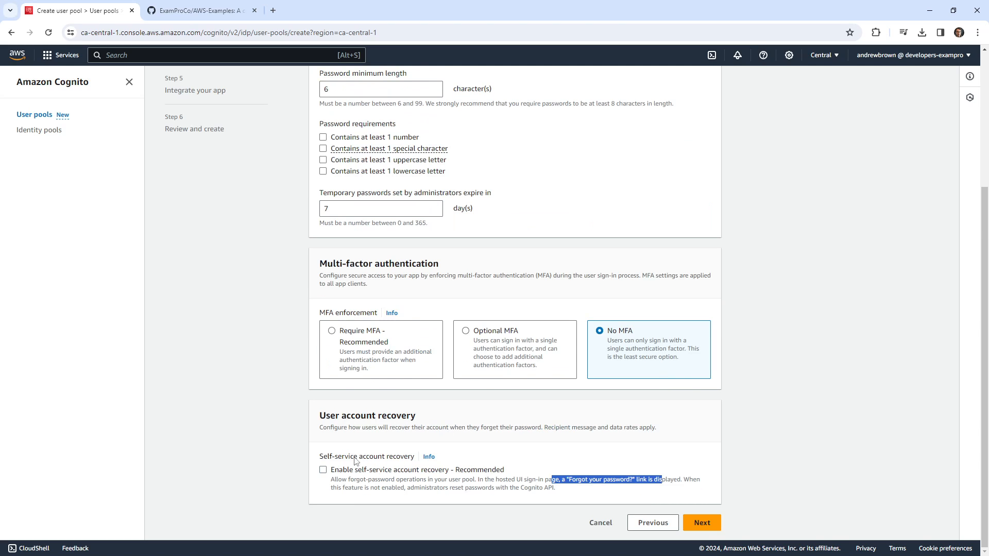
{"action": "left_click", "coordinate": [322, 470]}
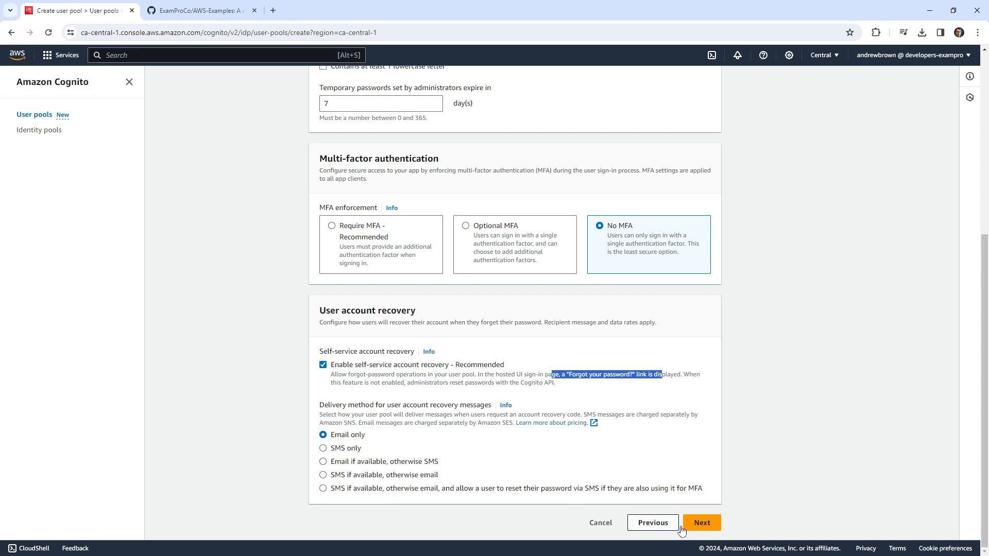
{"action": "mouse_move", "coordinate": [338, 456]}
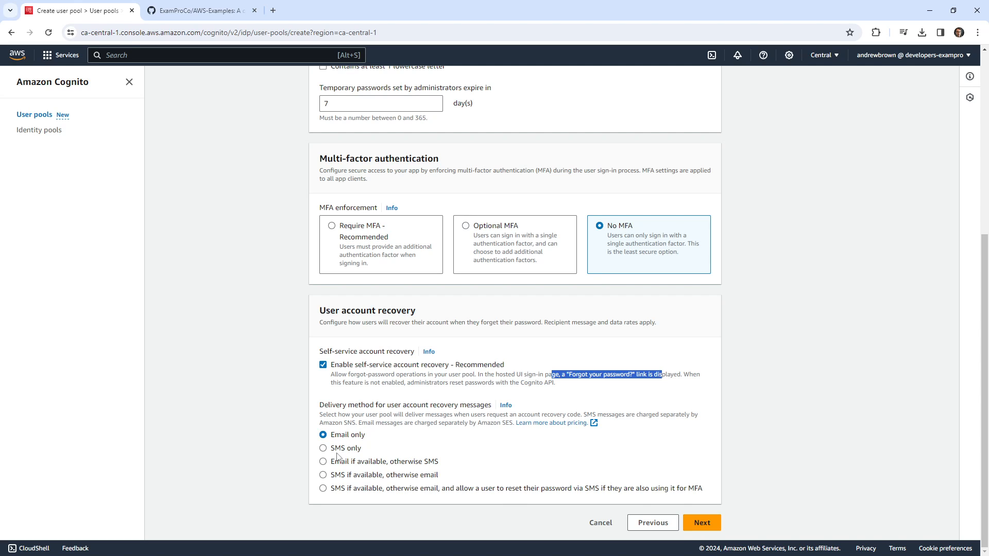
Proceed to the sign-up experience step keeping self-registration and automatic email verification.
{"action": "left_click", "coordinate": [700, 523]}
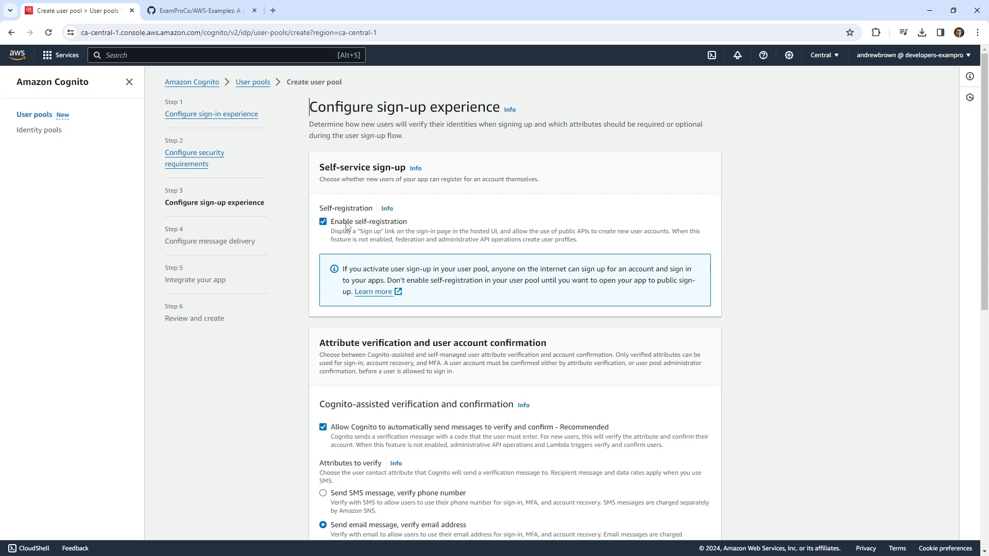
{"action": "mouse_move", "coordinate": [447, 237]}
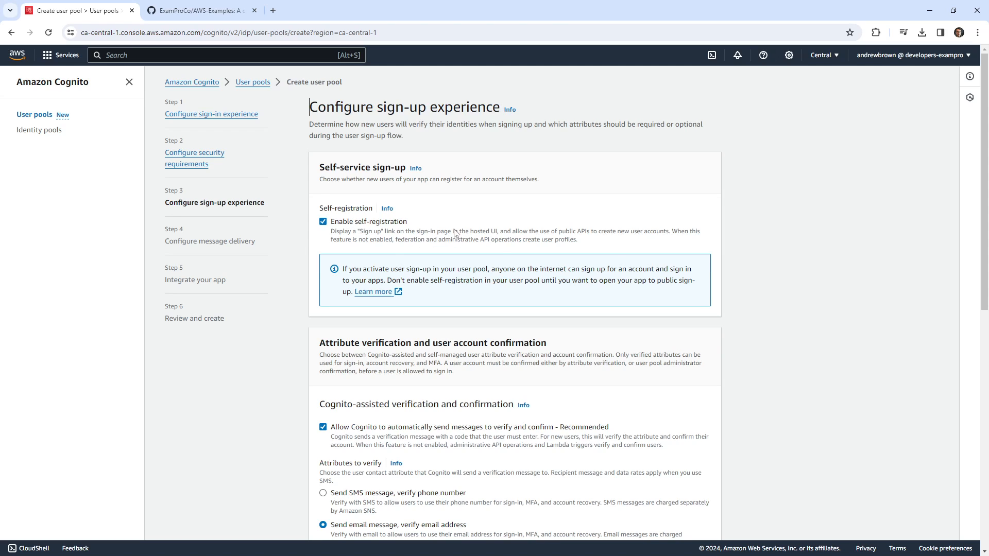
{"action": "mouse_move", "coordinate": [555, 243]}
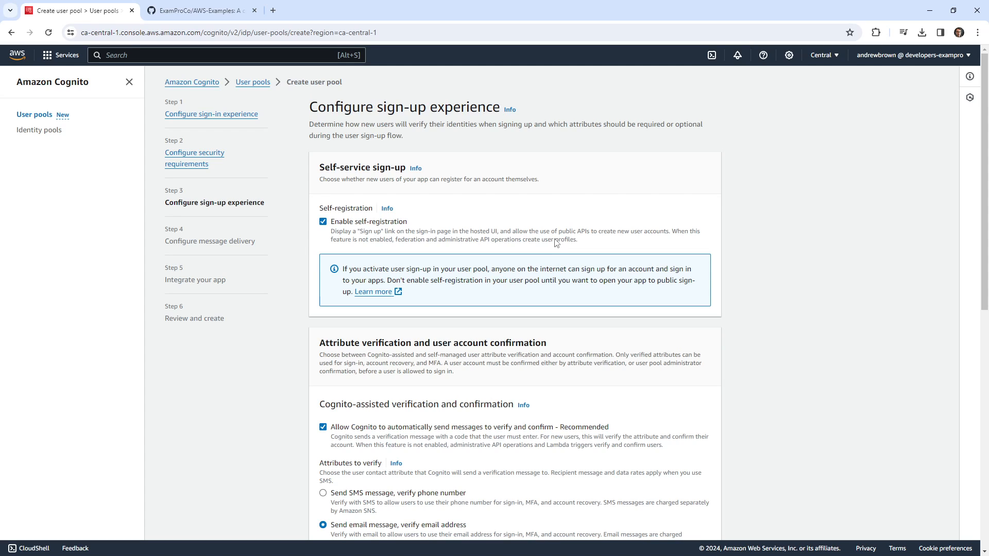
{"action": "mouse_move", "coordinate": [492, 246]}
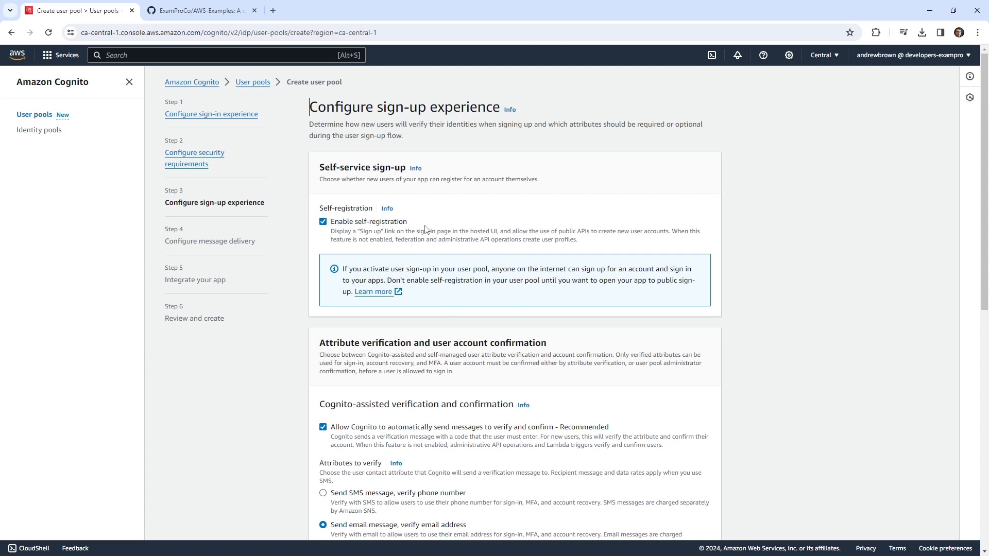
{"action": "scroll", "scroll_direction": "down", "scroll_amount": 3}
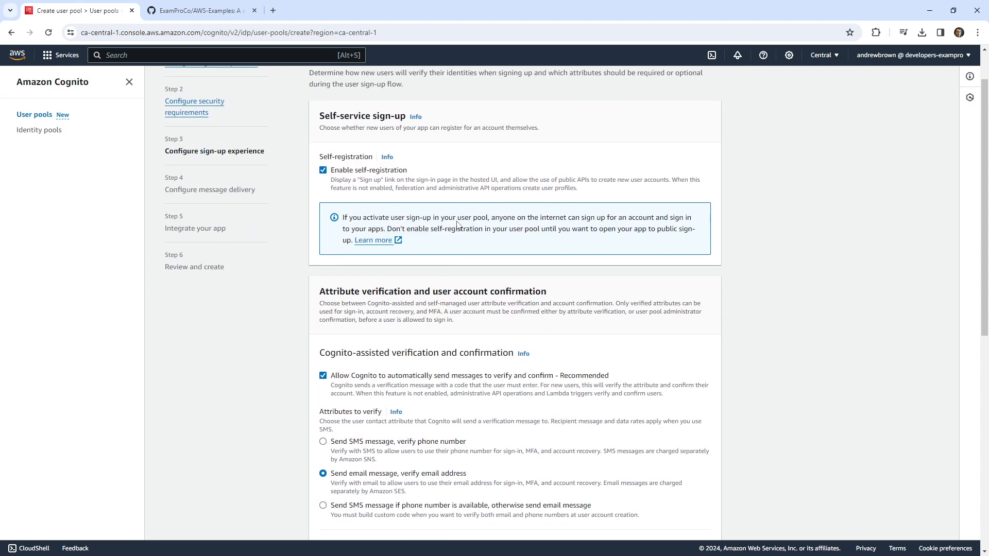
{"action": "scroll", "scroll_direction": "down", "scroll_amount": 3}
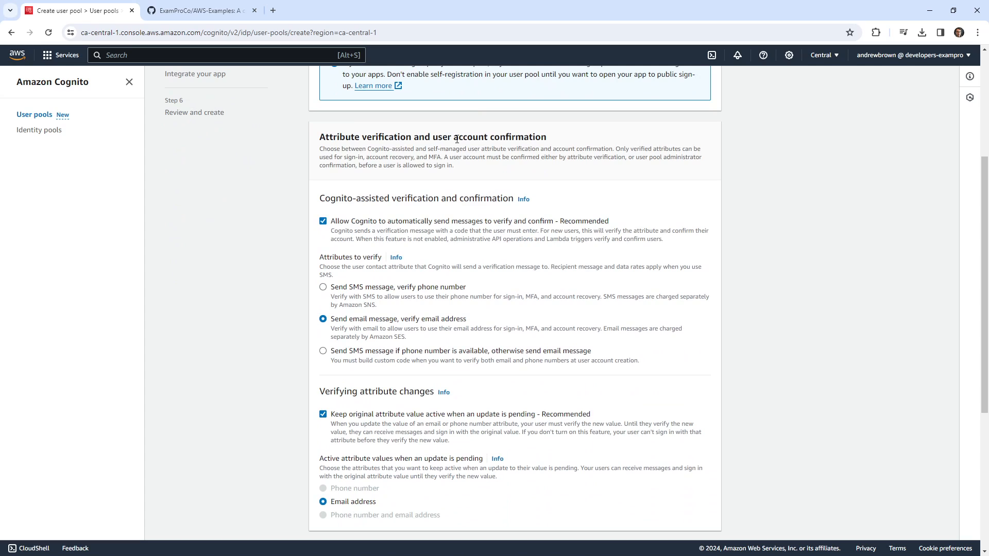
{"action": "mouse_move", "coordinate": [369, 231]}
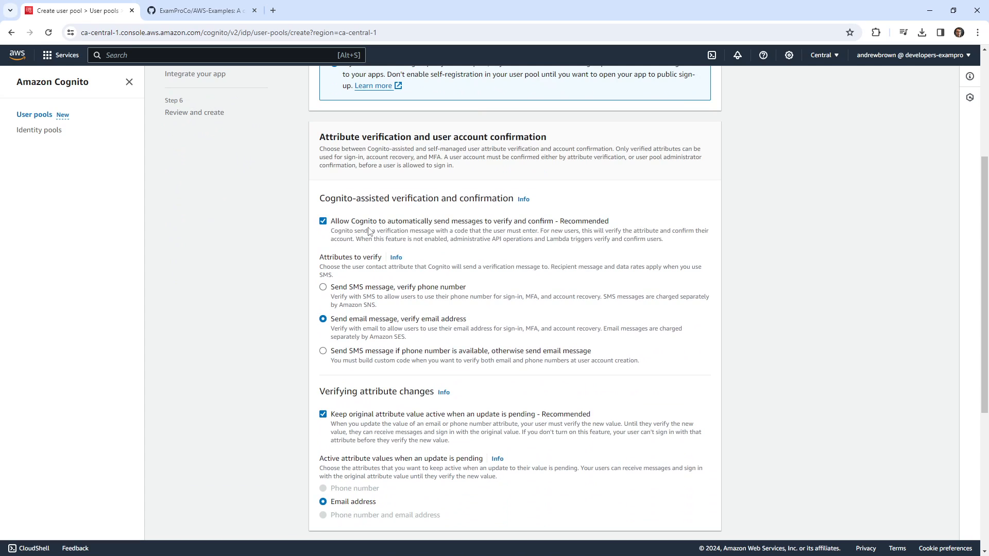
{"action": "mouse_move", "coordinate": [514, 230]}
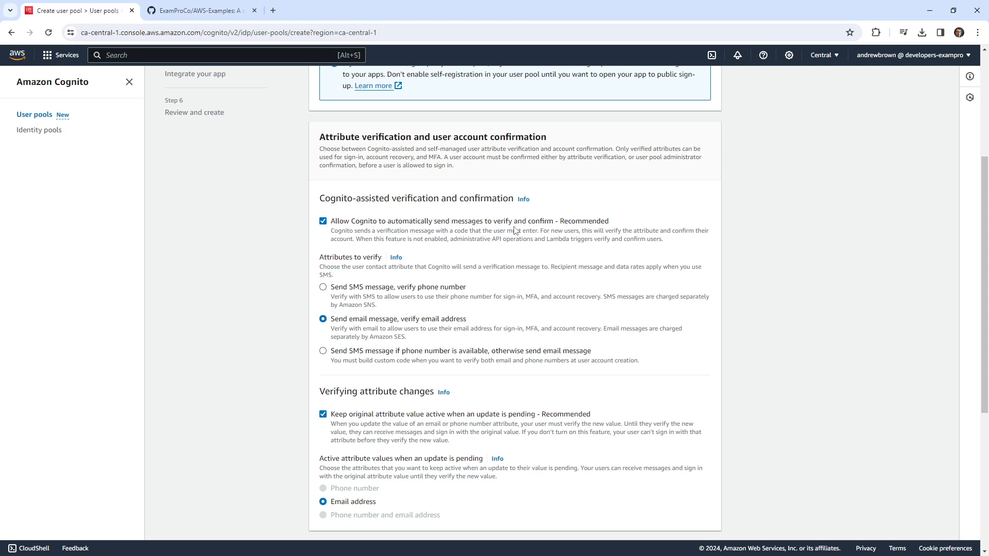
{"action": "mouse_move", "coordinate": [554, 227]}
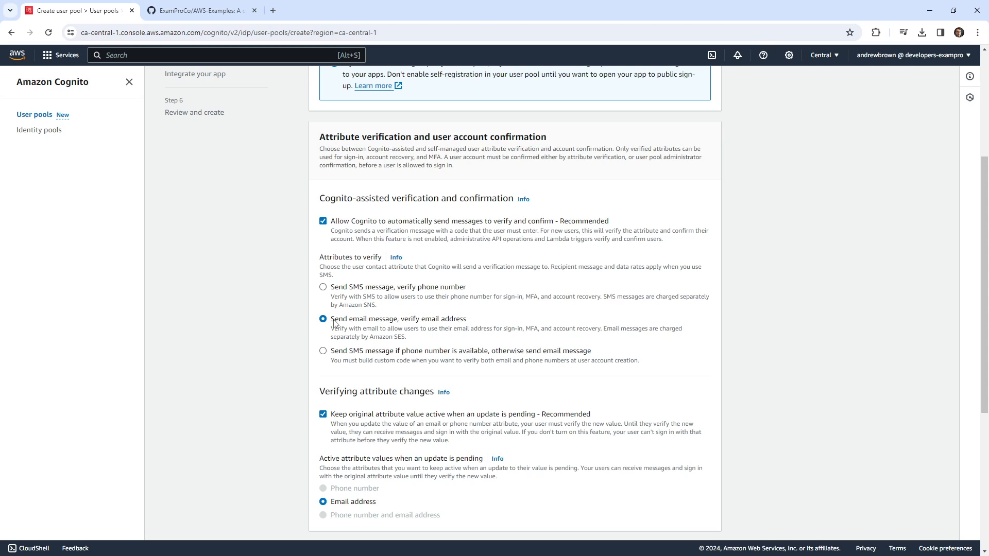
{"action": "scroll", "scroll_direction": "down", "scroll_amount": 3}
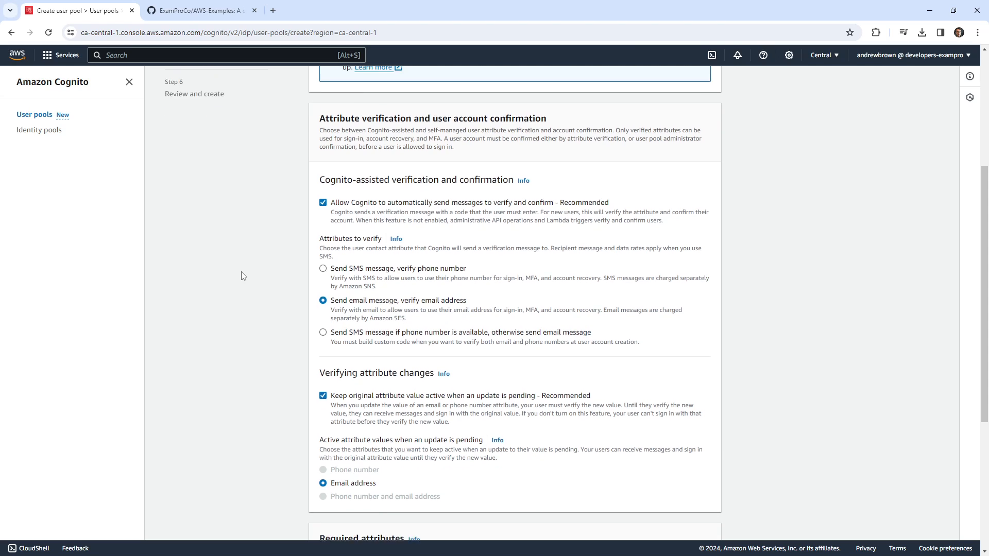
Add preferred_username as an additional required attribute and continue to the next step.
{"action": "scroll", "scroll_direction": "down", "scroll_amount": 3}
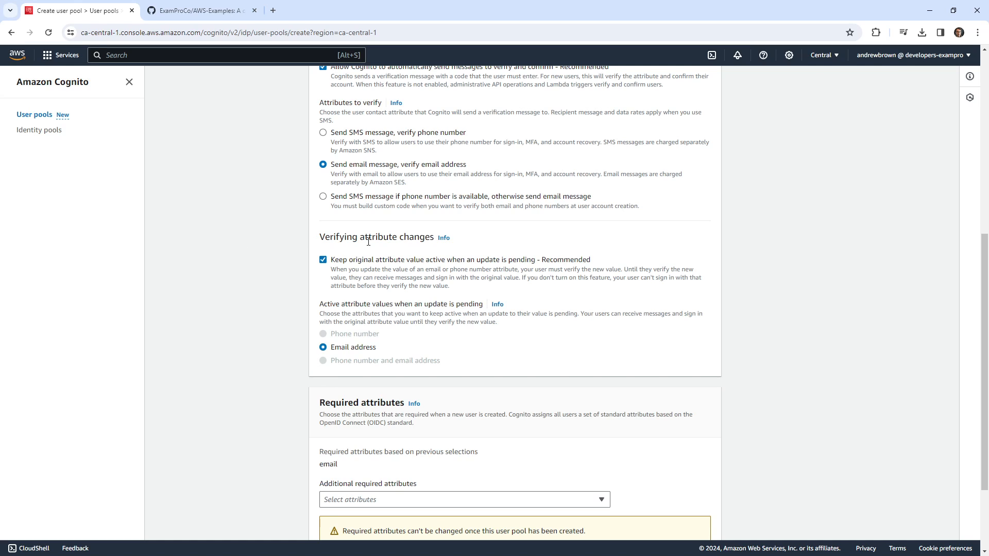
{"action": "scroll", "scroll_direction": "down", "scroll_amount": 3}
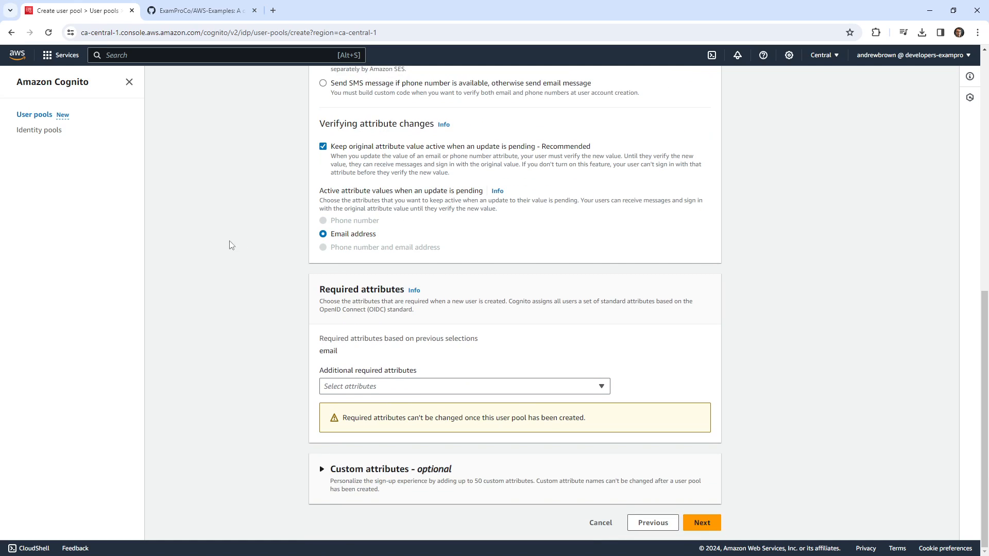
{"action": "left_click", "coordinate": [465, 386]}
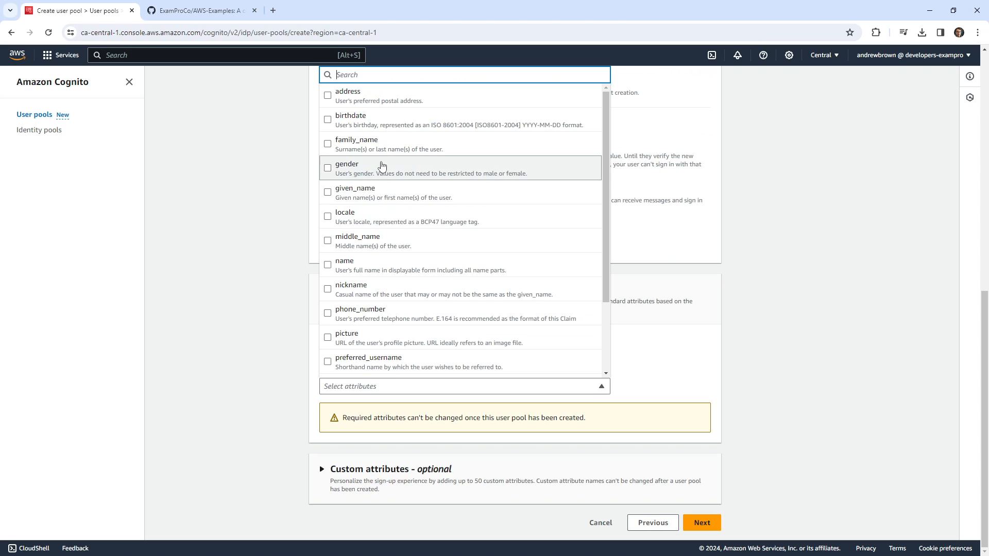
{"action": "left_click", "coordinate": [327, 361]}
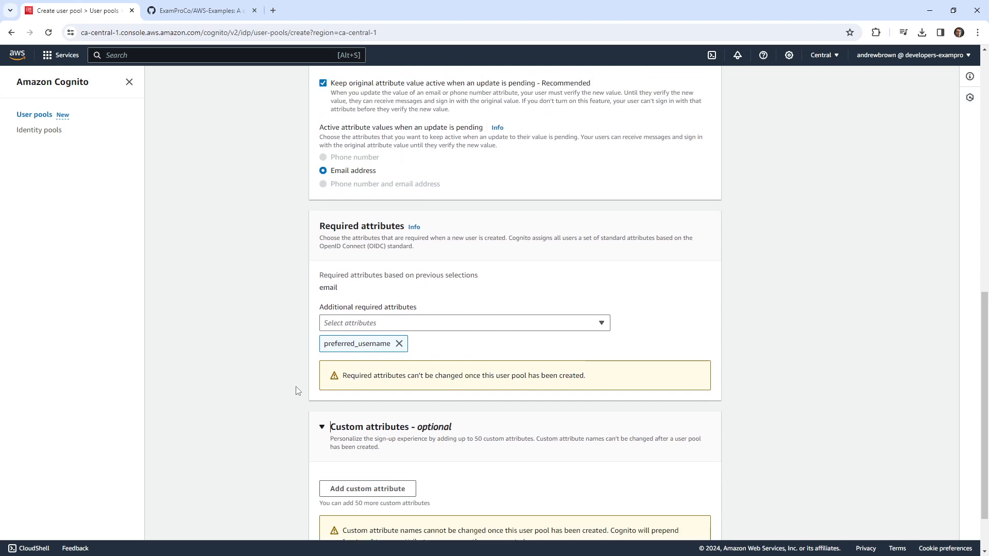
{"action": "scroll", "scroll_direction": "down", "scroll_amount": 3}
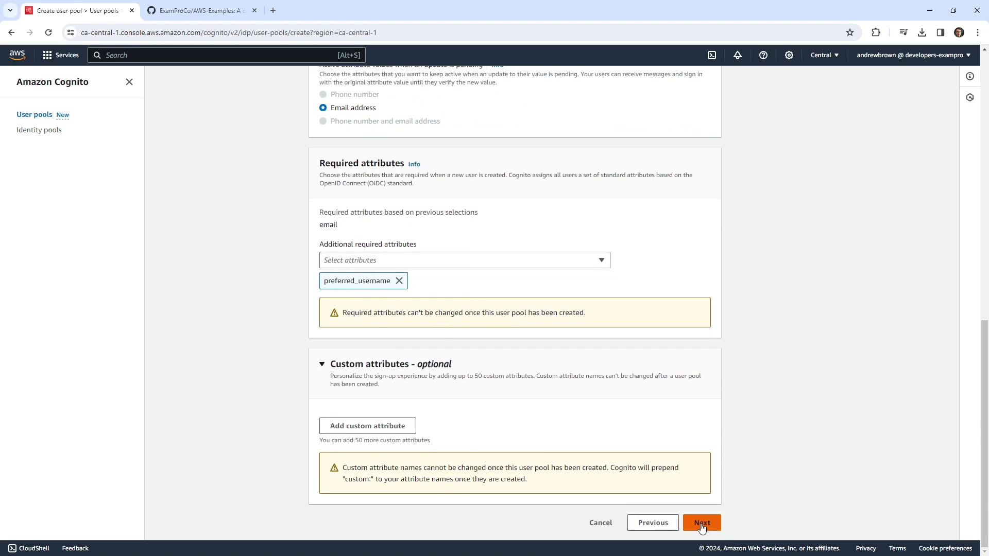
{"action": "left_click", "coordinate": [701, 522]}
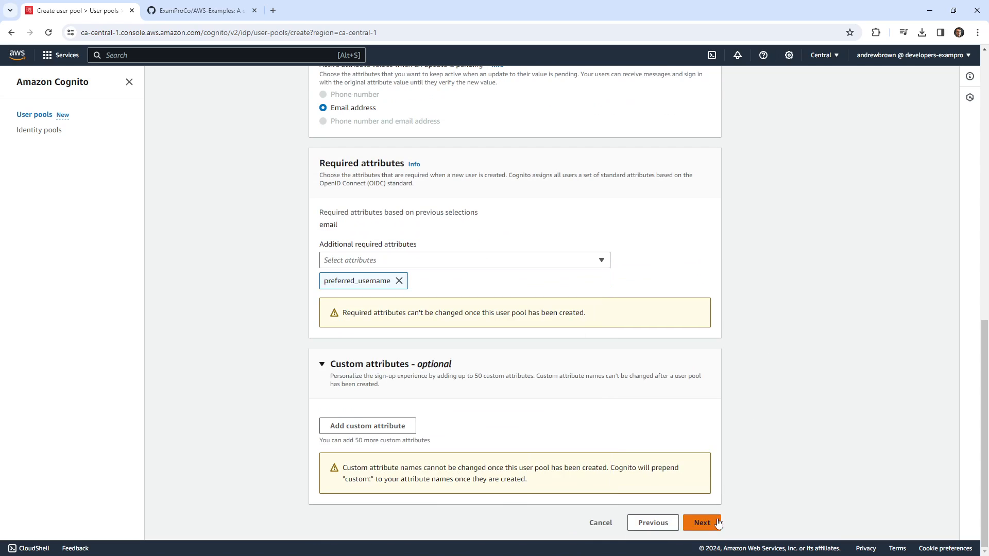
On message delivery choose Send email with Cognito instead of Amazon SES.
{"action": "left_click", "coordinate": [700, 523]}
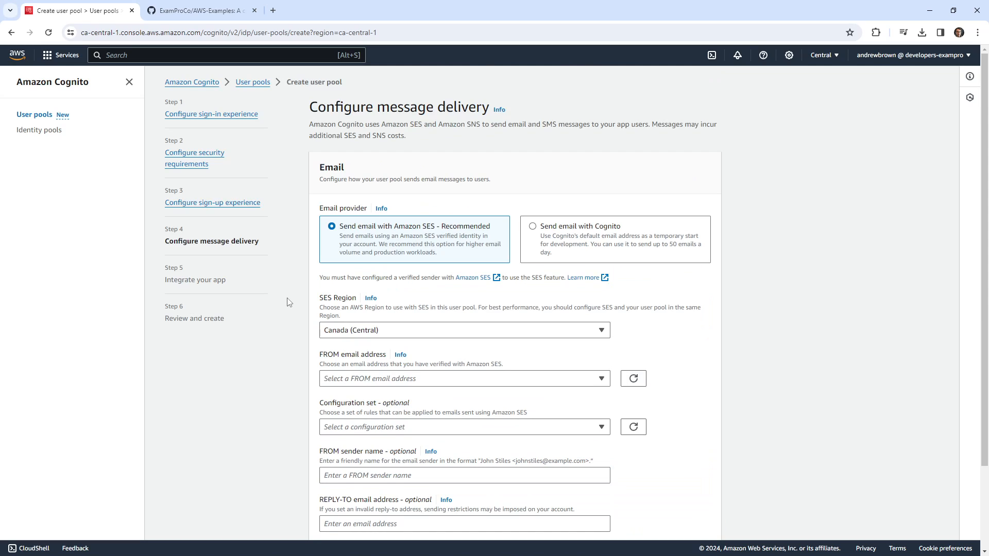
{"action": "mouse_move", "coordinate": [407, 234]}
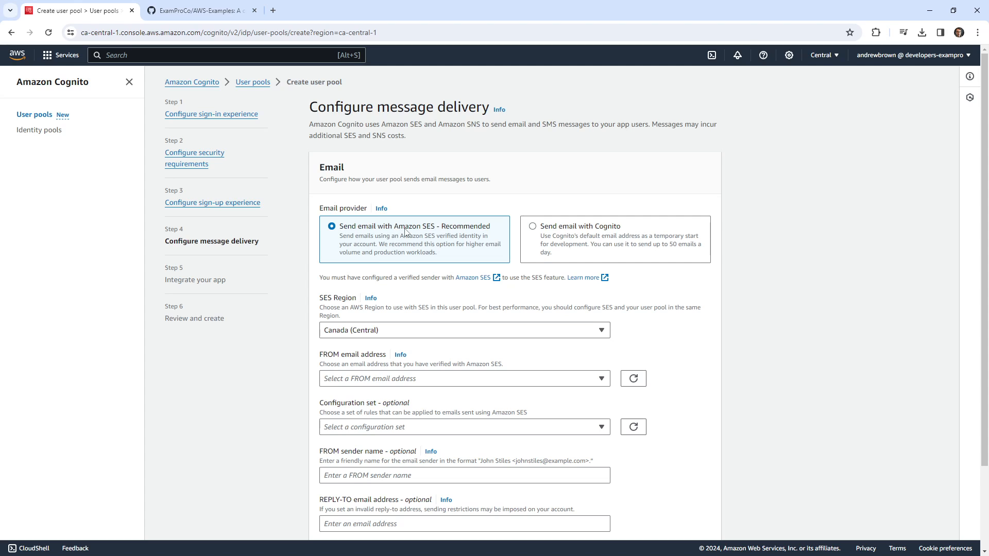
{"action": "mouse_move", "coordinate": [386, 269]}
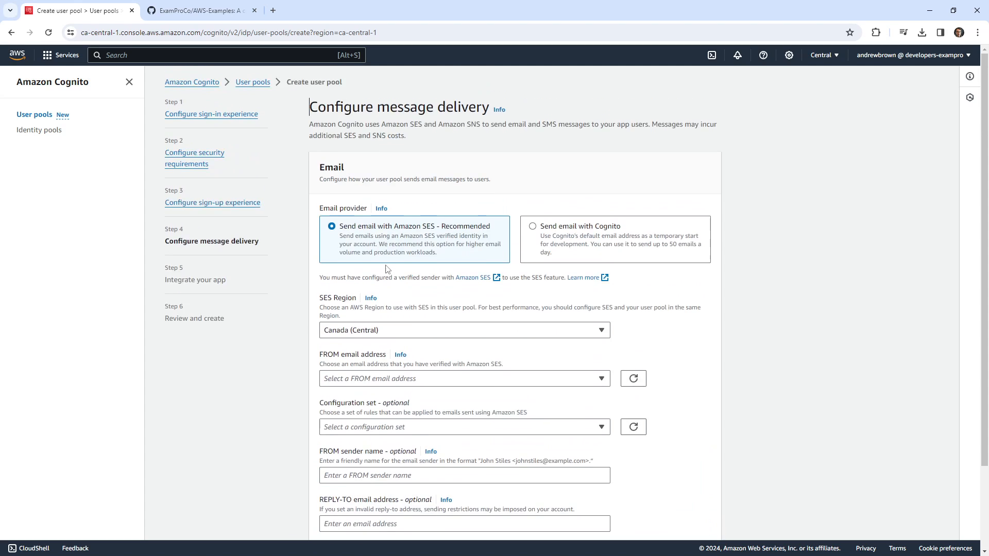
{"action": "left_click", "coordinate": [533, 225]}
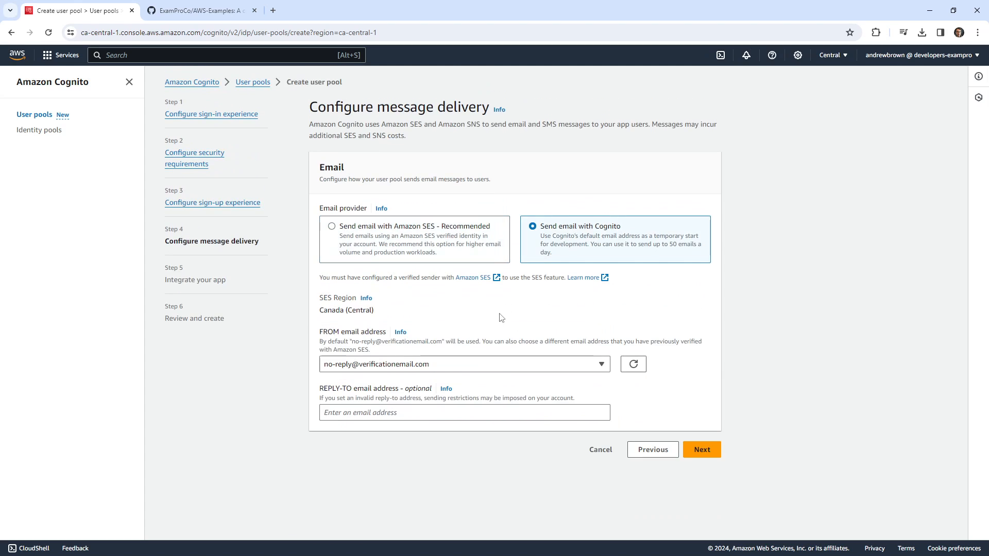
{"action": "mouse_move", "coordinate": [624, 243]}
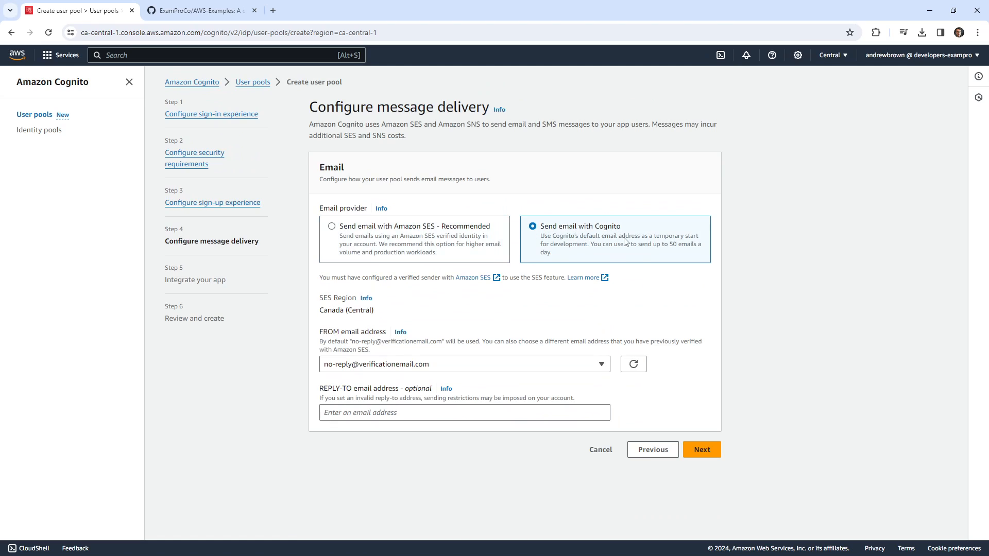
{"action": "mouse_move", "coordinate": [429, 354]}
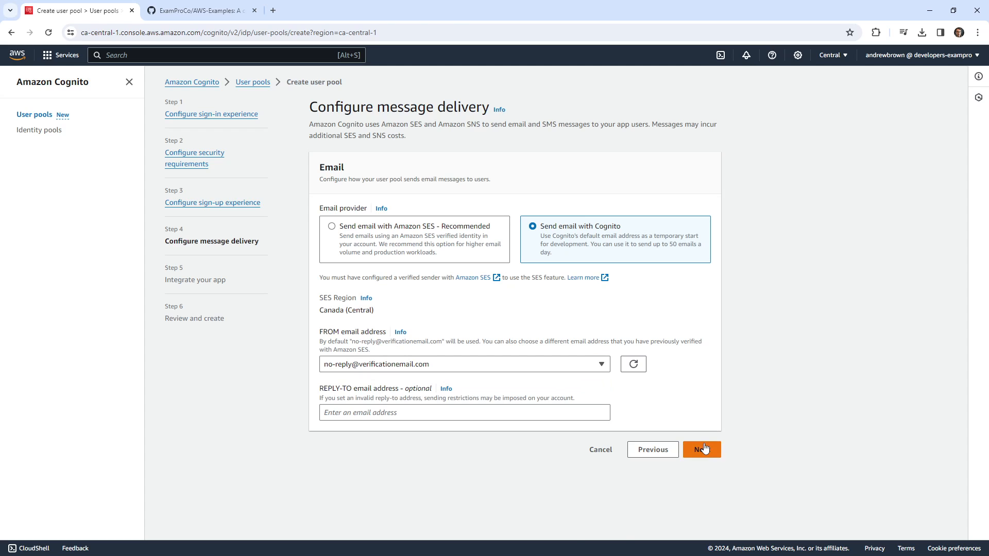
Name the user pool MyUserPool and enable the Cognito Hosted UI.
{"action": "left_click", "coordinate": [702, 449]}
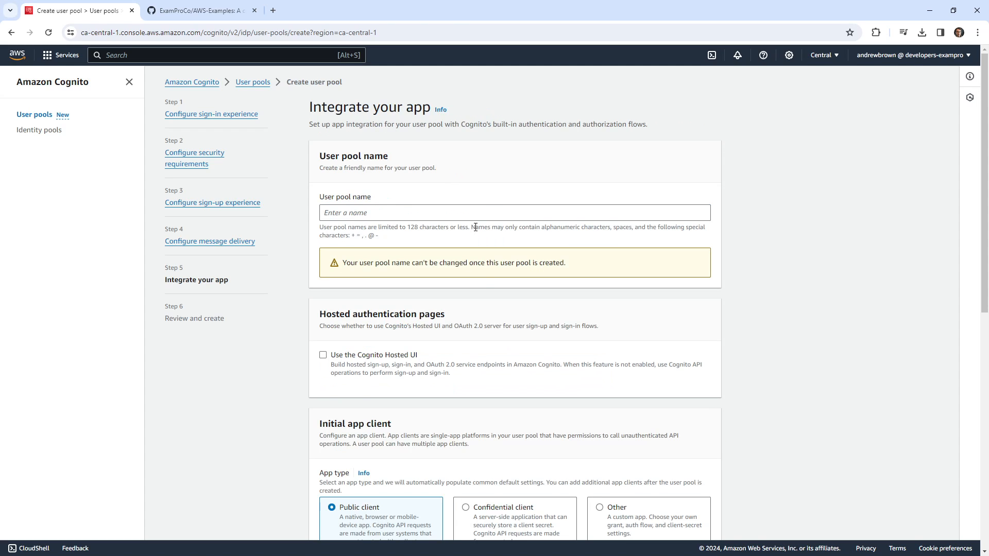
{"action": "type", "text": "MyUser"}
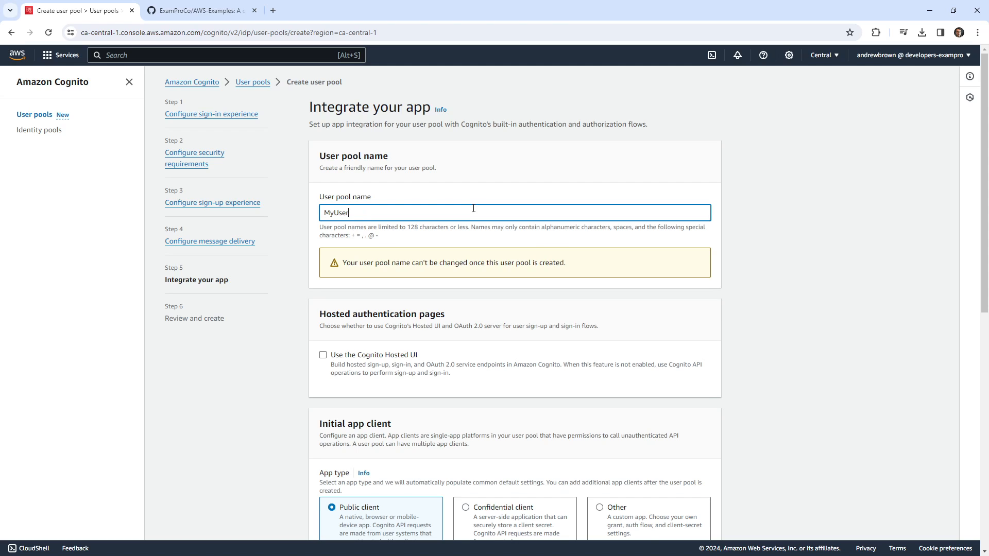
{"action": "type", "text": "Pool"}
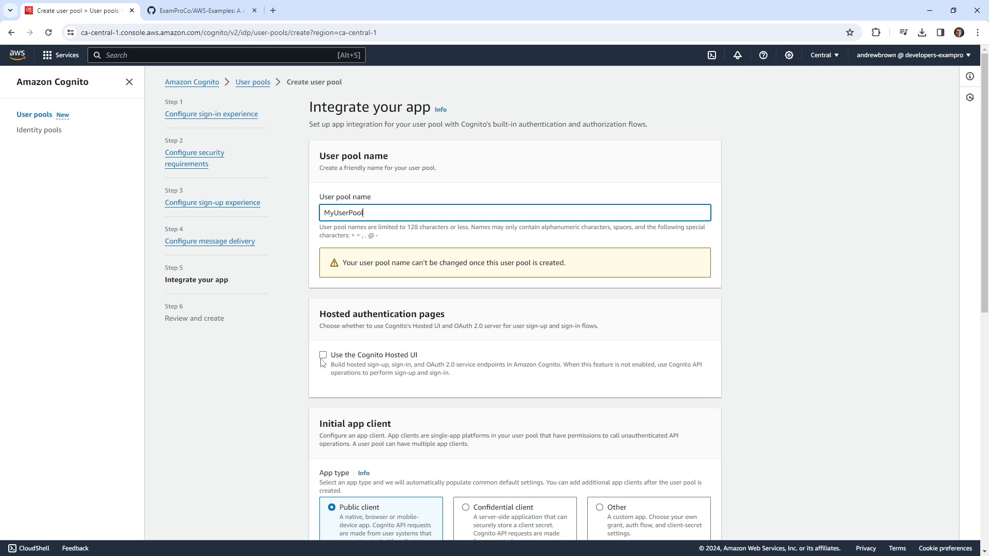
{"action": "left_click", "coordinate": [323, 354]}
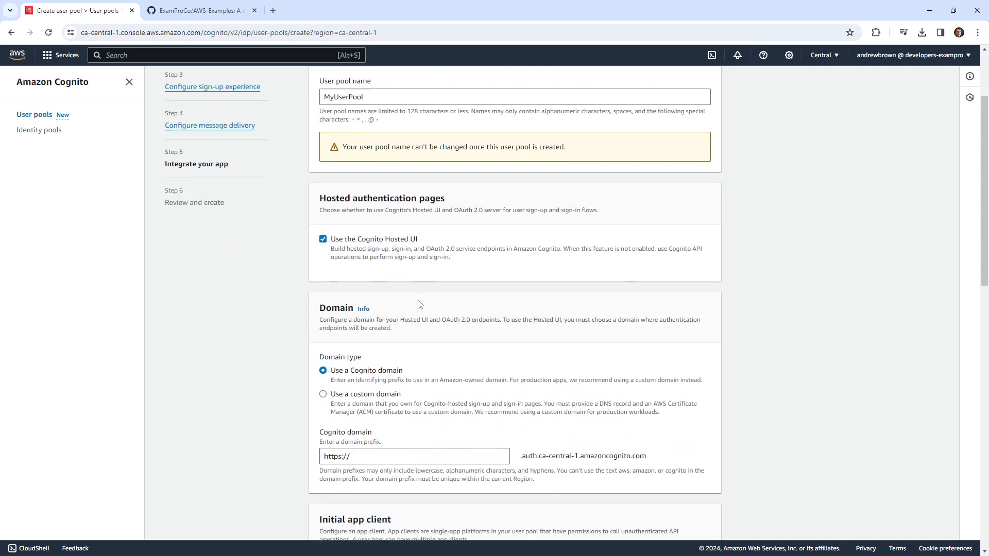
Choose a Cognito-owned domain and enter the prefix mycoolusergroup.
{"action": "scroll", "scroll_direction": "down", "scroll_amount": 3}
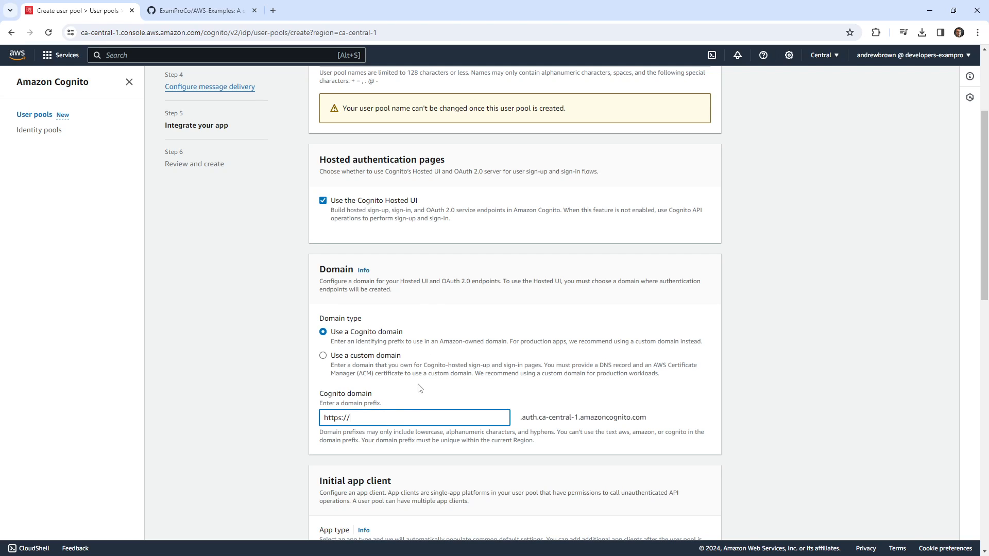
{"action": "left_click", "coordinate": [322, 356]}
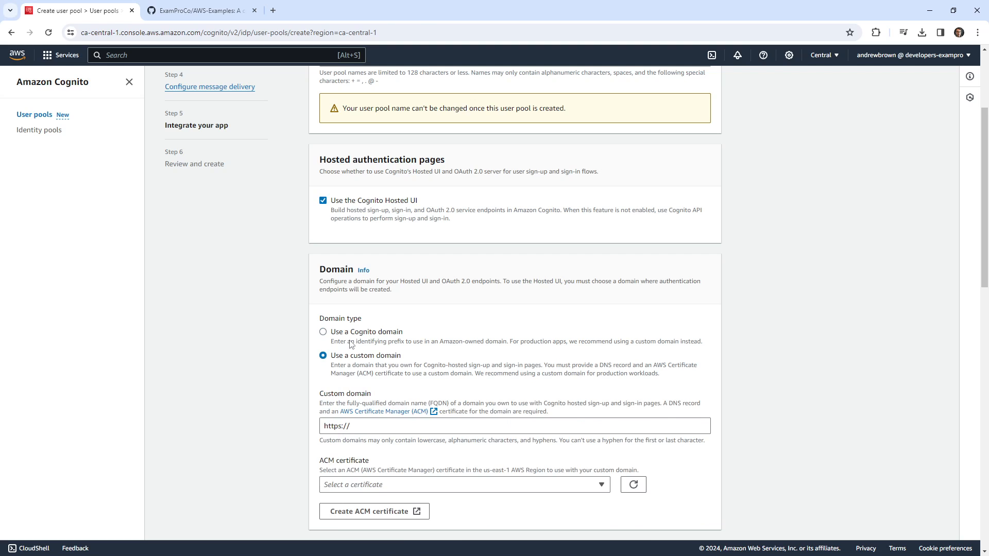
{"action": "left_click", "coordinate": [322, 330]}
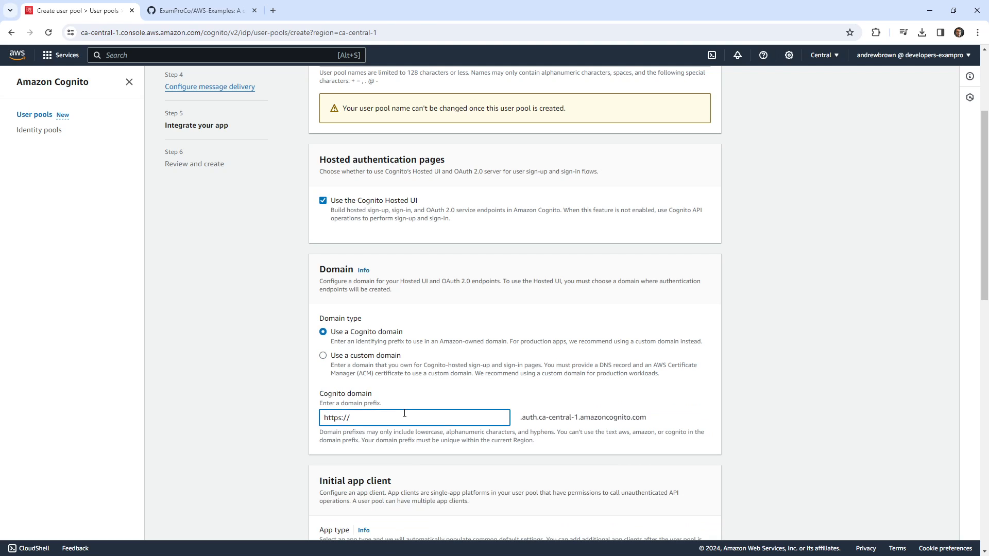
{"action": "type", "text": "mycool"}
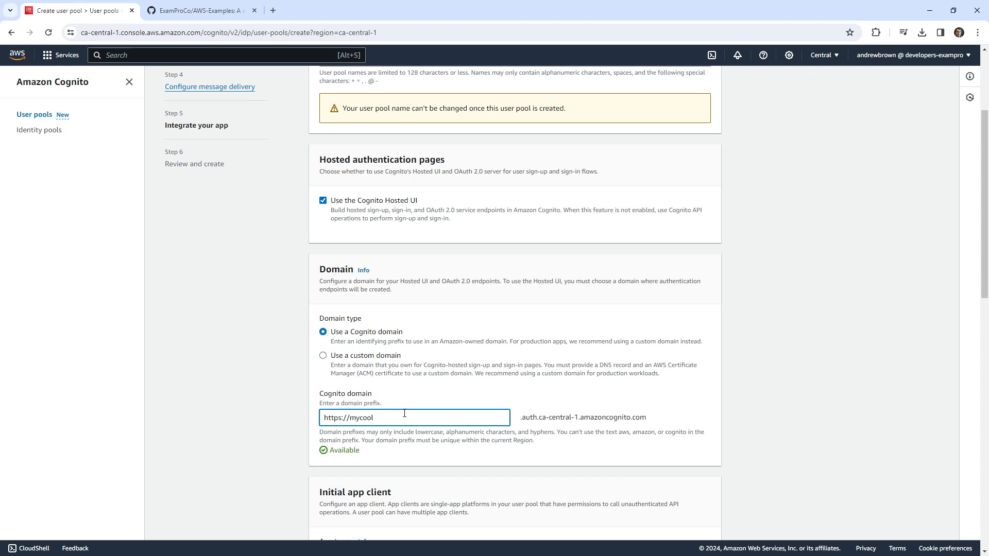
{"action": "type", "text": "usergroup"}
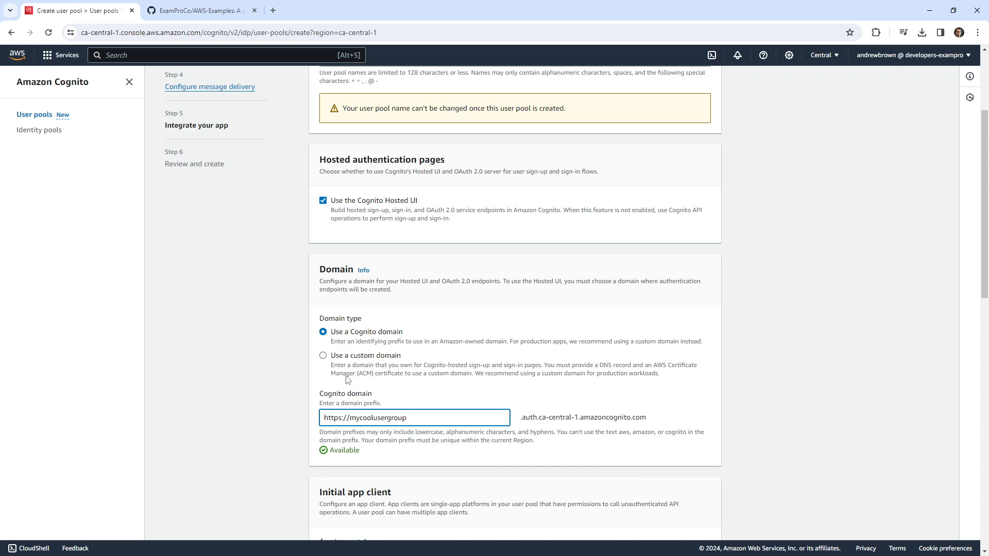
Set up a public app client named MyClientApp without a client secret.
{"action": "scroll", "scroll_direction": "down", "scroll_amount": 3}
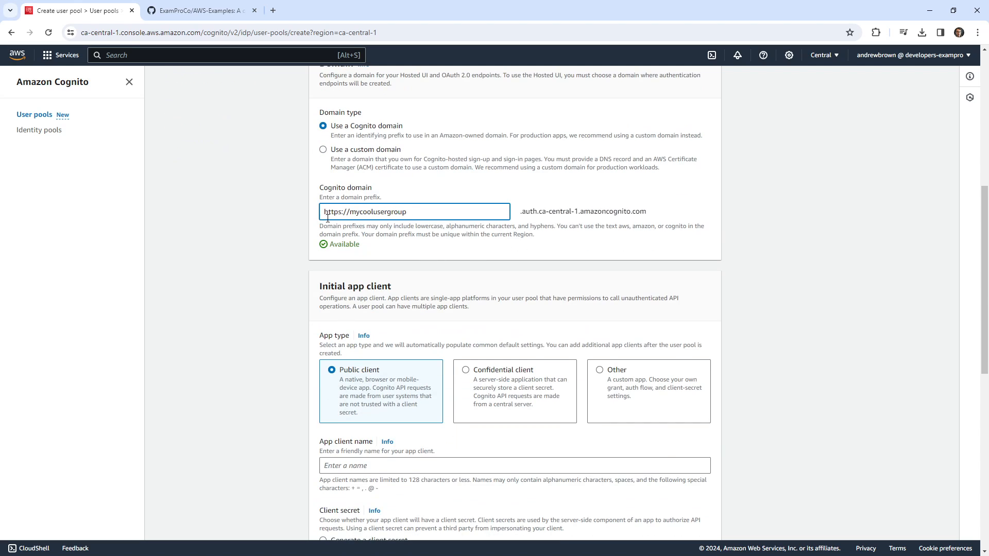
{"action": "scroll", "scroll_direction": "down", "scroll_amount": 3}
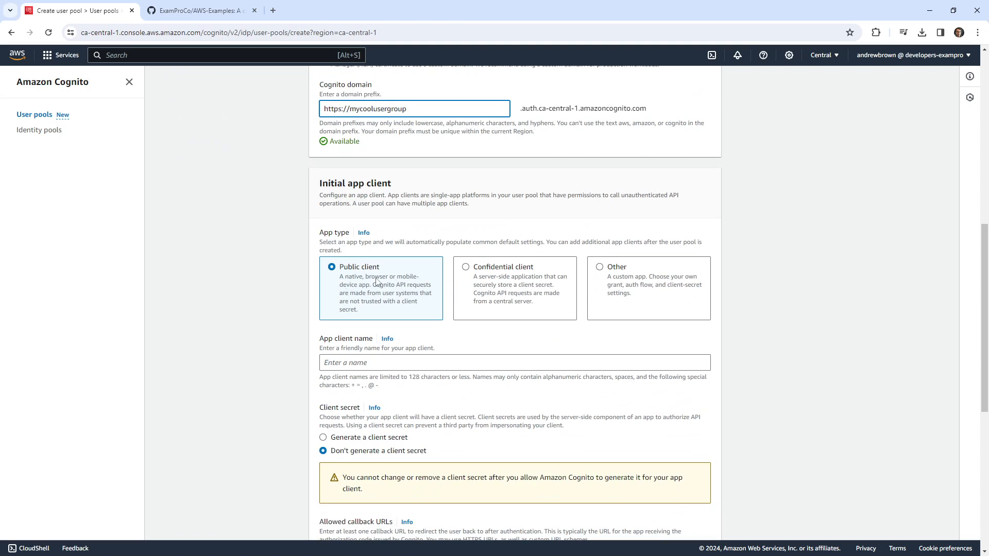
{"action": "mouse_move", "coordinate": [292, 296]}
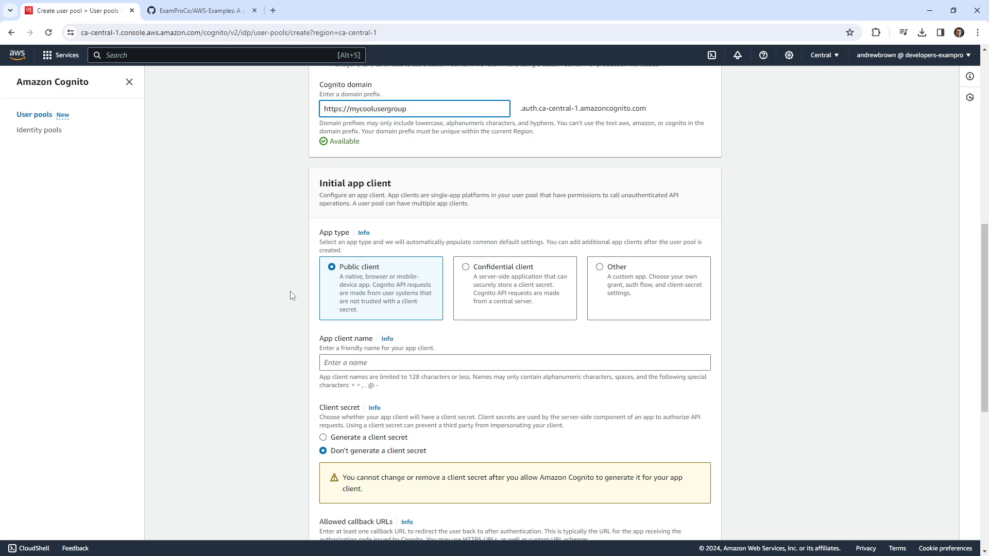
{"action": "mouse_move", "coordinate": [485, 195]}
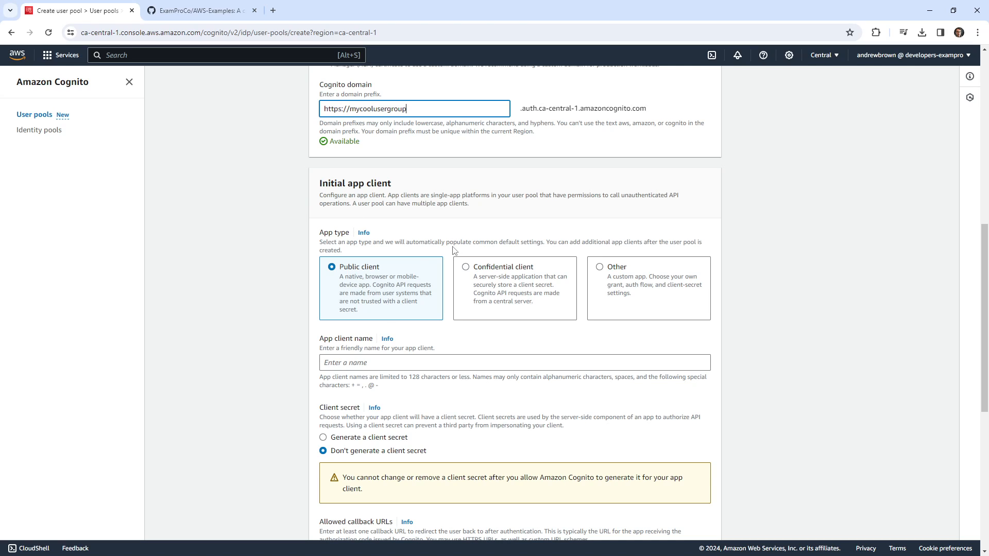
{"action": "mouse_move", "coordinate": [417, 256]}
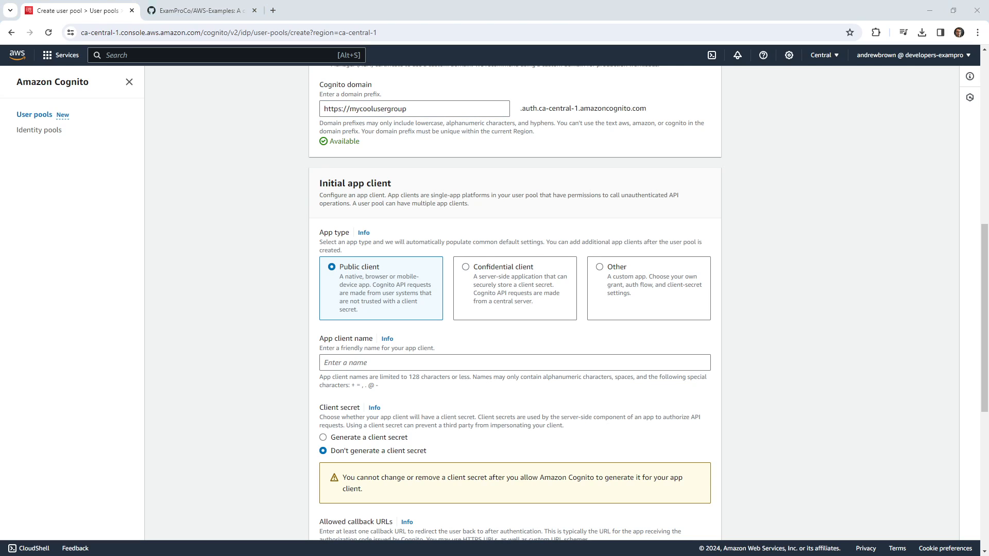
{"action": "mouse_move", "coordinate": [475, 262]}
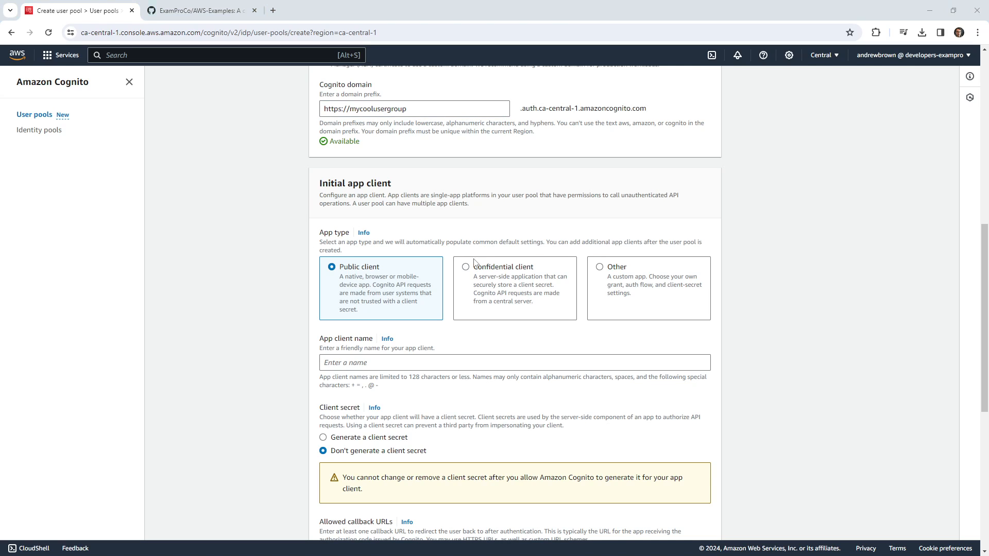
{"action": "mouse_move", "coordinate": [346, 317]}
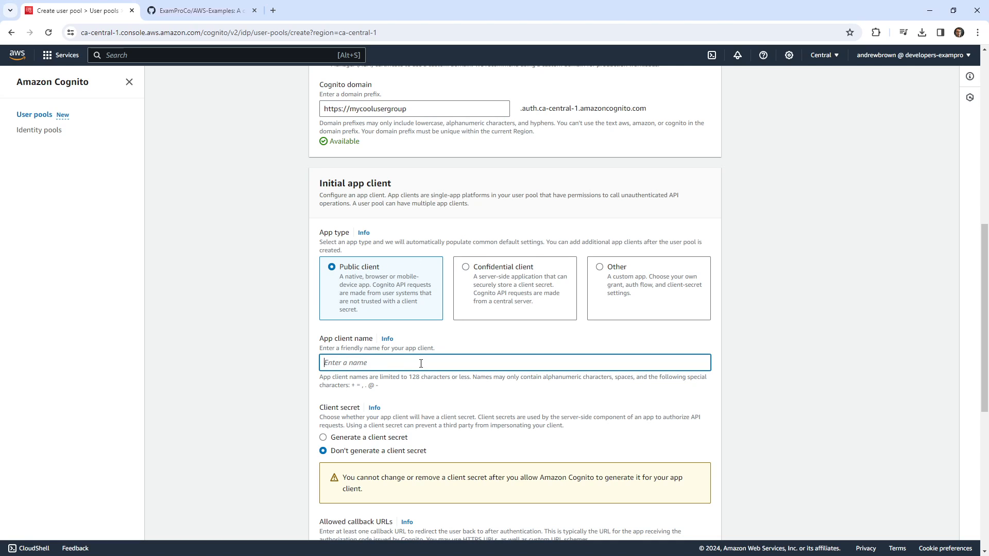
{"action": "type", "text": "My"}
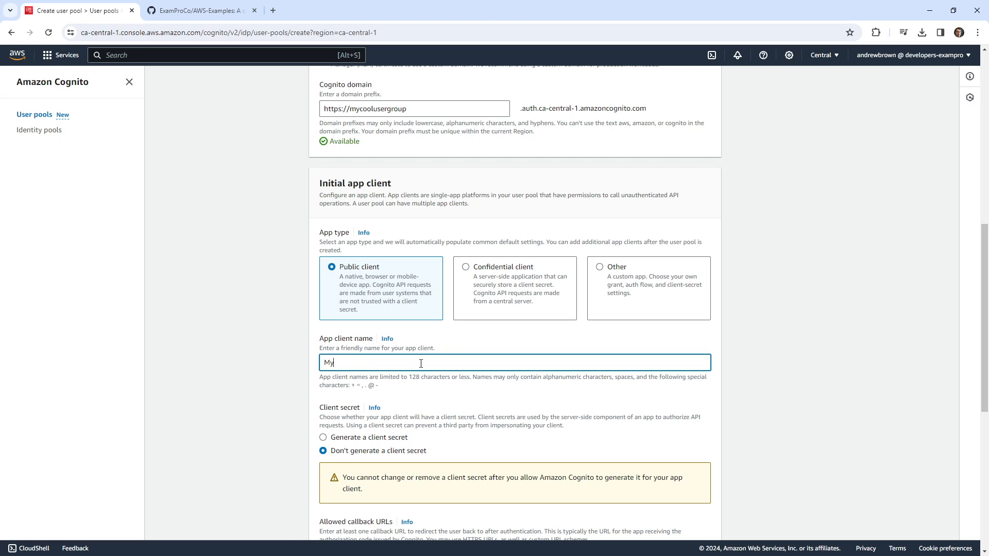
{"action": "type", "text": "ClientApp"}
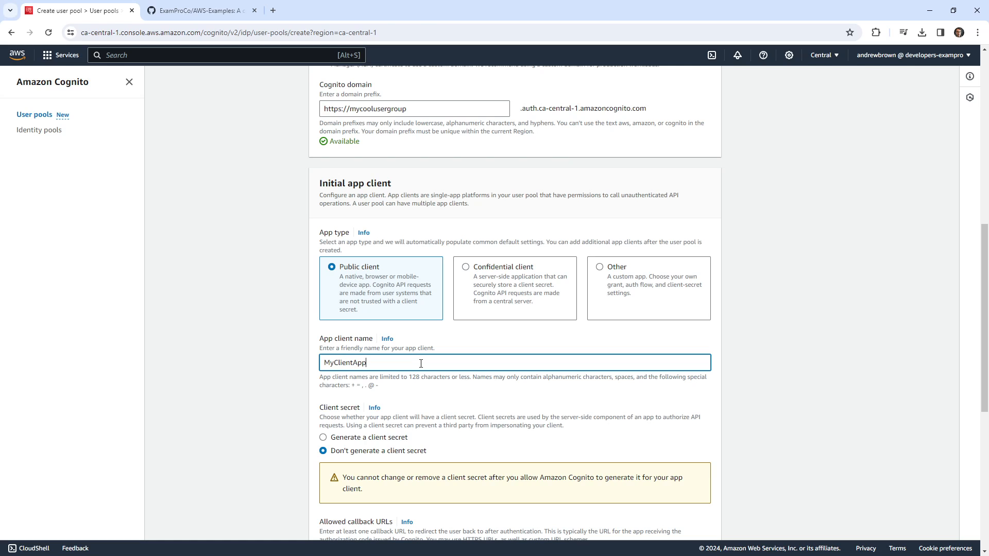
{"action": "scroll", "scroll_direction": "down", "scroll_amount": 3}
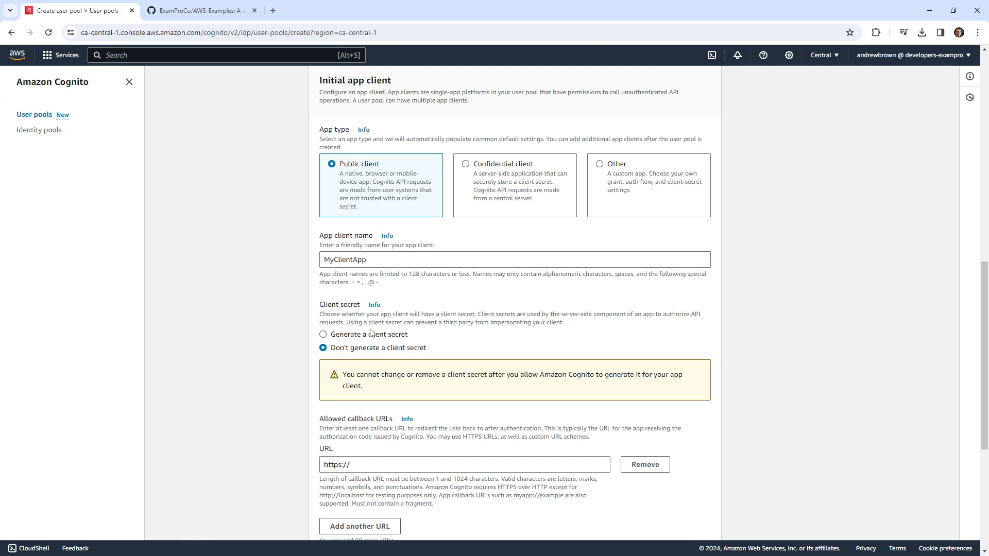
{"action": "scroll", "scroll_direction": "down", "scroll_amount": 3}
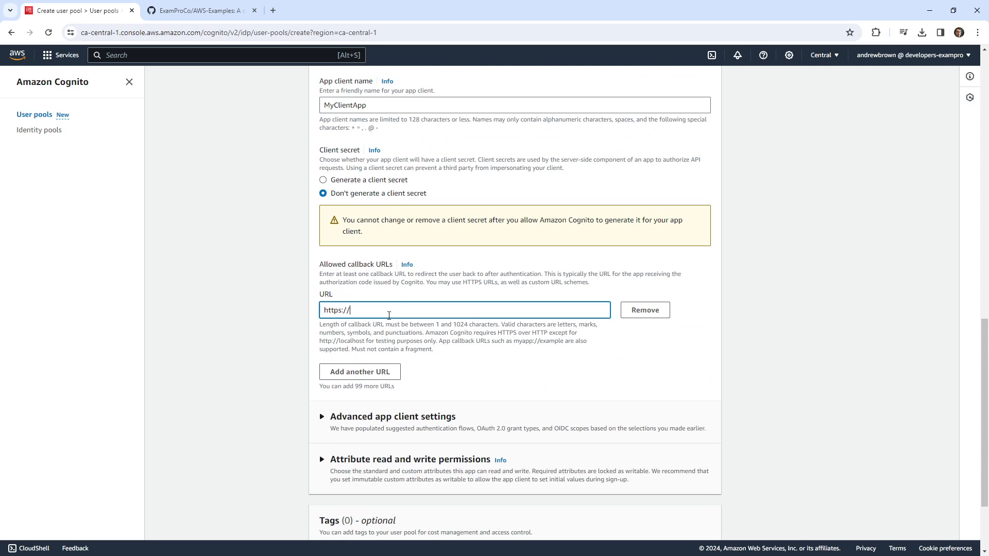
{"action": "type", "text": "a"}
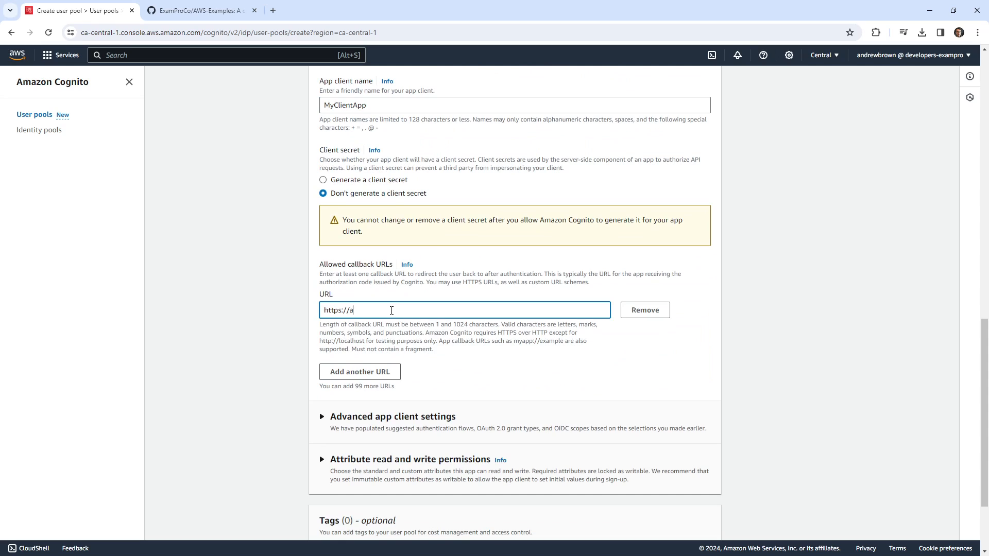
{"action": "type", "text": "ws.amazon"}
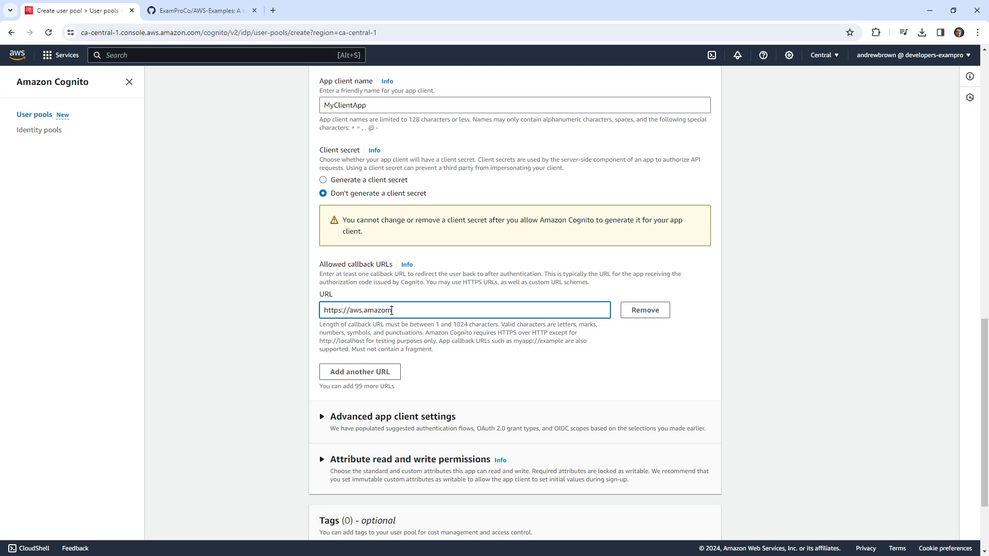
{"action": "type", "text": ".com"}
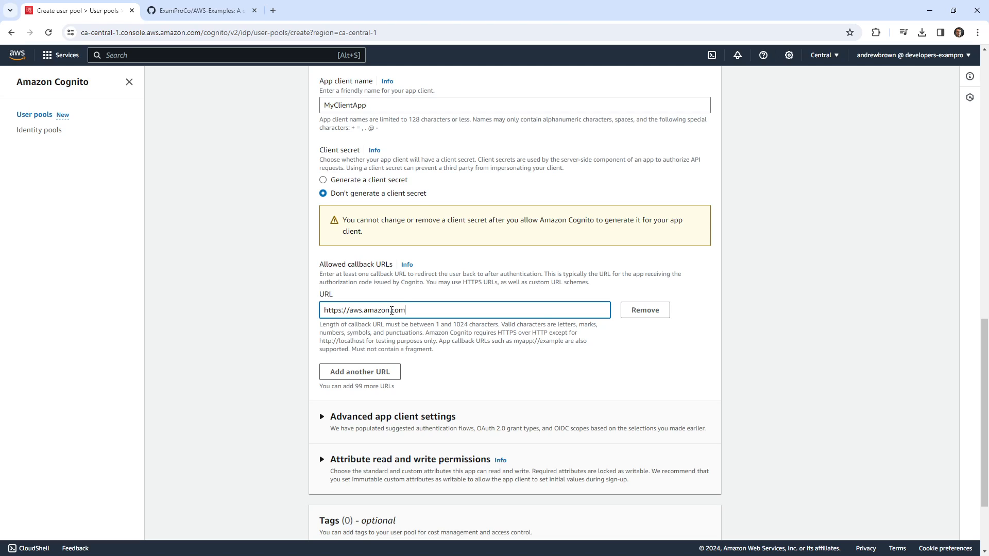
Expand Advanced app client settings and review the authentication flows list without changing it.
{"action": "scroll", "scroll_direction": "down", "scroll_amount": 3}
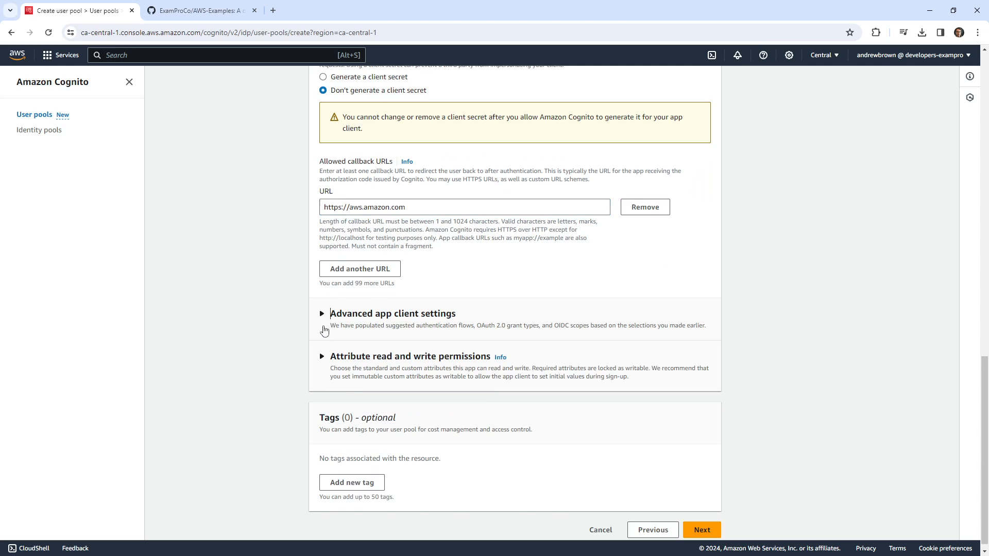
{"action": "left_click", "coordinate": [321, 313]}
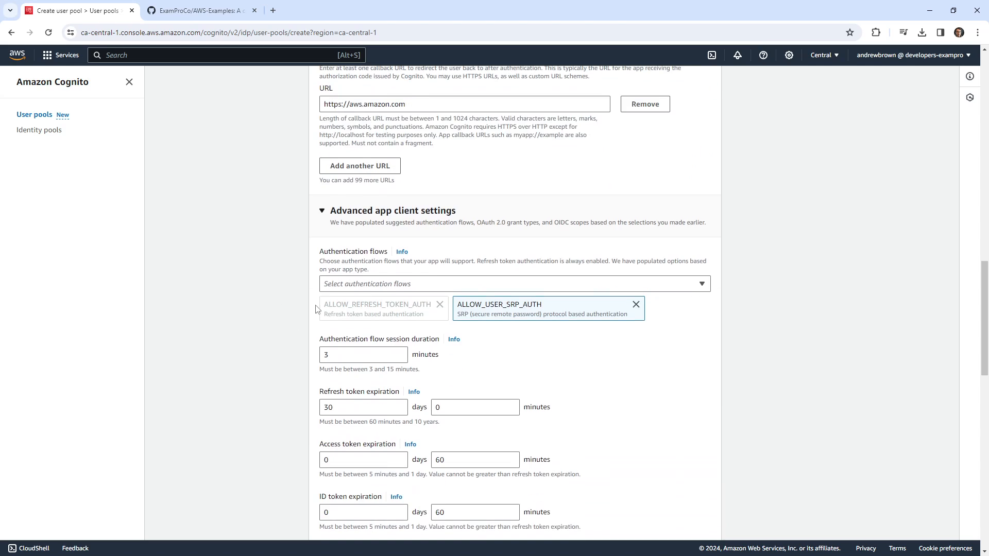
{"action": "left_click", "coordinate": [511, 283]}
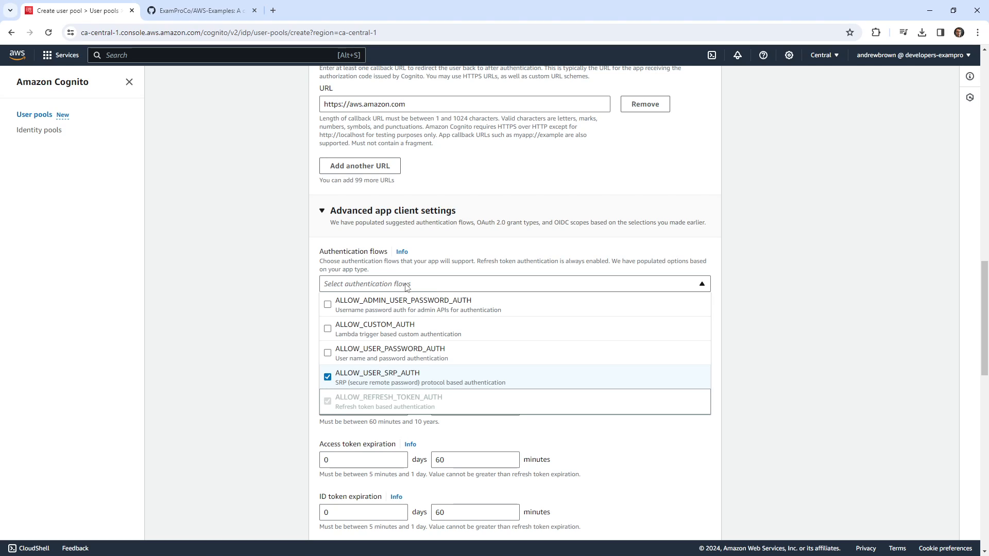
{"action": "left_click", "coordinate": [514, 283]}
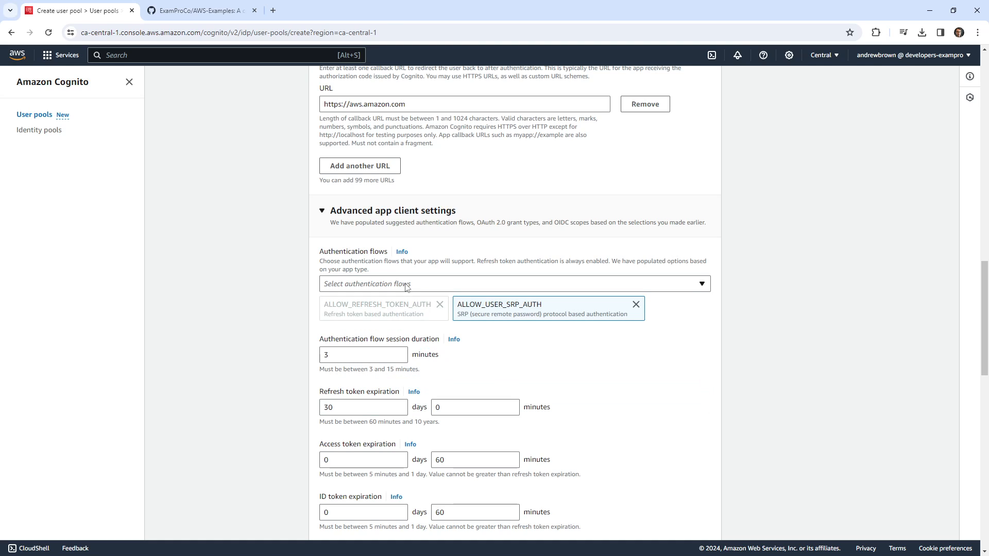
{"action": "left_click", "coordinate": [512, 284]}
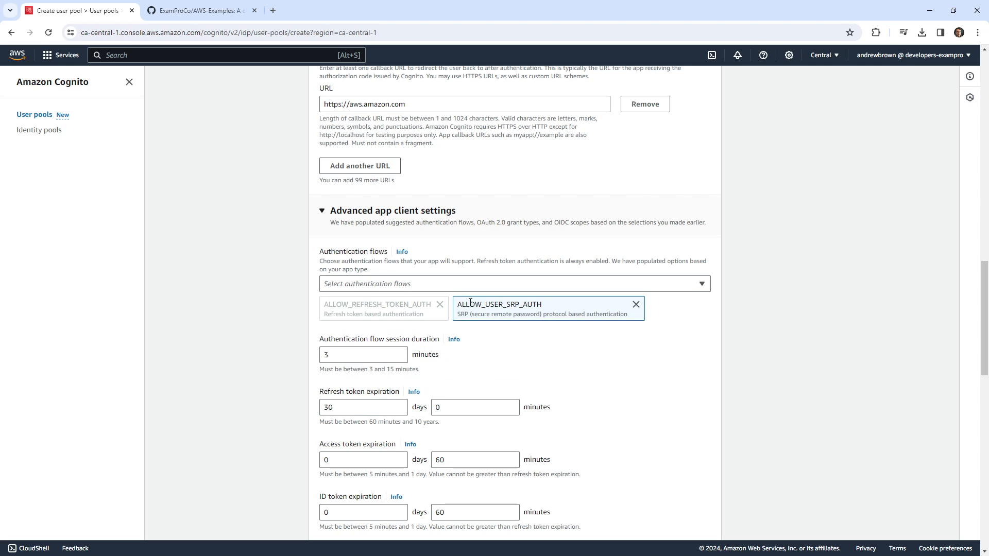
{"action": "scroll", "scroll_direction": "down", "scroll_amount": 3}
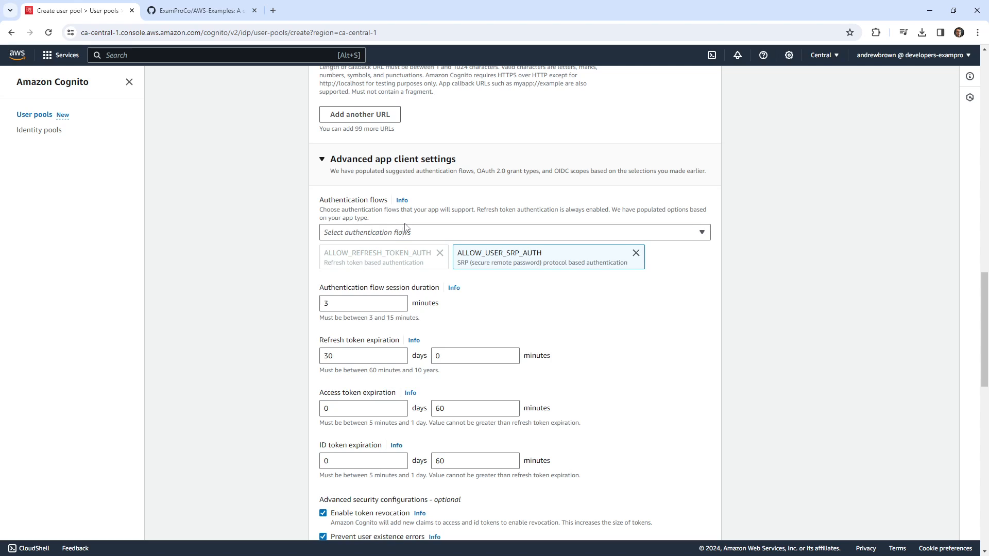
{"action": "left_click", "coordinate": [511, 231]}
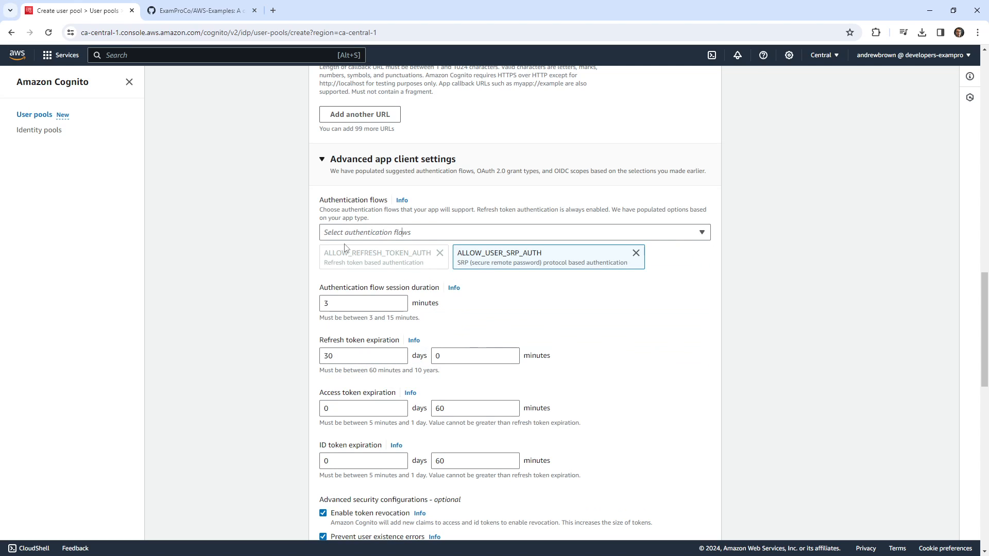
{"action": "left_click", "coordinate": [511, 232]}
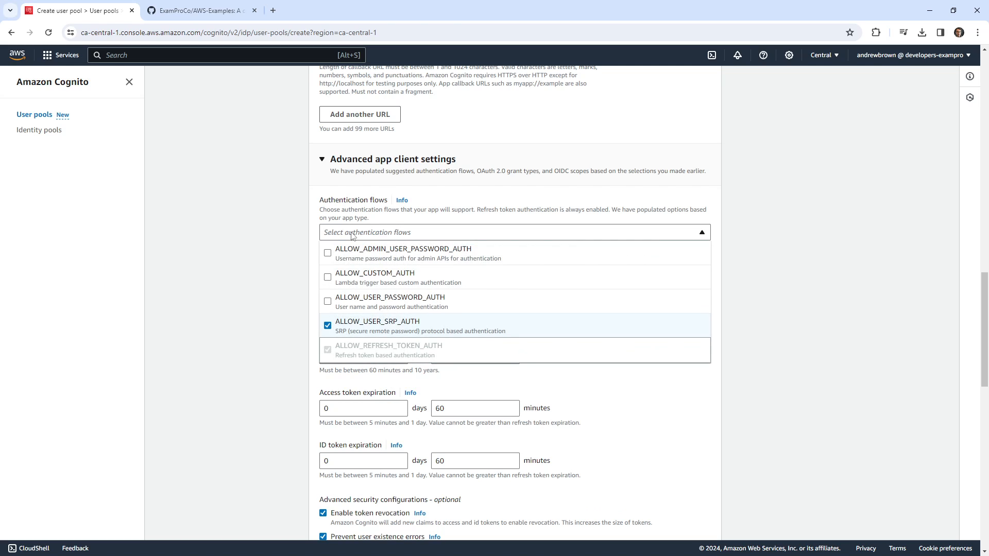
{"action": "mouse_move", "coordinate": [414, 280]}
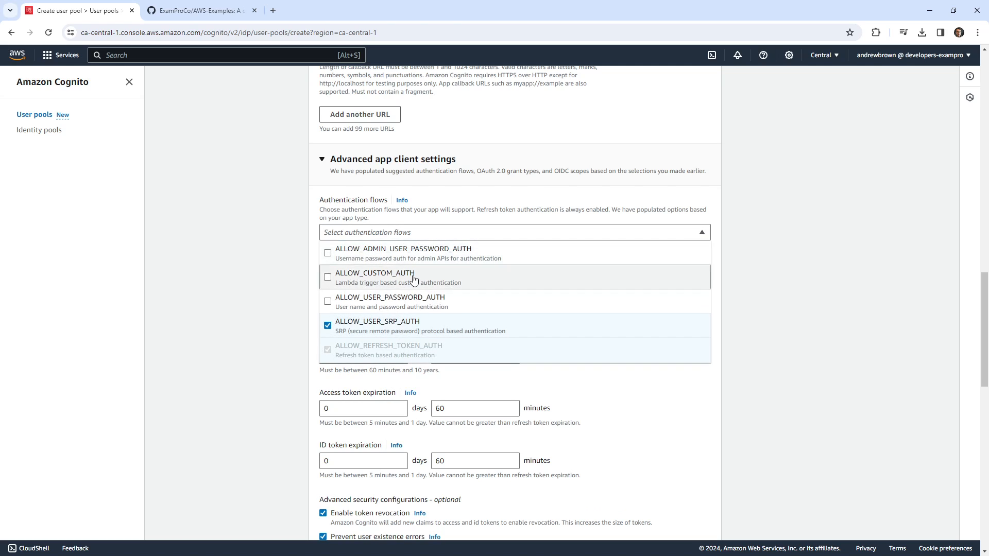
{"action": "mouse_move", "coordinate": [460, 308]}
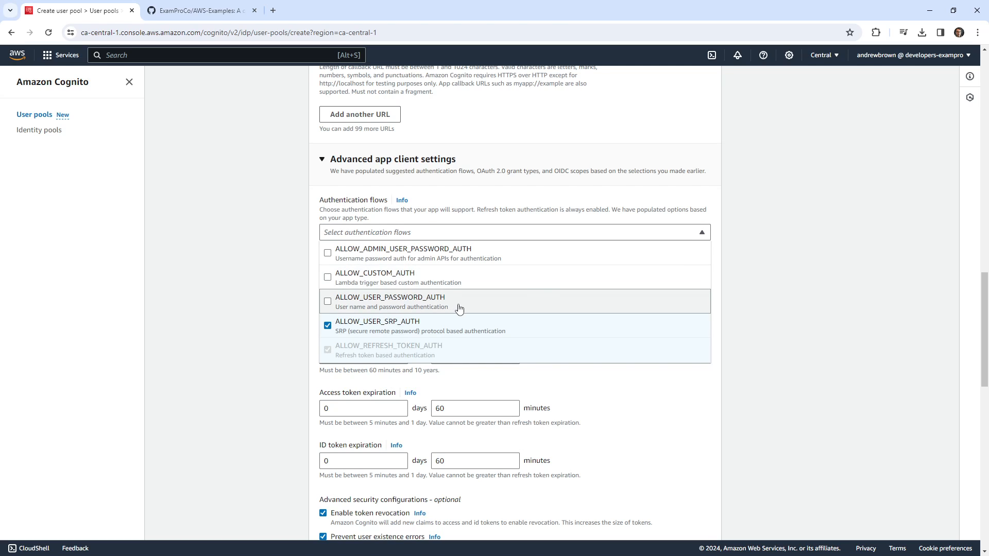
{"action": "mouse_move", "coordinate": [365, 326]}
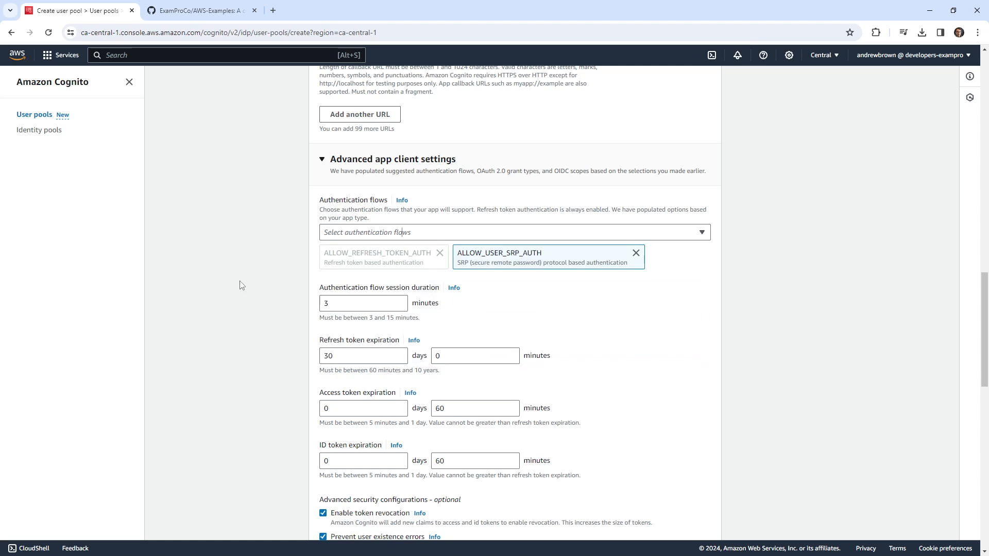
Review the 60-minute token expirations, identity providers, grant types and OpenID/phone/email scopes.
{"action": "scroll", "scroll_direction": "down", "scroll_amount": 3}
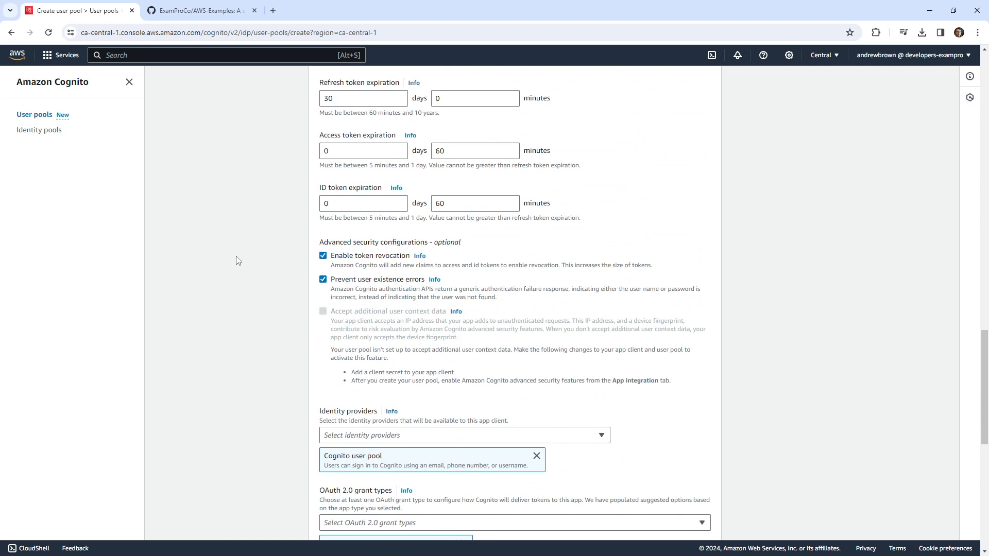
{"action": "mouse_move", "coordinate": [297, 277]}
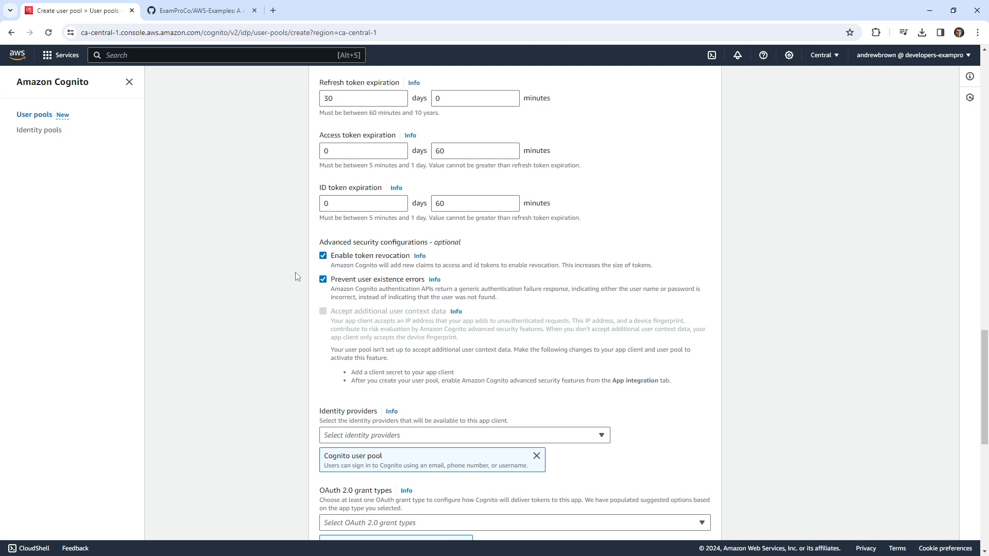
{"action": "mouse_move", "coordinate": [354, 261]}
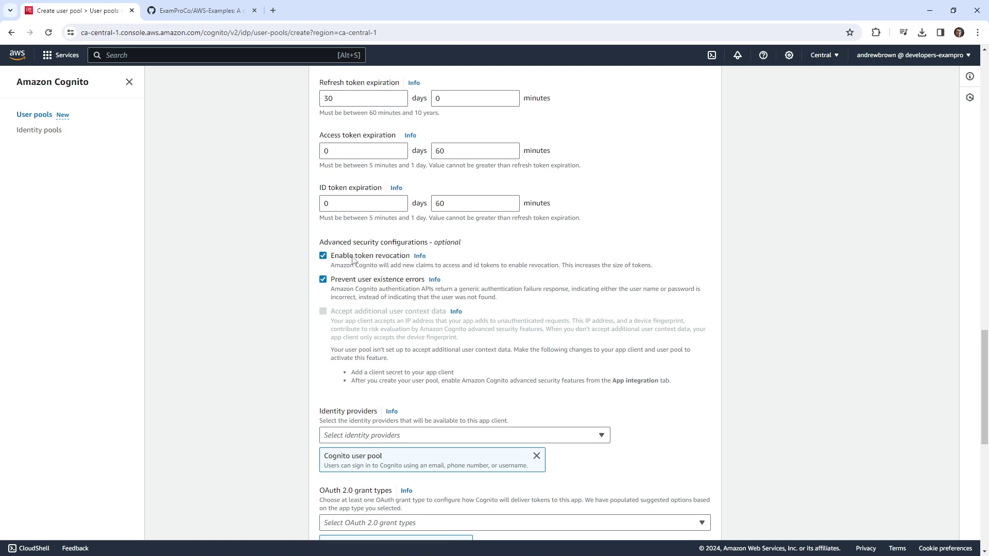
{"action": "scroll", "scroll_direction": "down", "scroll_amount": 3}
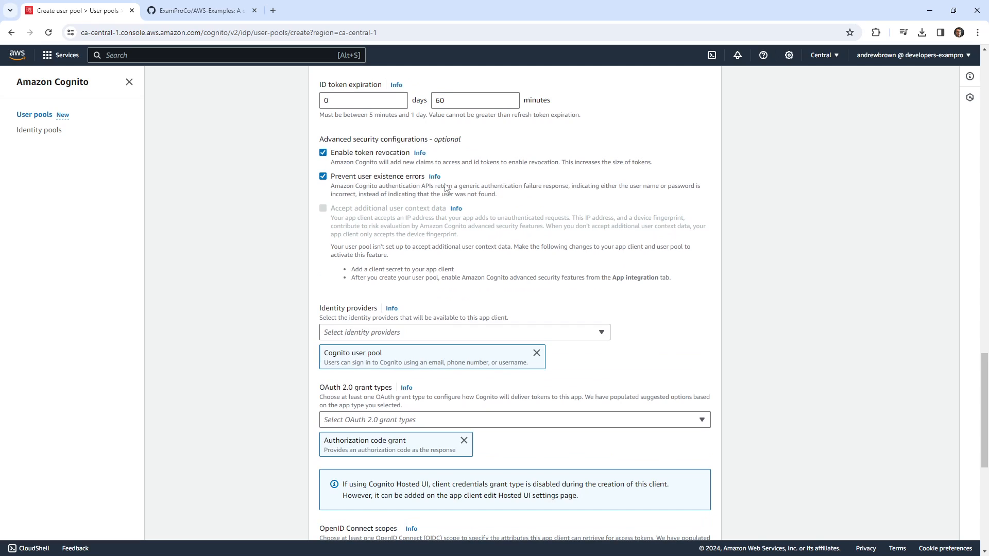
{"action": "scroll", "scroll_direction": "down", "scroll_amount": 3}
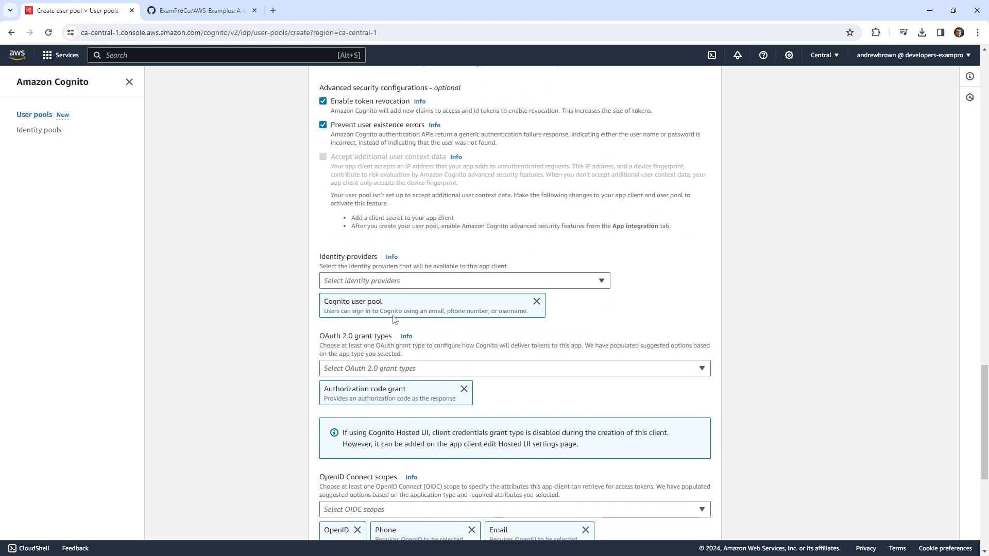
{"action": "mouse_move", "coordinate": [412, 279]}
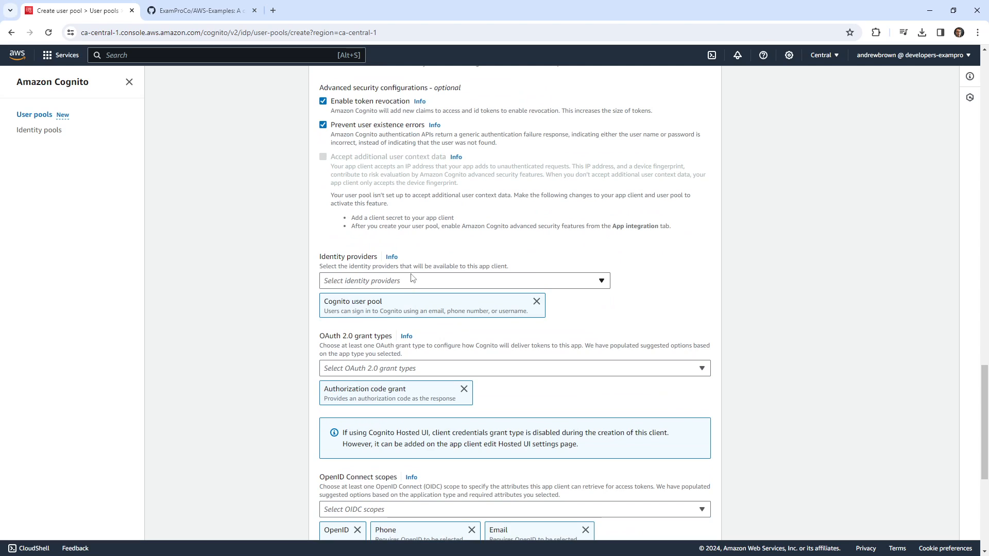
{"action": "mouse_move", "coordinate": [445, 297]}
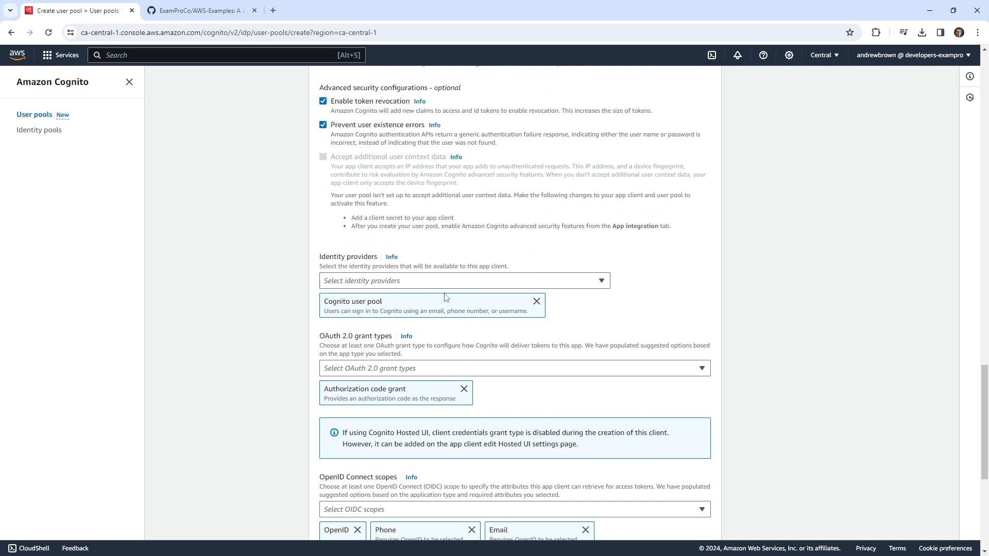
{"action": "scroll", "scroll_direction": "down", "scroll_amount": 3}
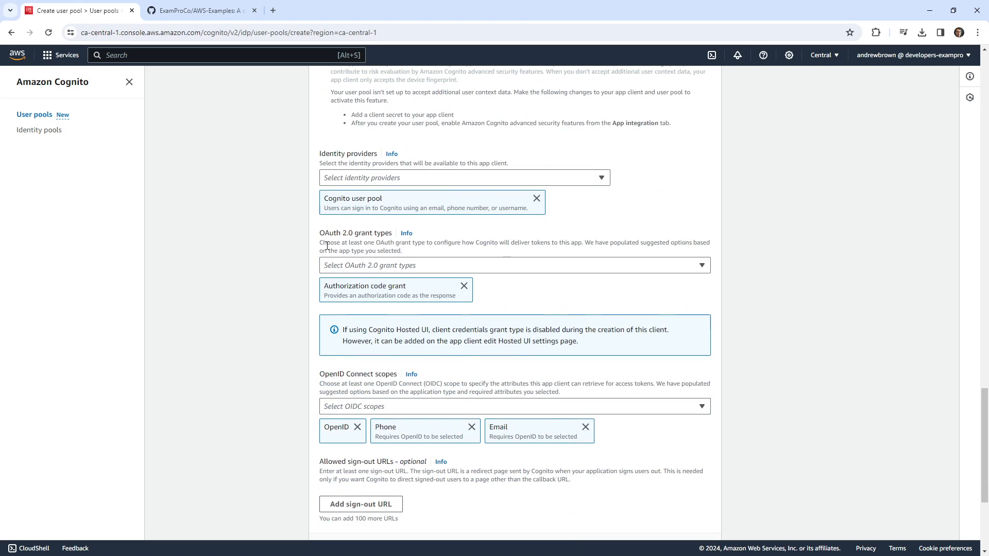
Add the Implicit grant to the app client's OAuth 2.0 grant types.
{"action": "left_click", "coordinate": [513, 265]}
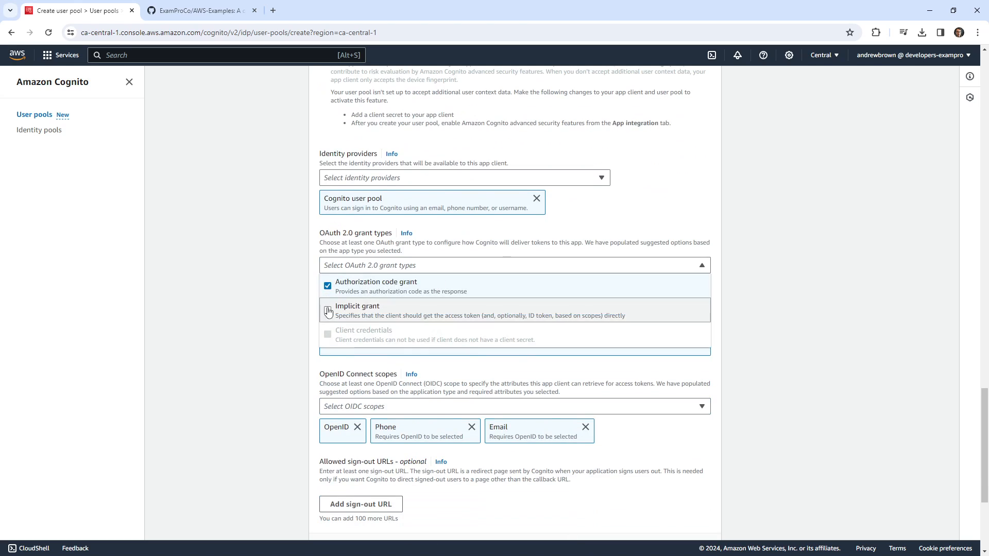
{"action": "left_click", "coordinate": [327, 310]}
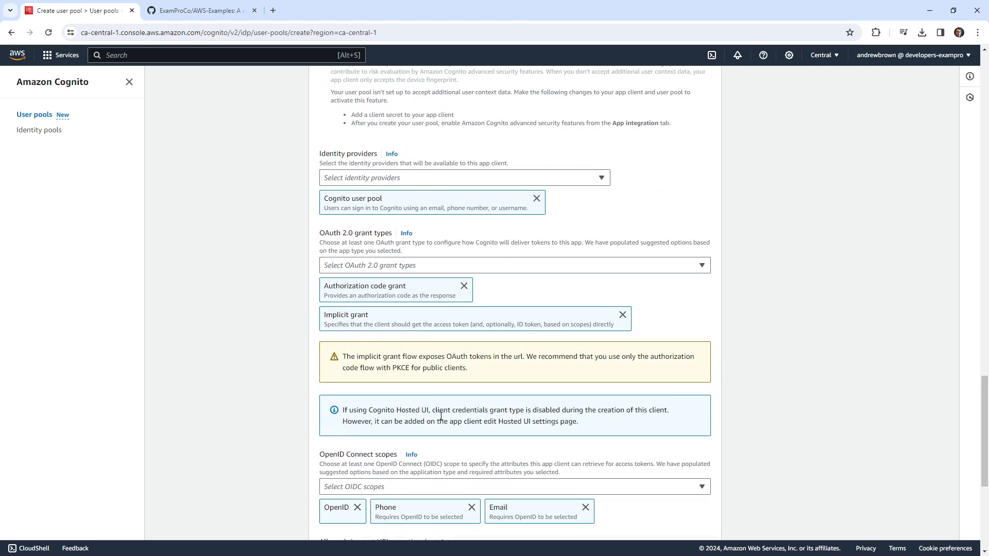
{"action": "mouse_move", "coordinate": [409, 365]}
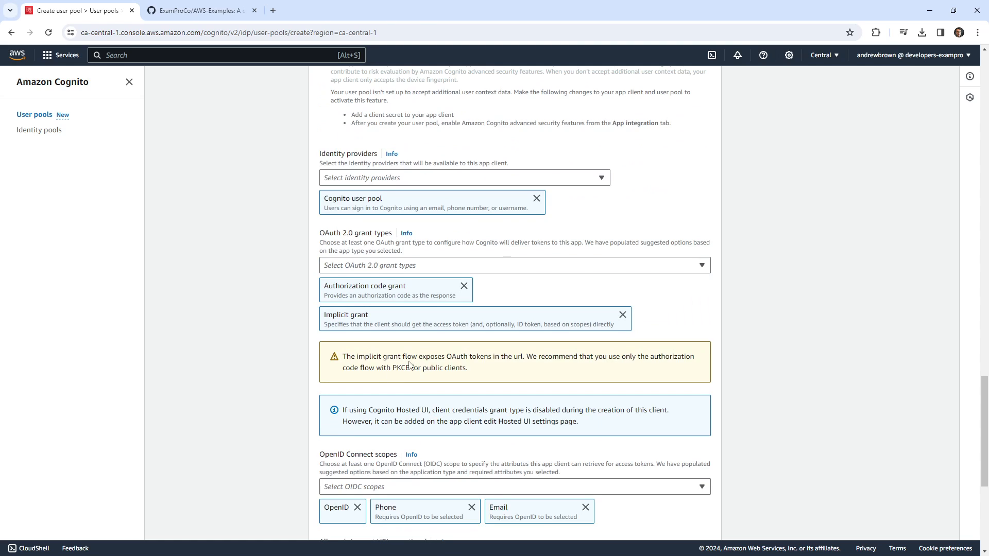
{"action": "scroll", "scroll_direction": "down", "scroll_amount": 3}
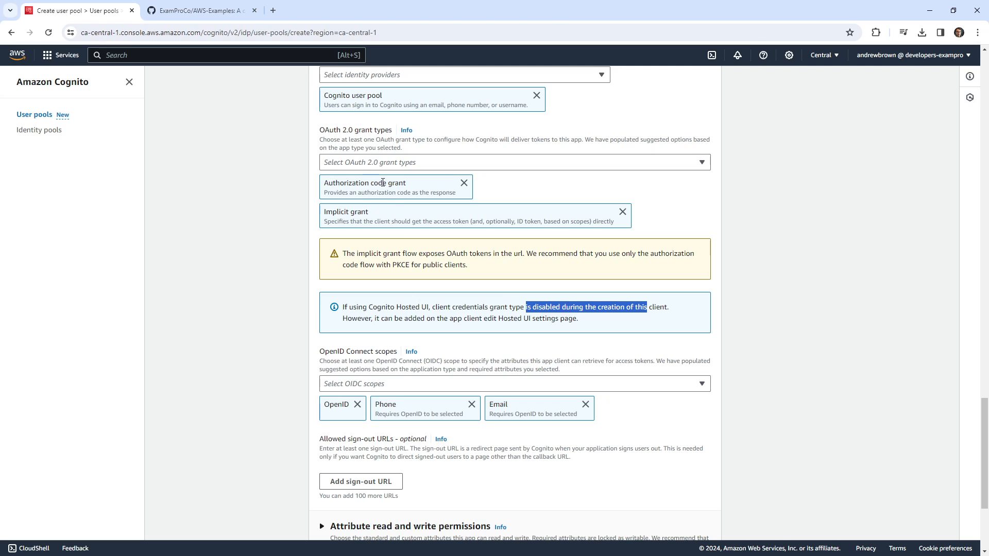
{"action": "scroll", "scroll_direction": "down", "scroll_amount": 3}
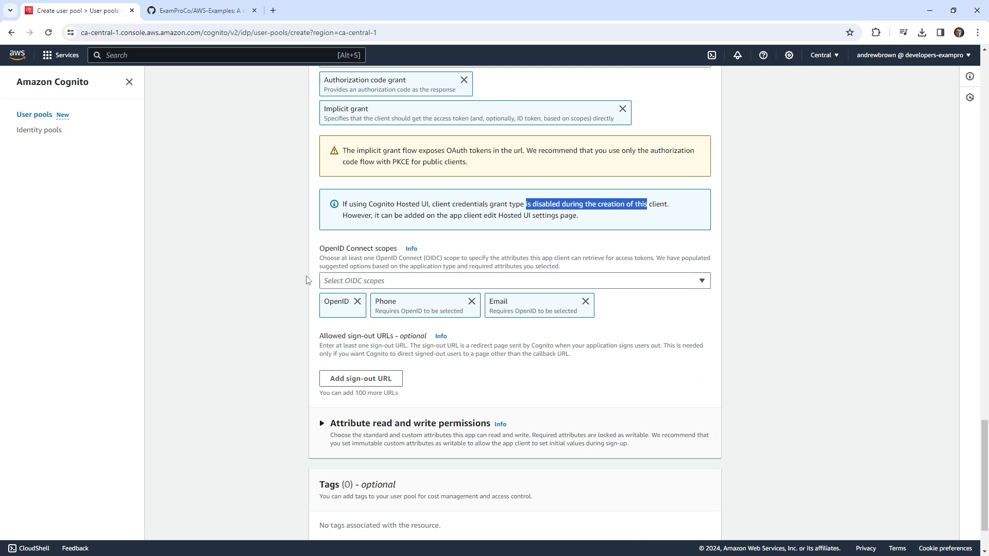
Drop the Phone scope and review the default attribute read and write permissions.
{"action": "left_click", "coordinate": [511, 281]}
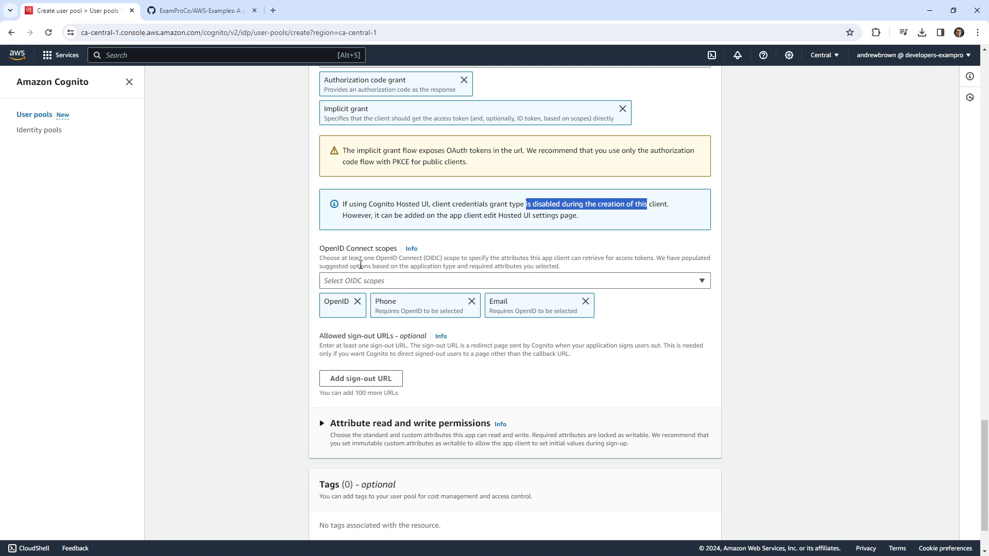
{"action": "mouse_move", "coordinate": [513, 258]}
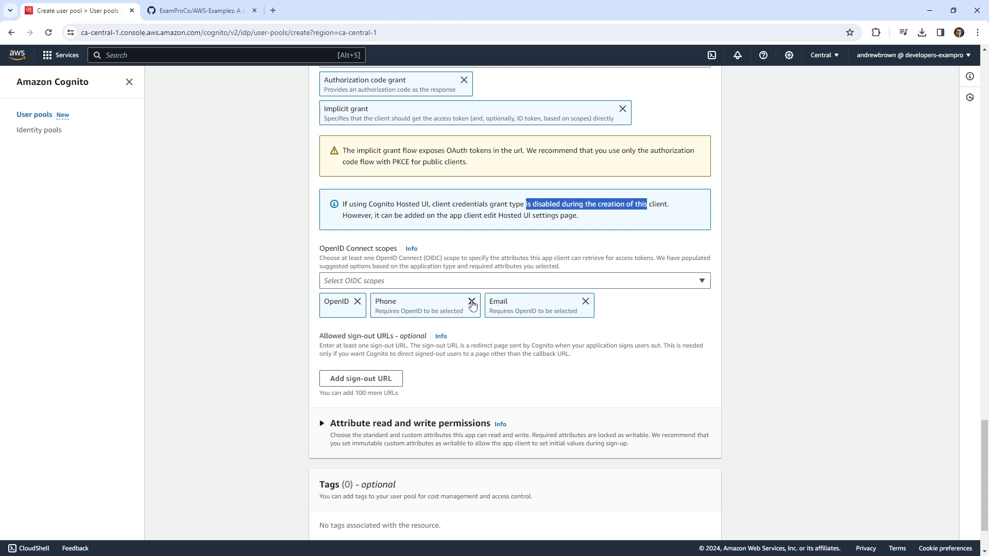
{"action": "left_click", "coordinate": [472, 305]}
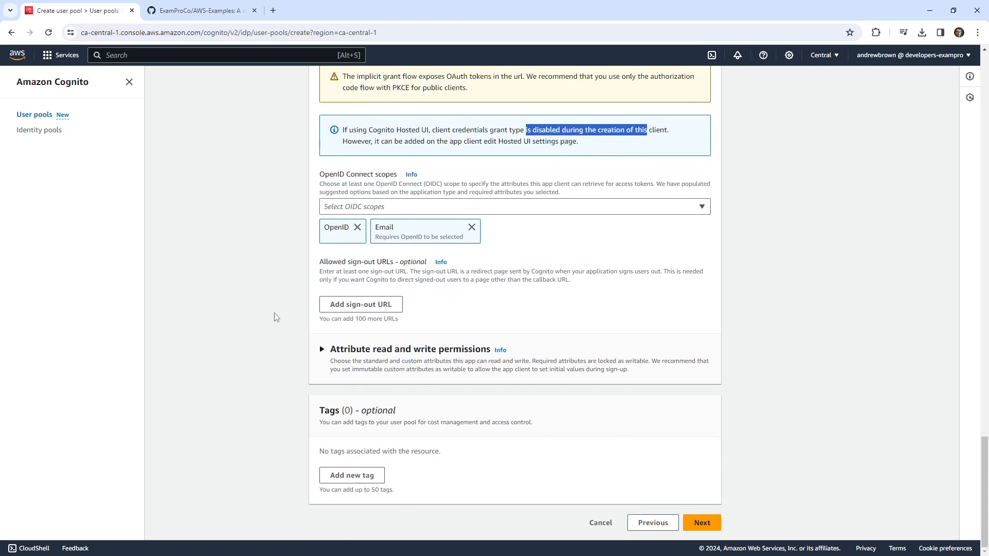
{"action": "left_click", "coordinate": [321, 349]}
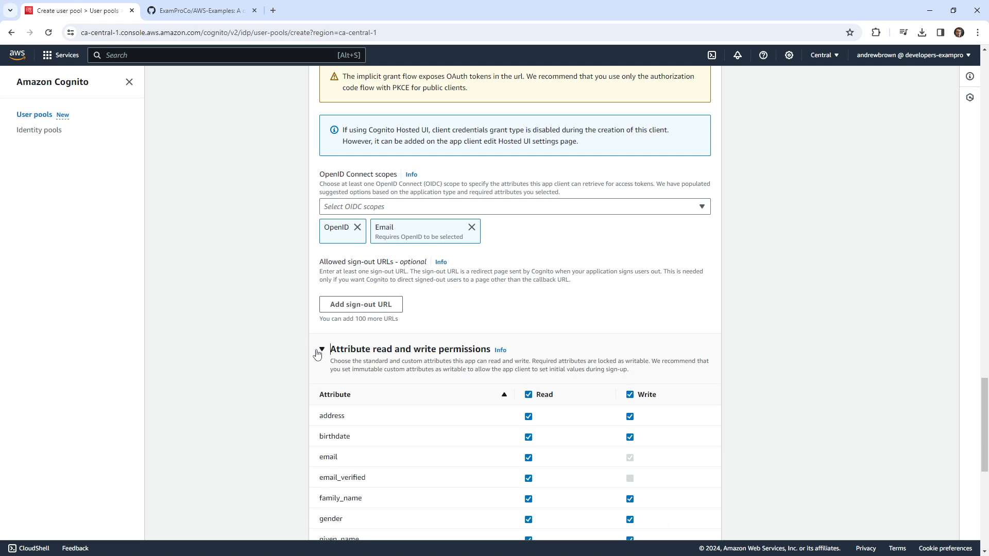
{"action": "scroll", "scroll_direction": "down", "scroll_amount": 3}
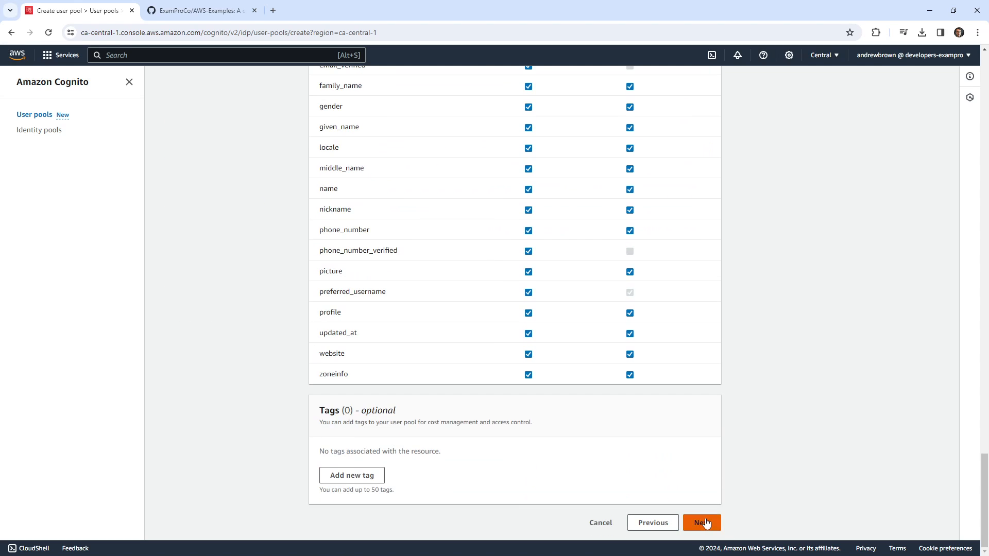
Review the pool settings and create MyUserPool so it appears in the user pools list.
{"action": "left_click", "coordinate": [701, 522]}
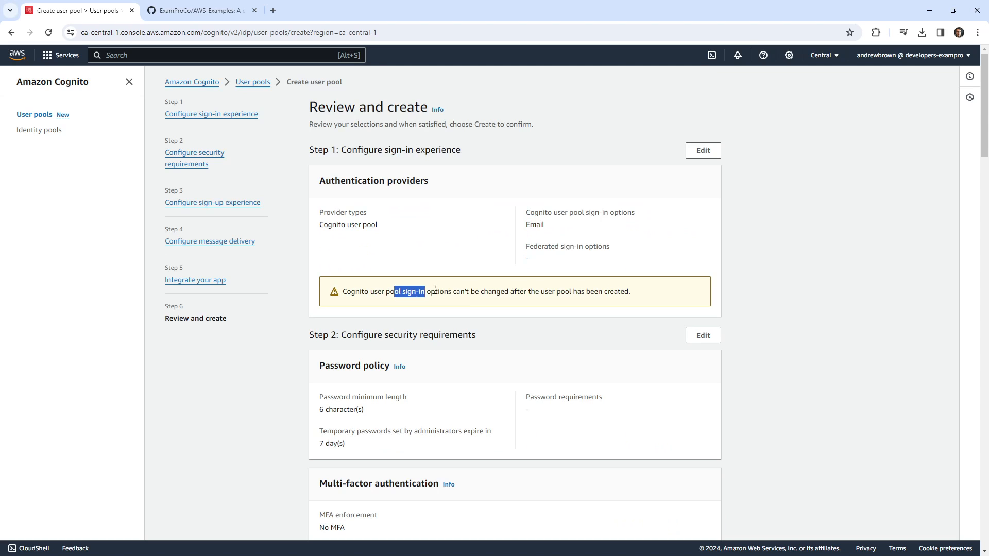
{"action": "scroll", "scroll_direction": "down", "scroll_amount": 3}
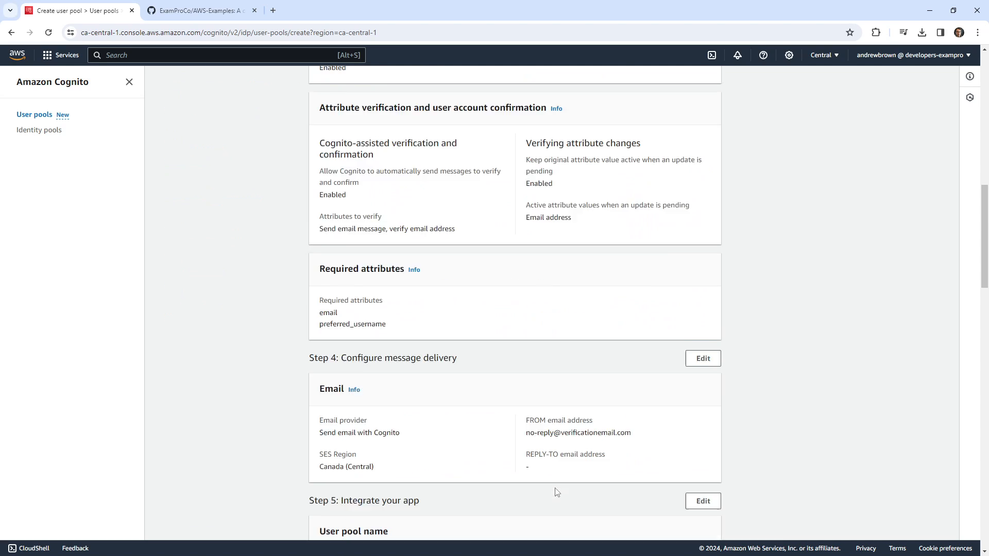
{"action": "scroll", "scroll_direction": "down", "scroll_amount": 3}
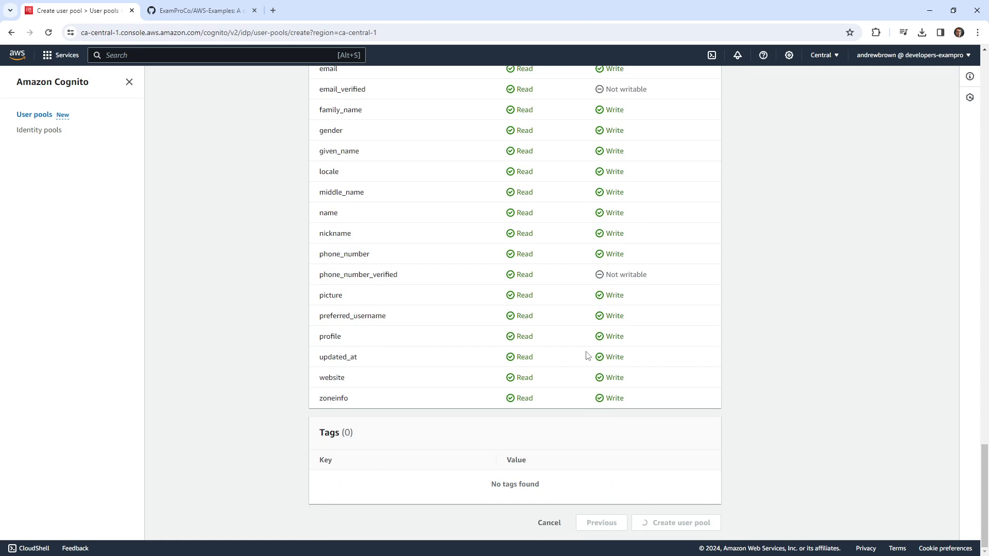
{"action": "left_click", "coordinate": [675, 522]}
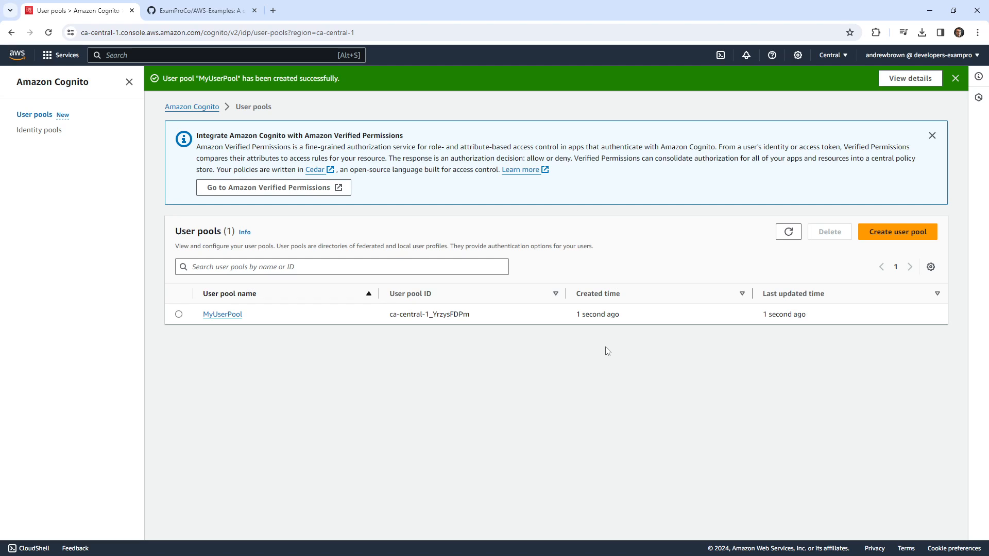
Open MyUserPool's details and look through its sign-in settings and users list.
{"action": "left_click", "coordinate": [223, 314]}
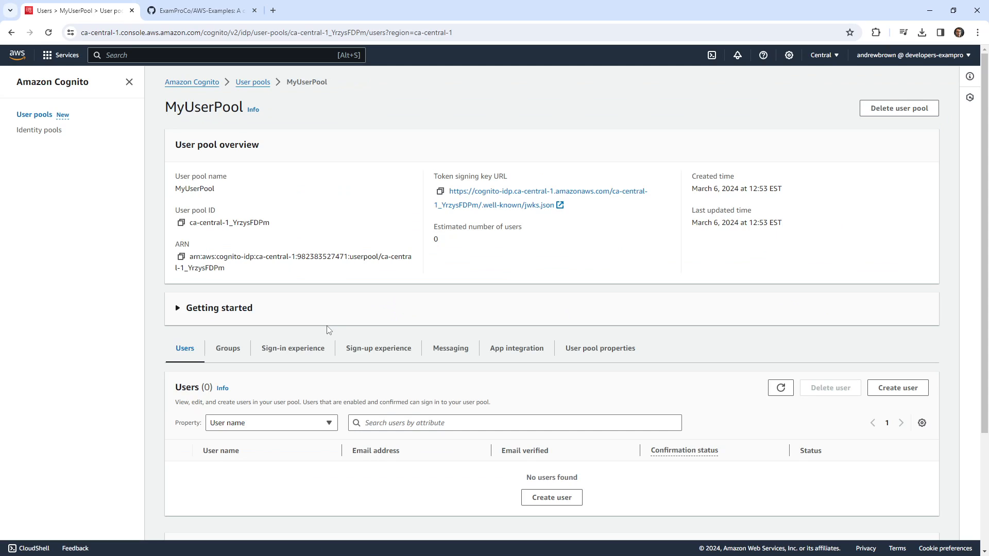
{"action": "mouse_move", "coordinate": [377, 331]}
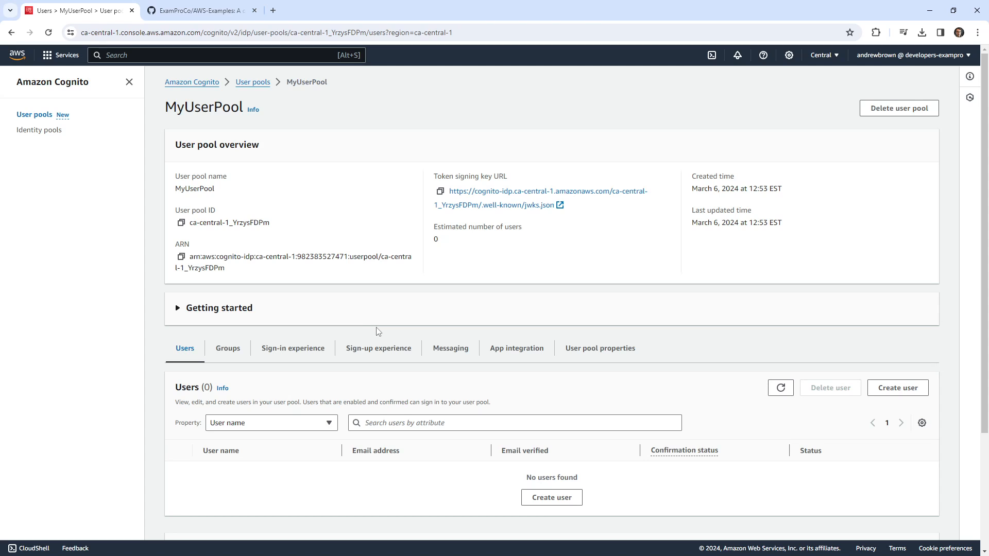
{"action": "mouse_move", "coordinate": [478, 196]}
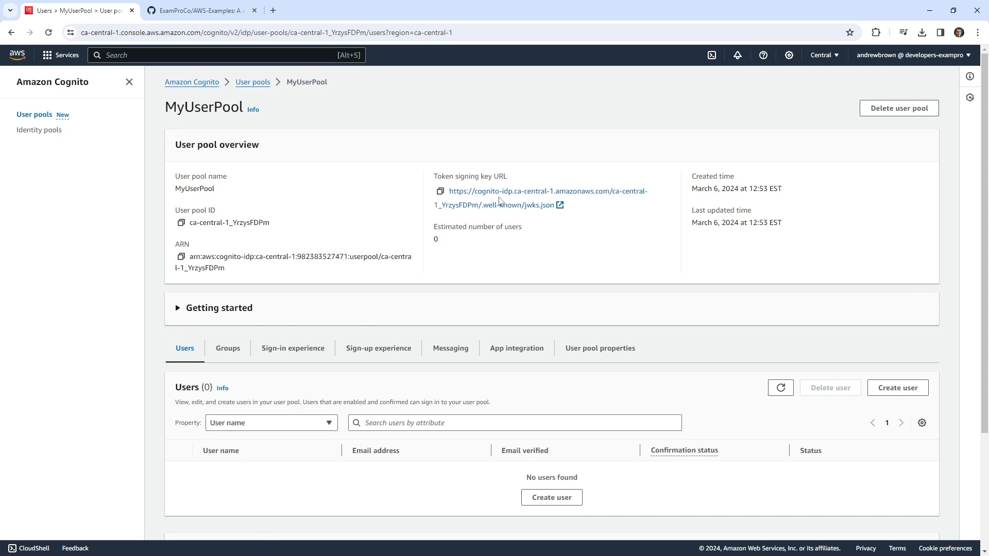
{"action": "mouse_move", "coordinate": [364, 333]}
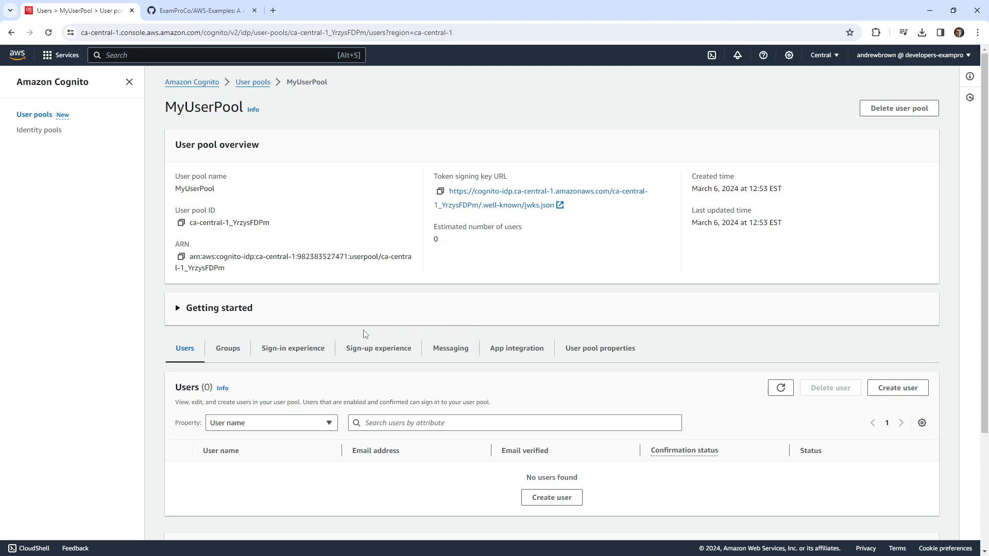
{"action": "mouse_move", "coordinate": [379, 348]}
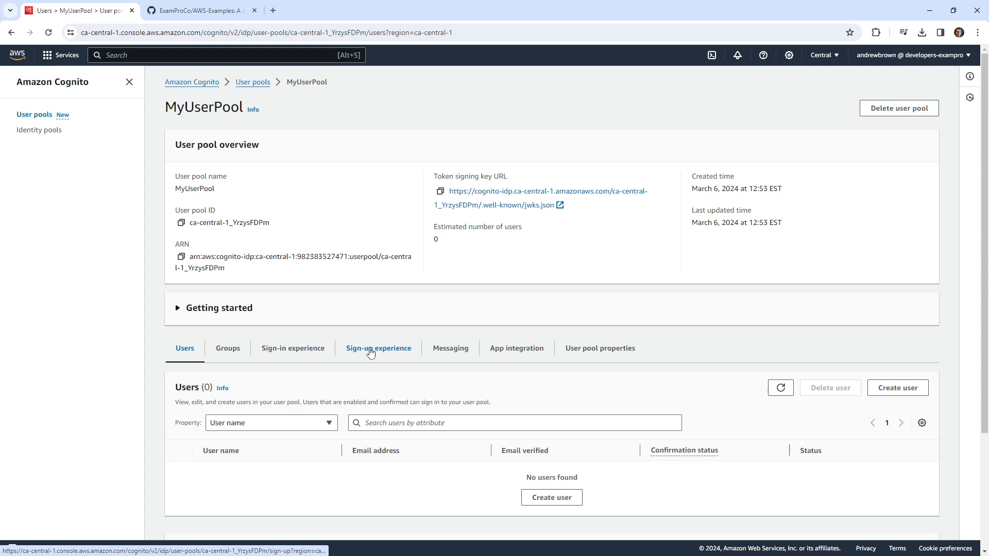
{"action": "left_click", "coordinate": [292, 349]}
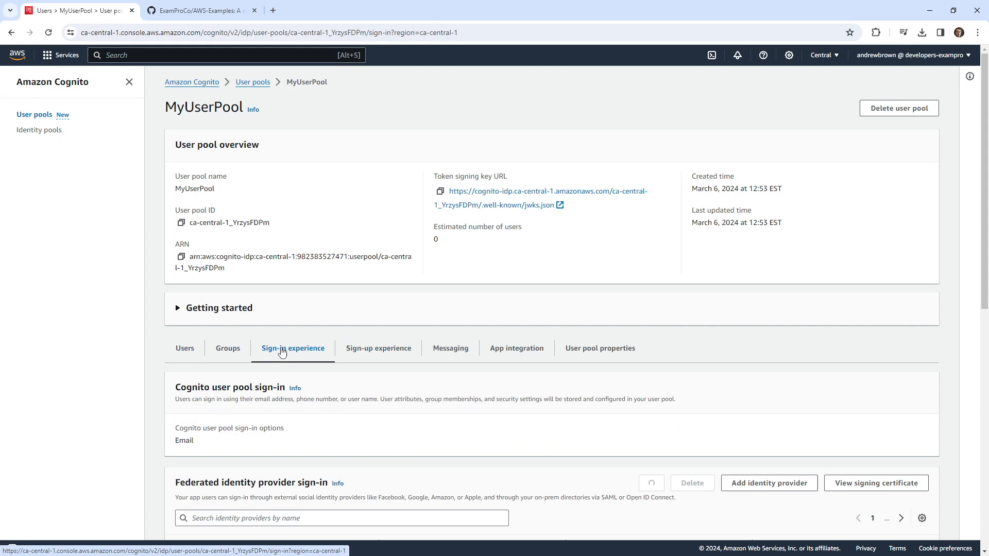
{"action": "scroll", "scroll_direction": "down", "scroll_amount": 3}
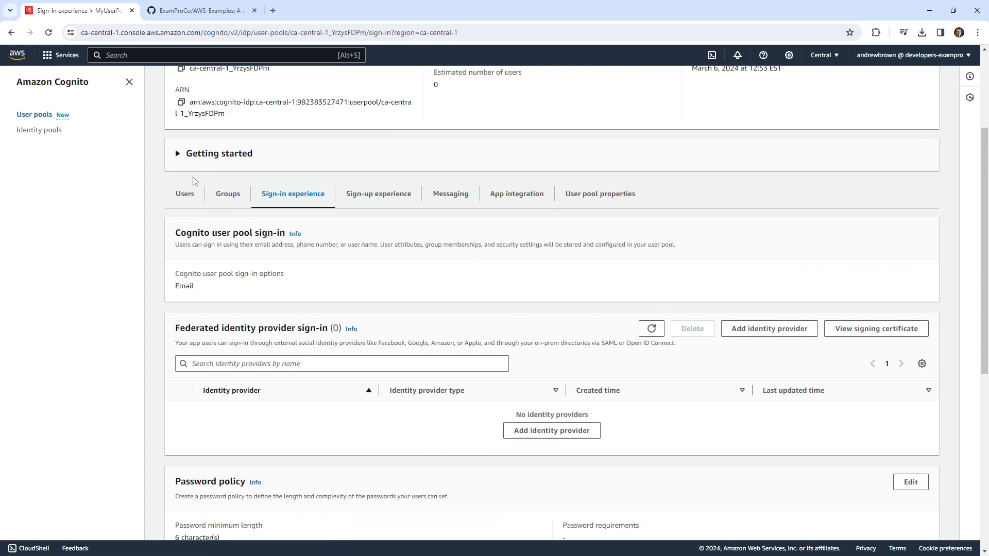
{"action": "left_click", "coordinate": [184, 193]}
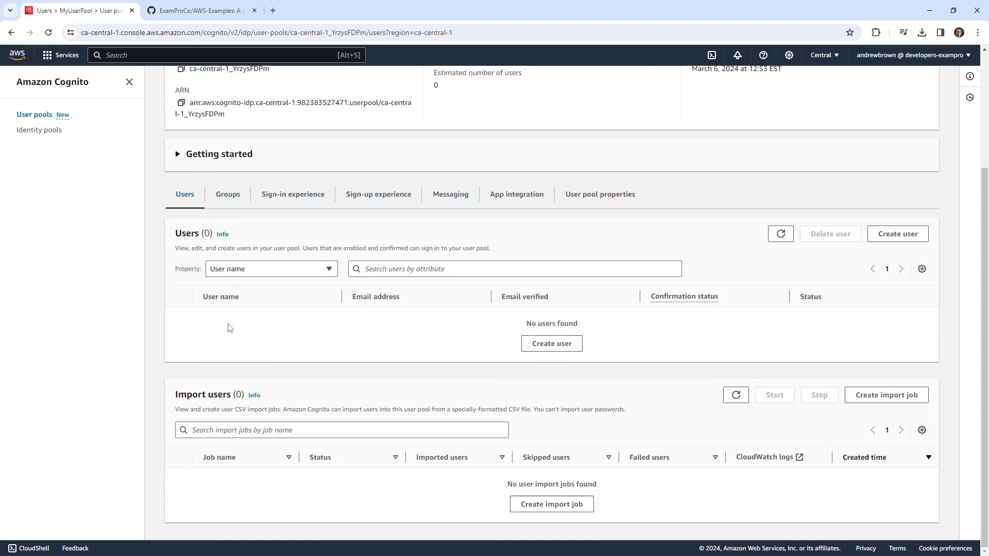
Look through MyUserPool's groups, sign-in, sign-up and app integration settings.
{"action": "left_click", "coordinate": [228, 193]}
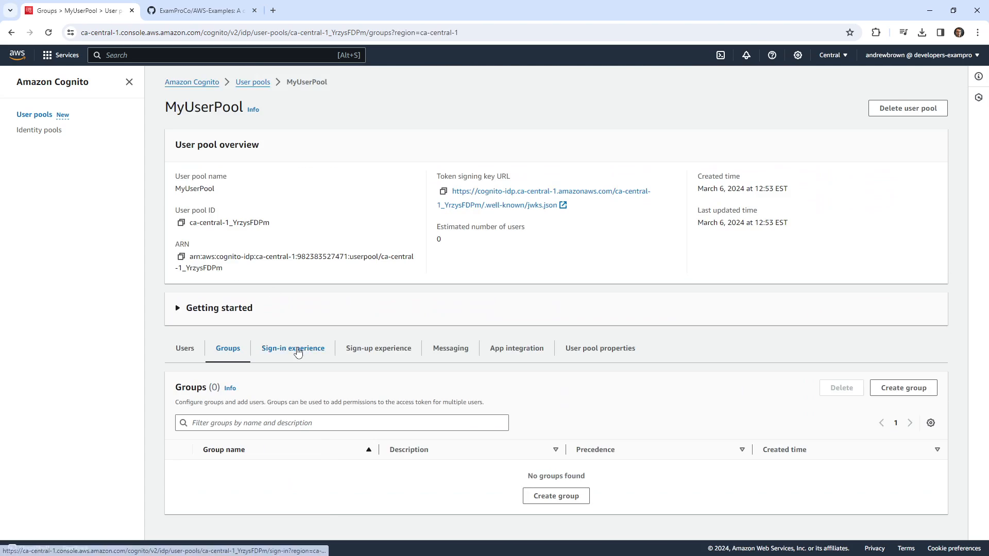
{"action": "left_click", "coordinate": [292, 348]}
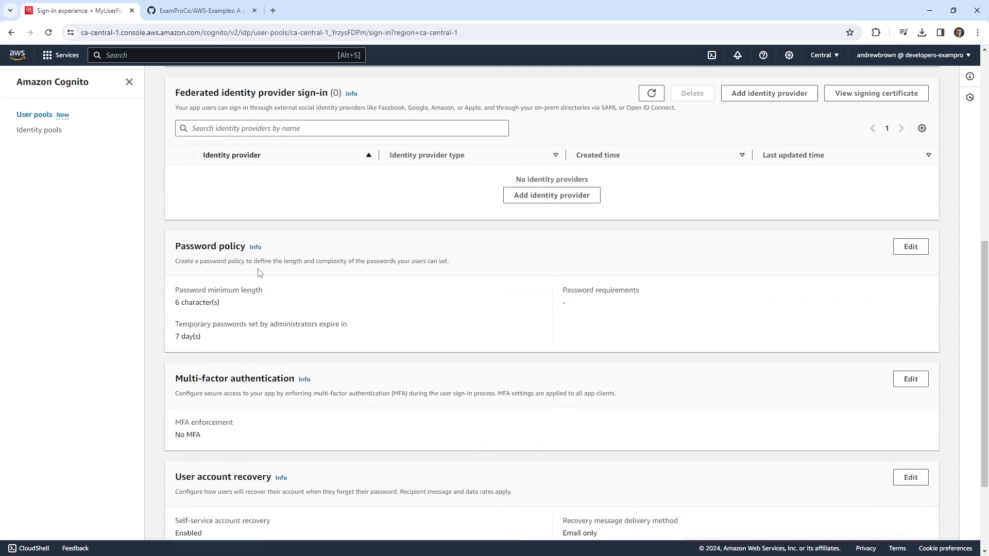
{"action": "left_click", "coordinate": [379, 348]}
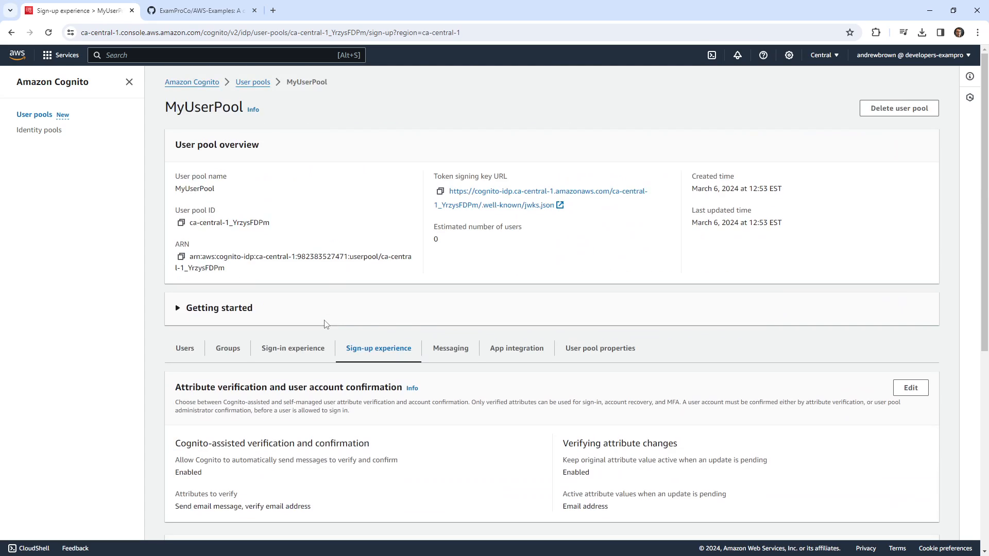
{"action": "left_click", "coordinate": [516, 348]}
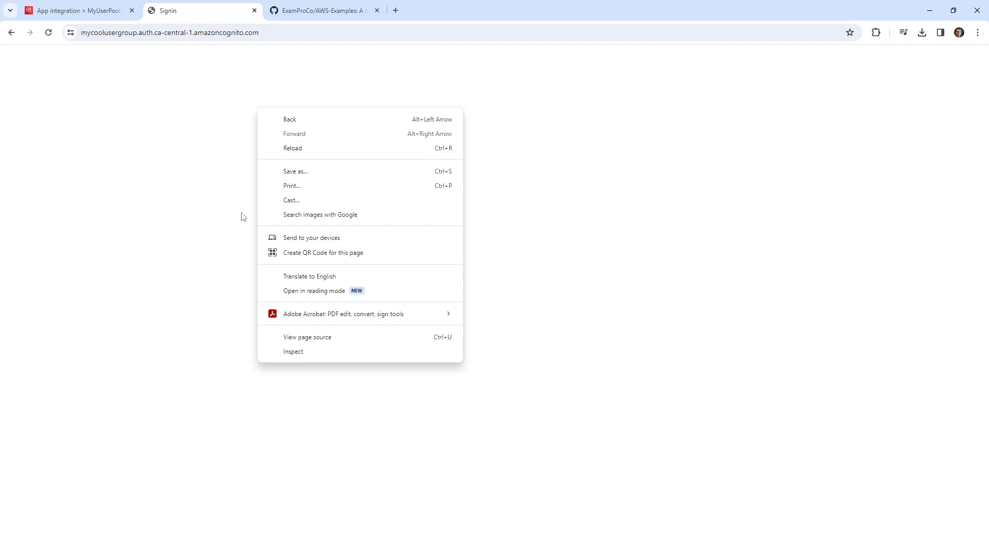
Inspect the blank hosted sign-in page in DevTools to see stylesheet loading errors, then return to the Cognito console.
{"action": "left_click", "coordinate": [292, 352]}
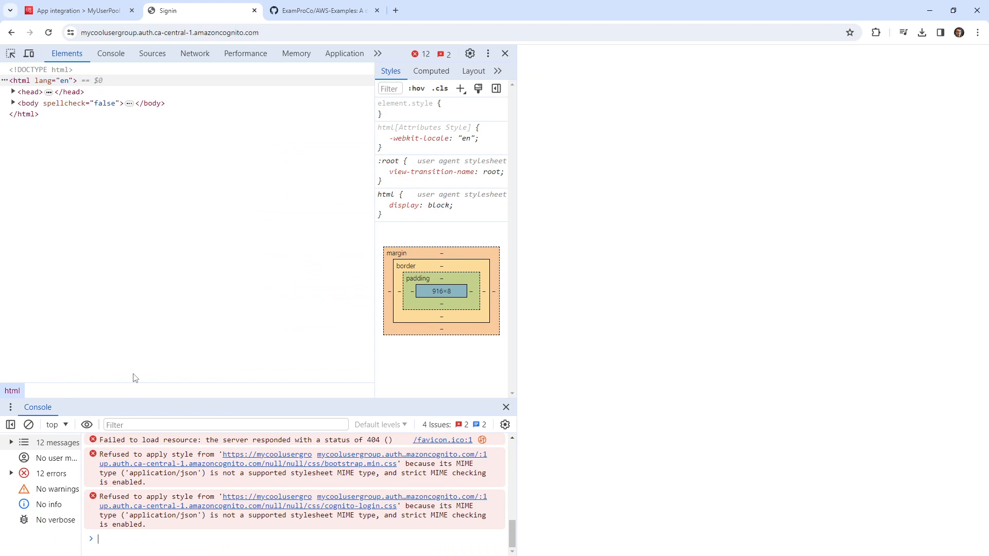
{"action": "mouse_move", "coordinate": [407, 403]}
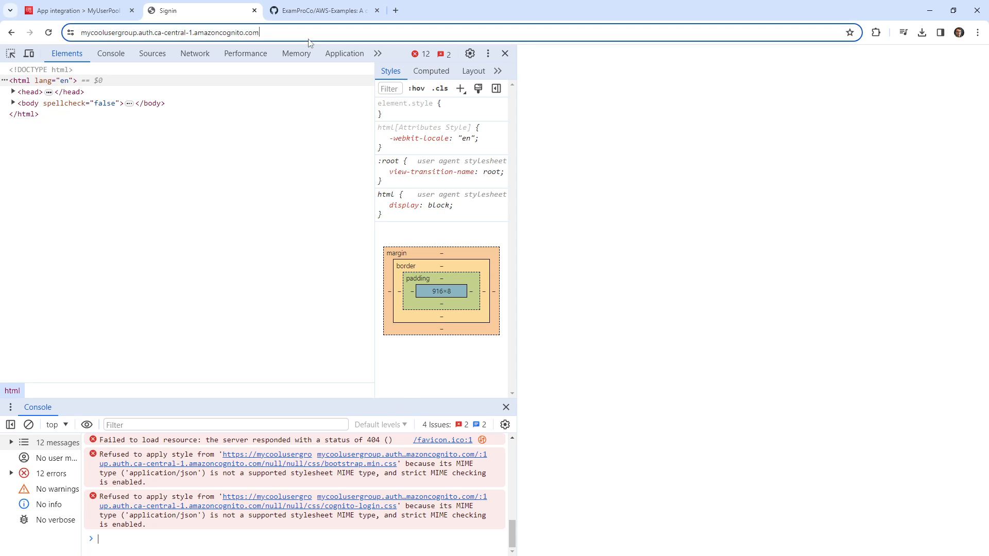
{"action": "left_click", "coordinate": [74, 10]}
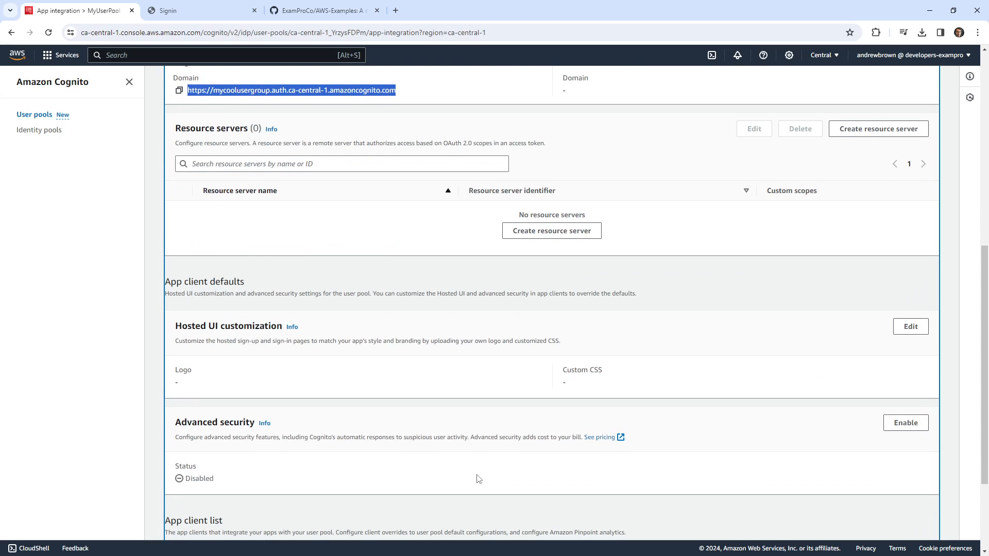
Scroll the App integration page toward the app client list for MyClientApp.
{"action": "scroll", "scroll_direction": "up", "scroll_amount": 3}
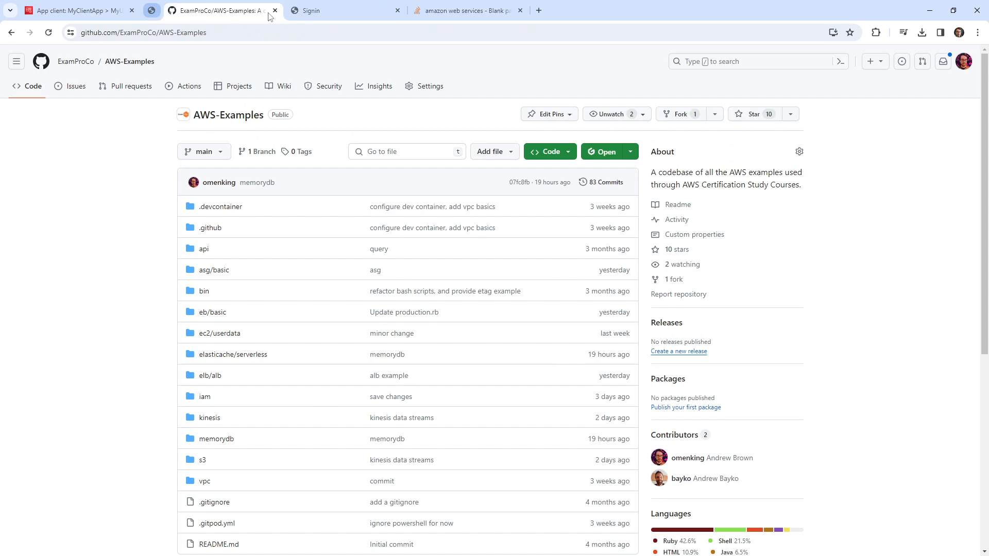
Consult the Stack Overflow answer on the hosted UI login URL format, then return to MyClientApp's console page.
{"action": "left_click", "coordinate": [449, 10]}
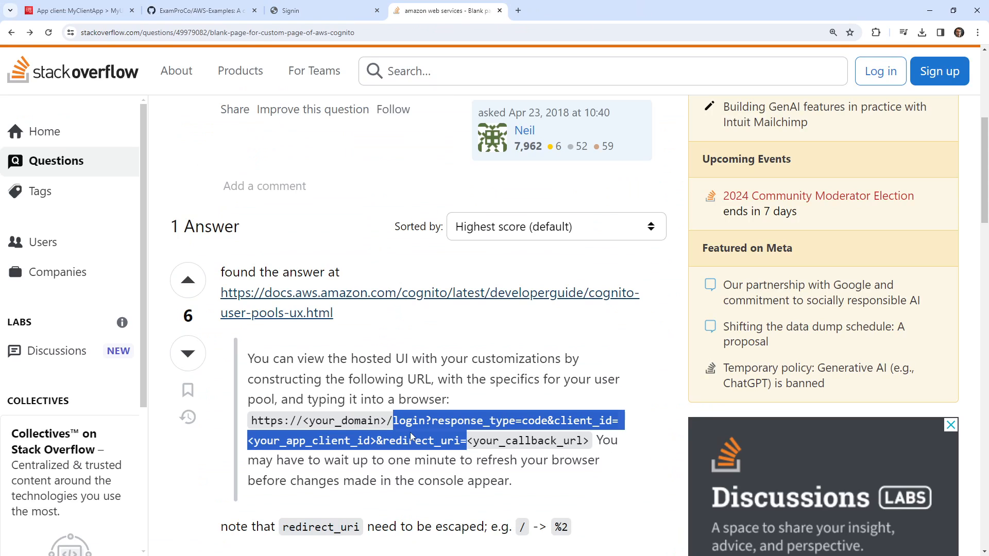
{"action": "left_click", "coordinate": [442, 440]}
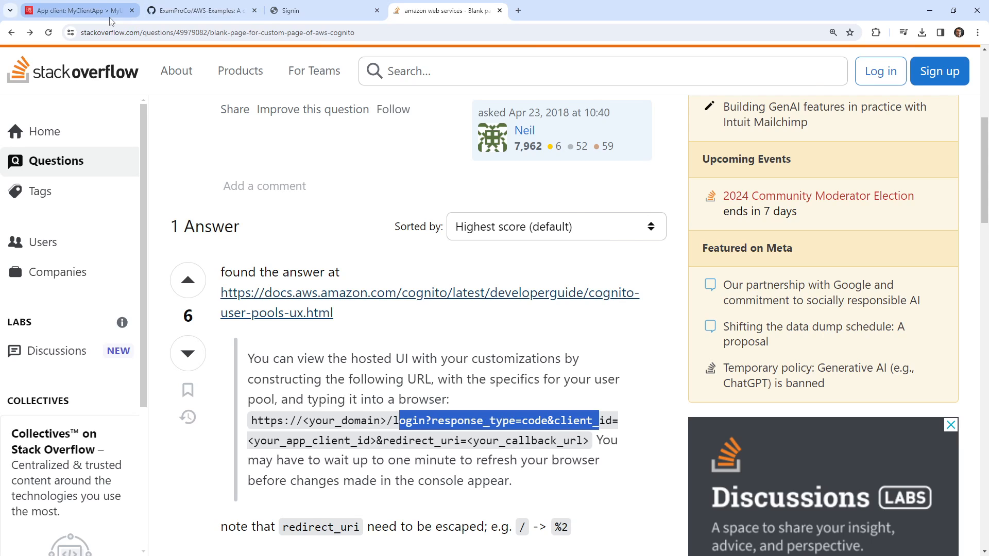
{"action": "left_click", "coordinate": [321, 10]}
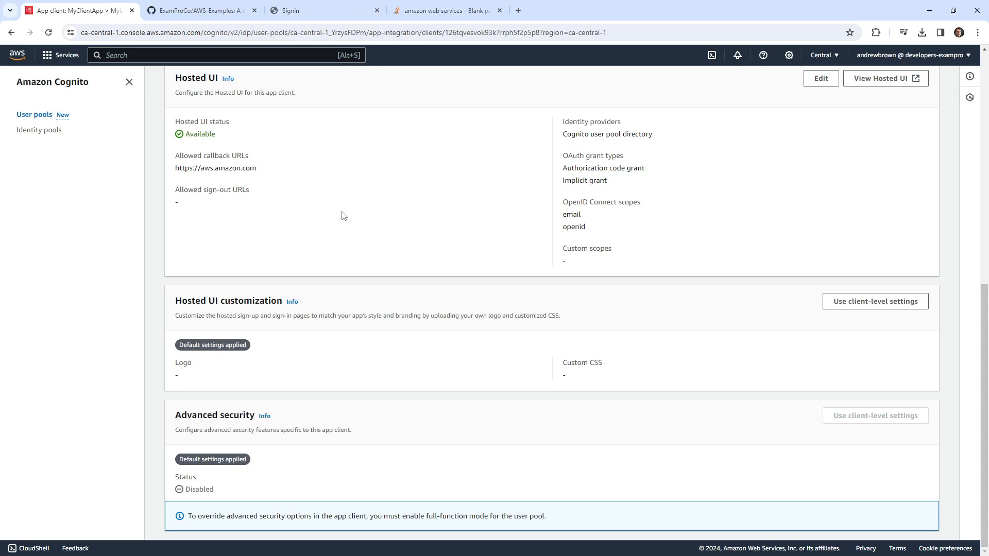
Look over MyClientApp's details from client information down to its Hosted UI callback and scopes.
{"action": "scroll", "scroll_direction": "up", "scroll_amount": 3}
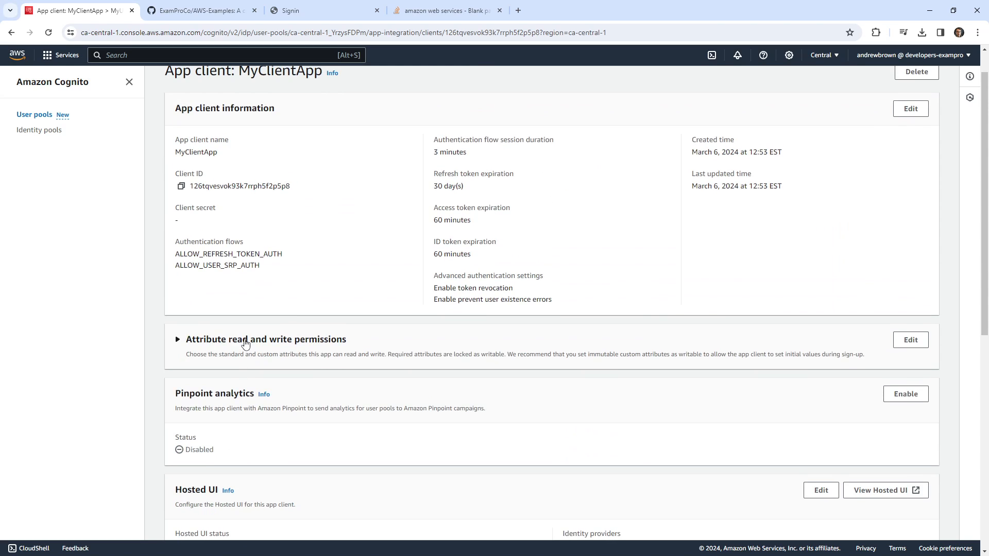
{"action": "scroll", "scroll_direction": "down", "scroll_amount": 3}
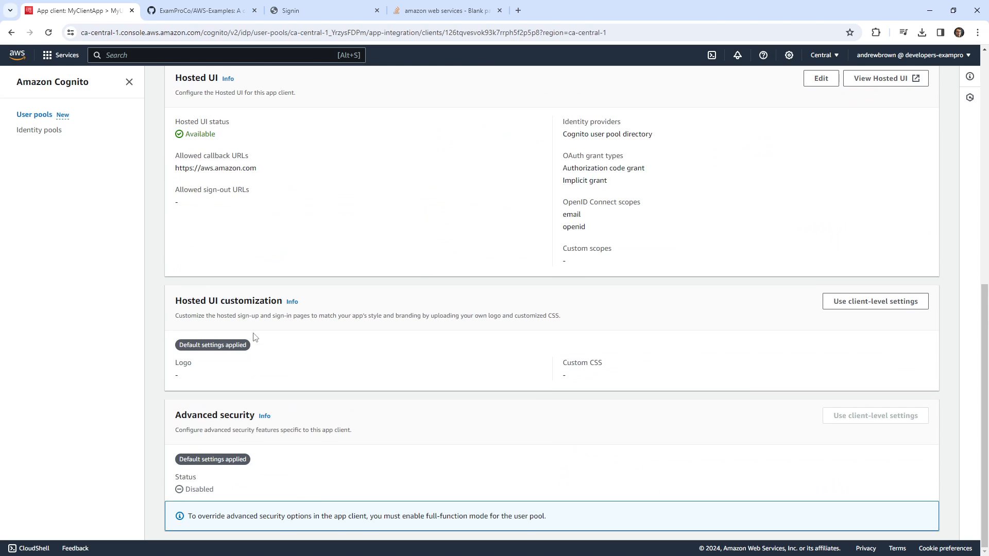
{"action": "mouse_move", "coordinate": [74, 336]}
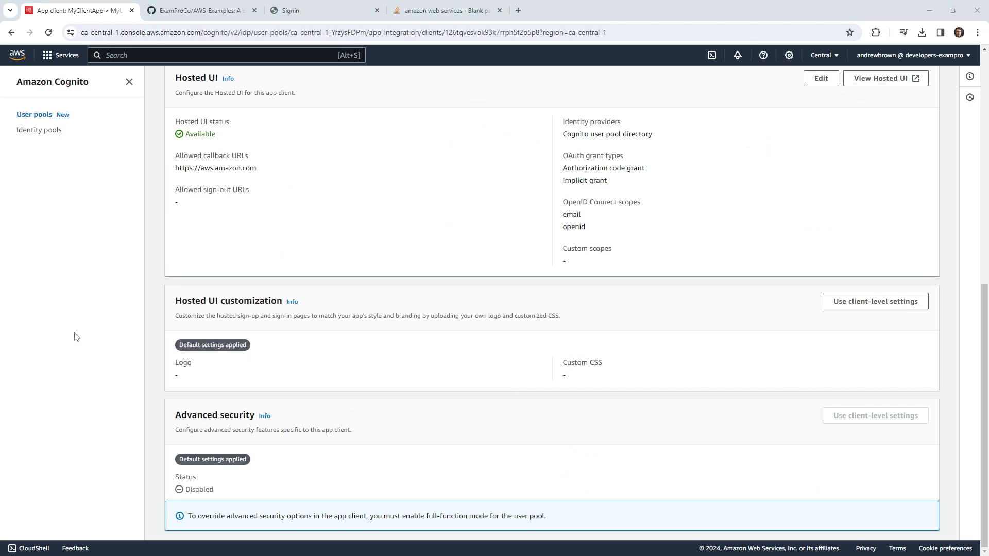
{"action": "scroll", "scroll_direction": "up", "scroll_amount": 3}
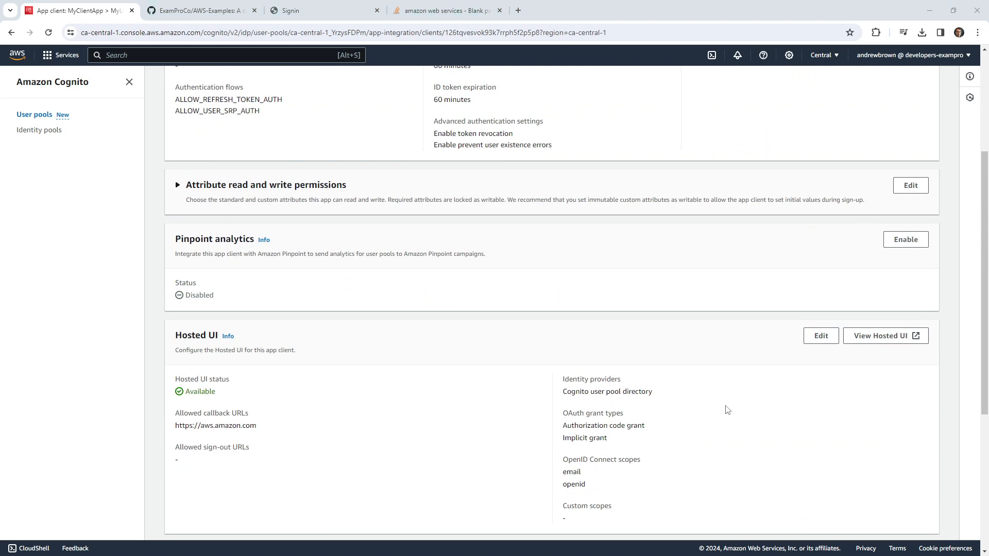
{"action": "mouse_move", "coordinate": [885, 336]}
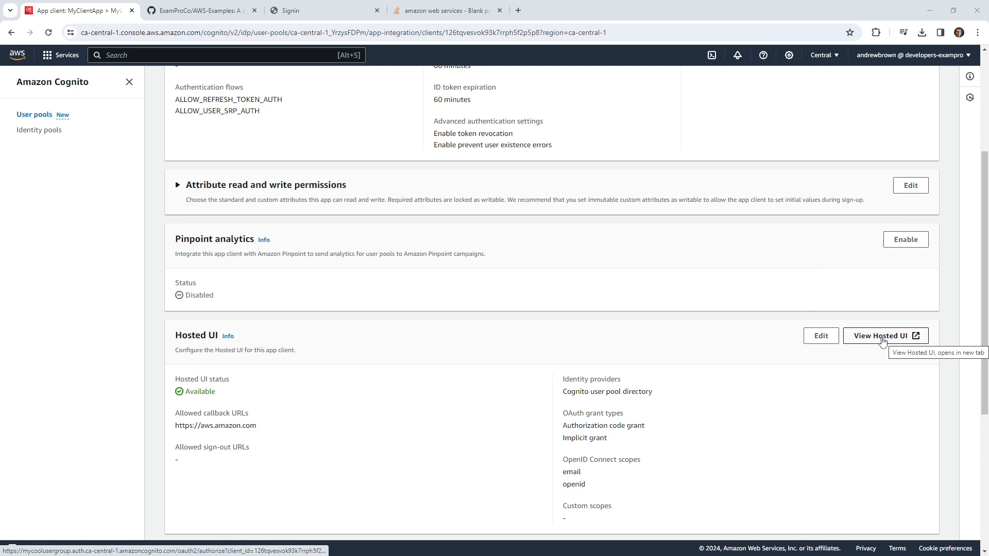
Sign up a new account on the hosted UI with autofilled email, username andrewbrown and a password, dismissing Chrome's password warning.
{"action": "left_click", "coordinate": [322, 10]}
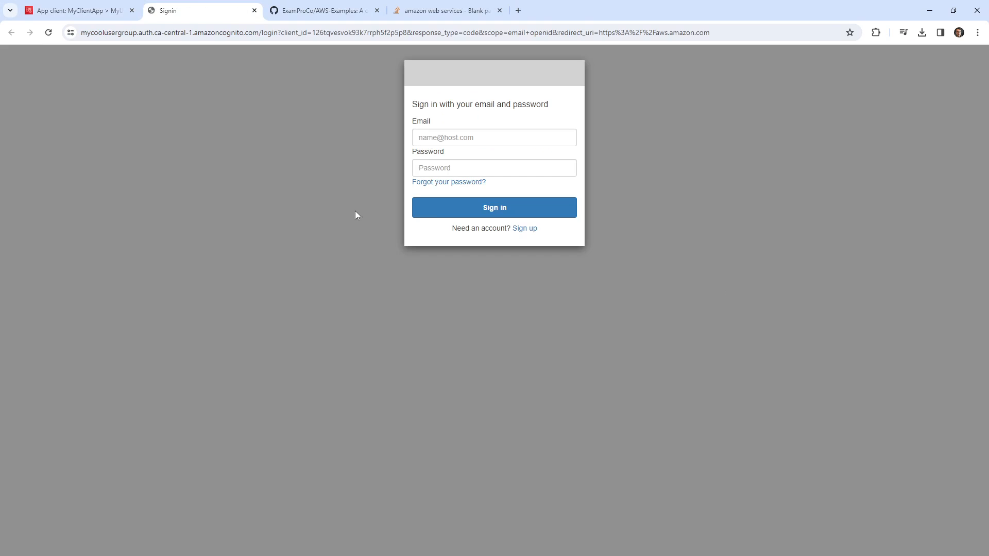
{"action": "mouse_move", "coordinate": [524, 229]}
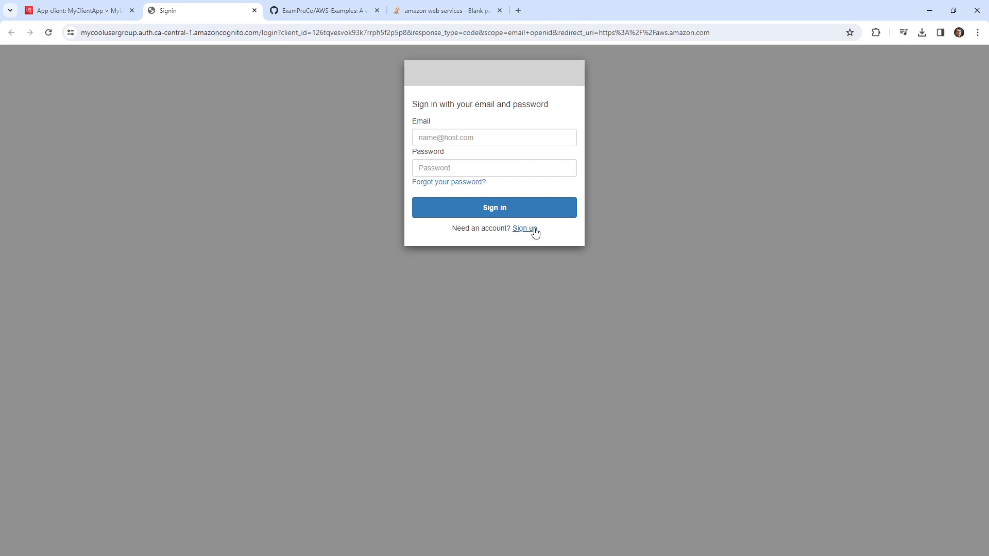
{"action": "left_click", "coordinate": [524, 229]}
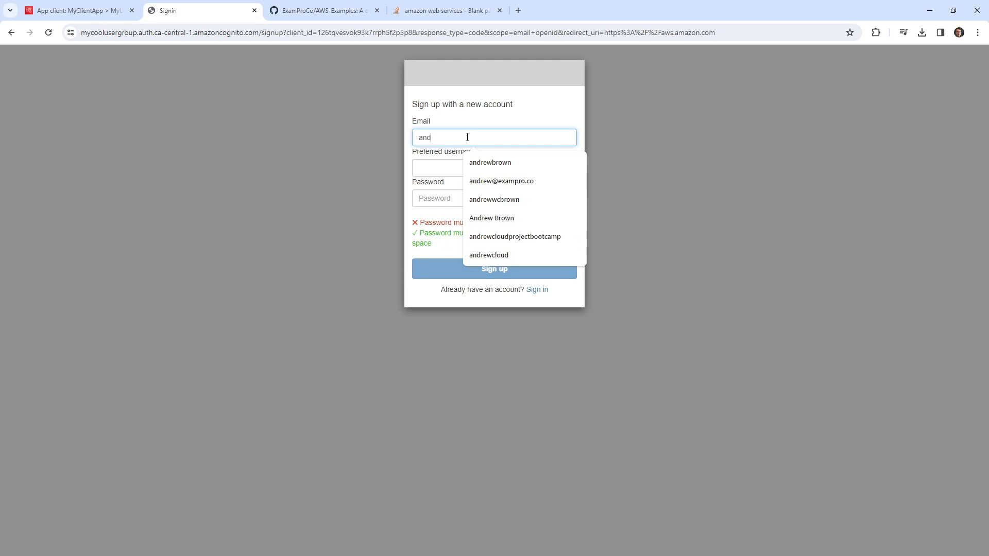
{"action": "left_click", "coordinate": [502, 181]}
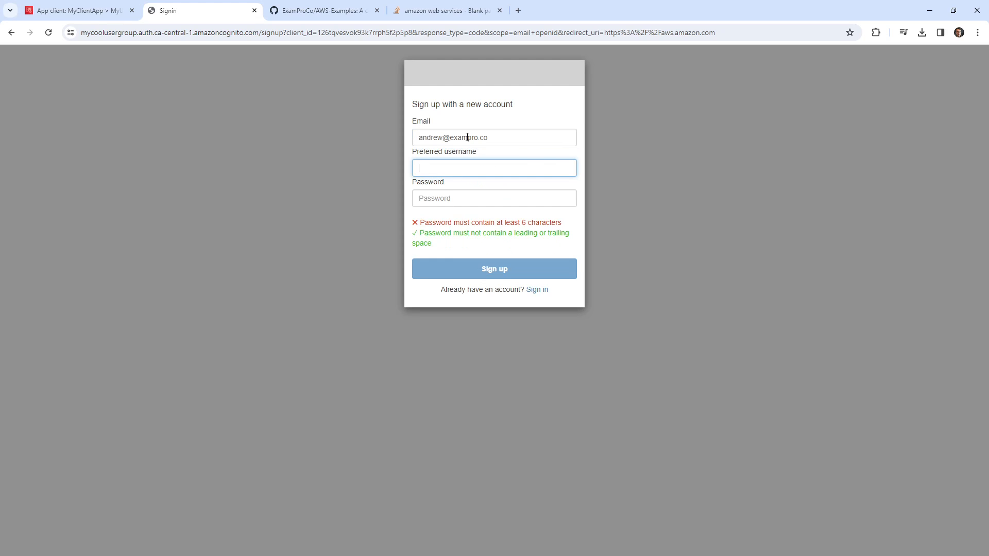
{"action": "type", "text": "andrewbrown"}
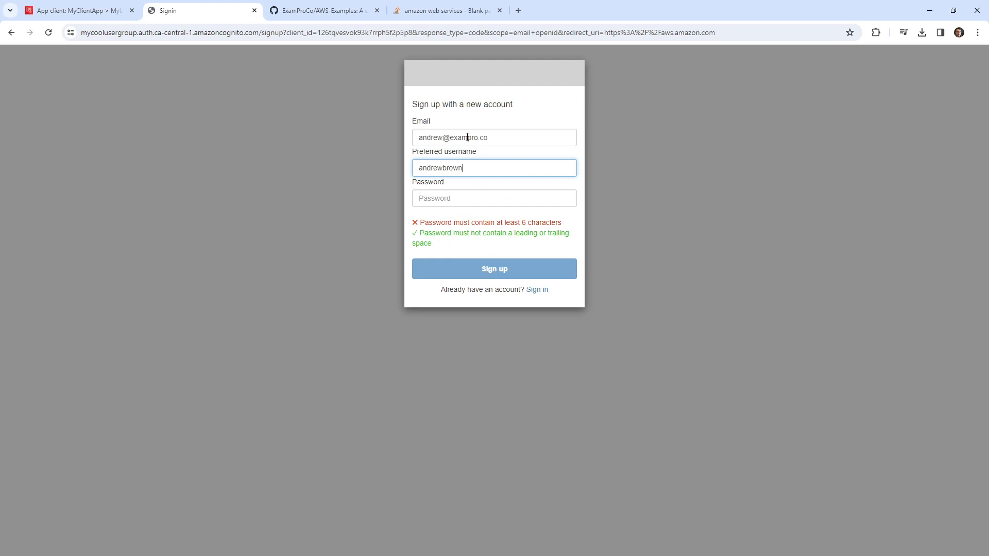
{"action": "left_click", "coordinate": [494, 198]}
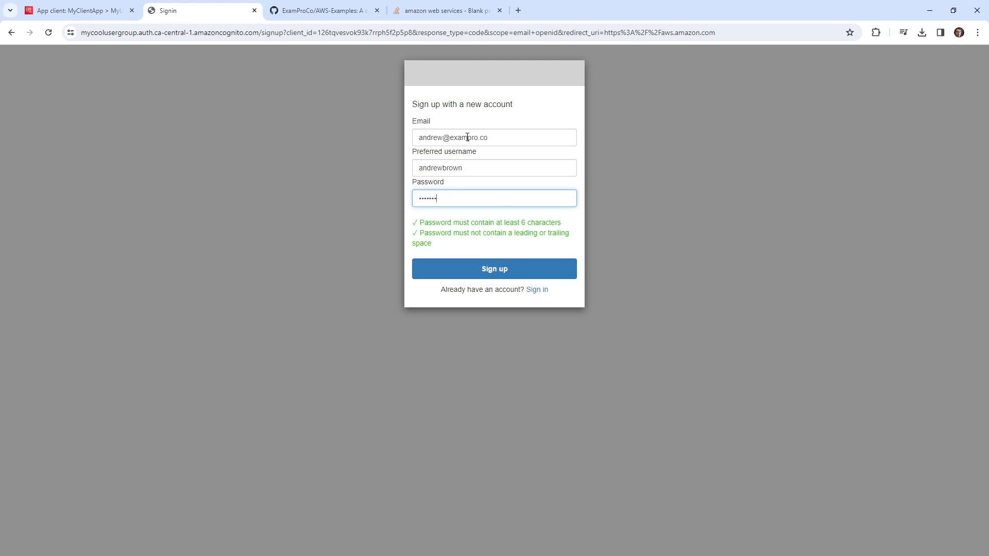
{"action": "left_click", "coordinate": [493, 268]}
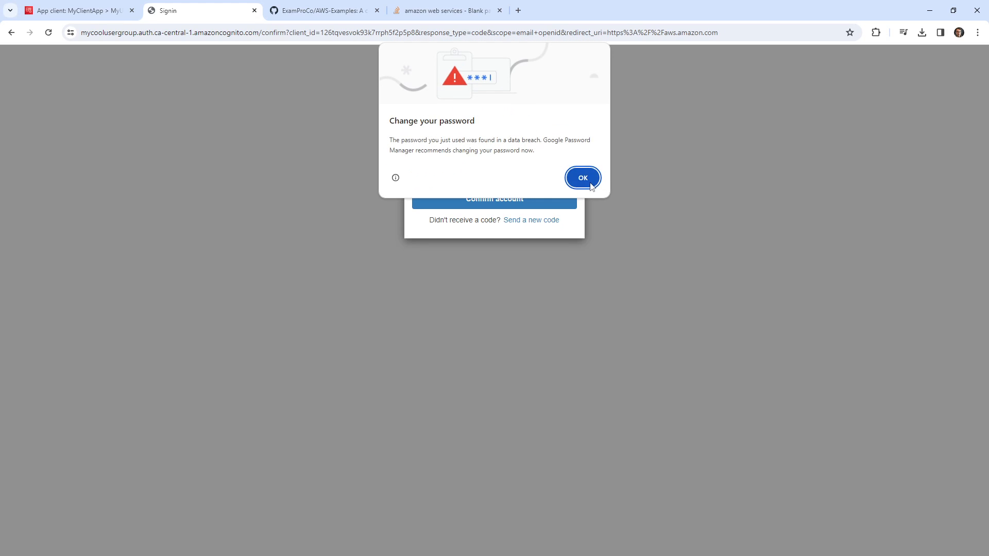
{"action": "left_click", "coordinate": [581, 178]}
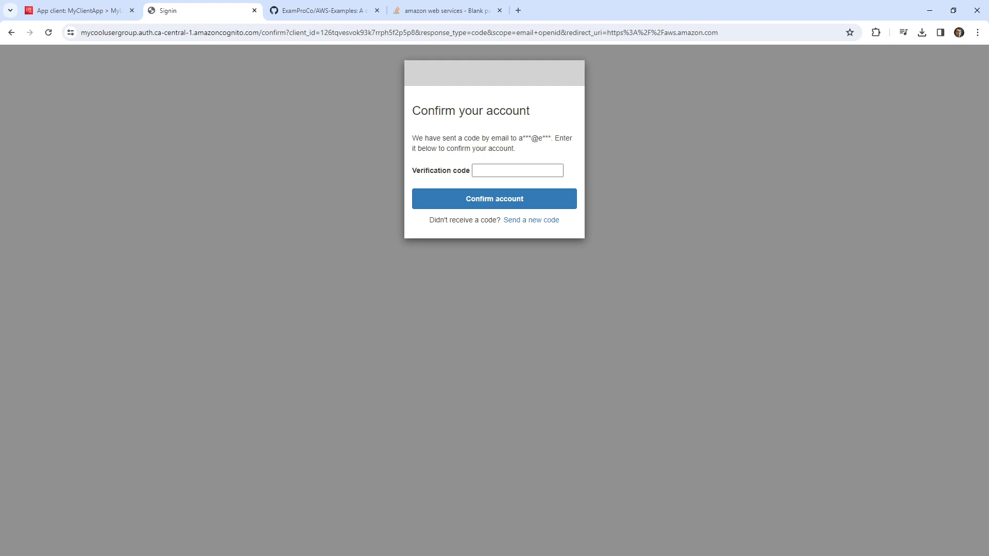
Copy the verification code from the Gmail message and confirm the new account with it.
{"action": "left_click", "coordinate": [566, 10]}
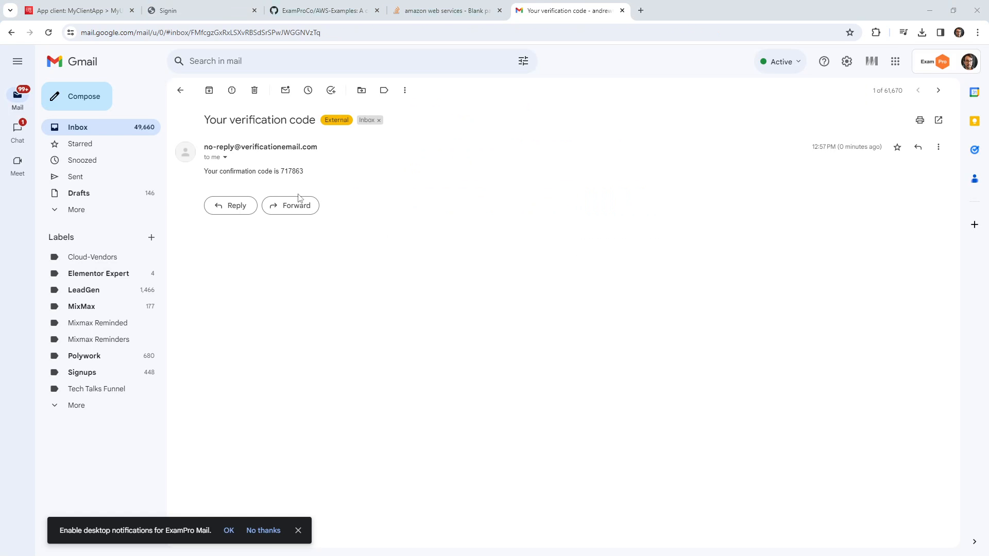
{"action": "double_click", "coordinate": [291, 171]}
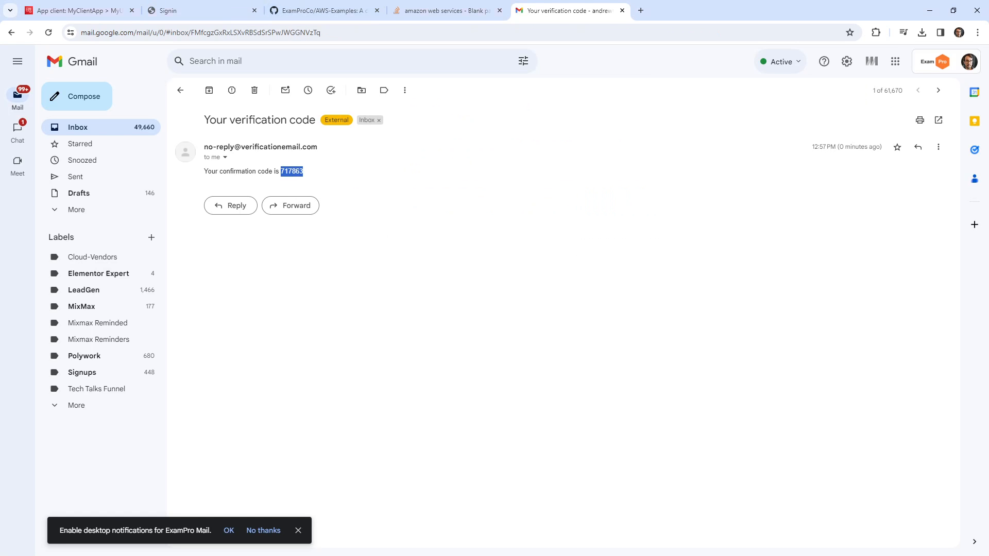
{"action": "left_click", "coordinate": [177, 10]}
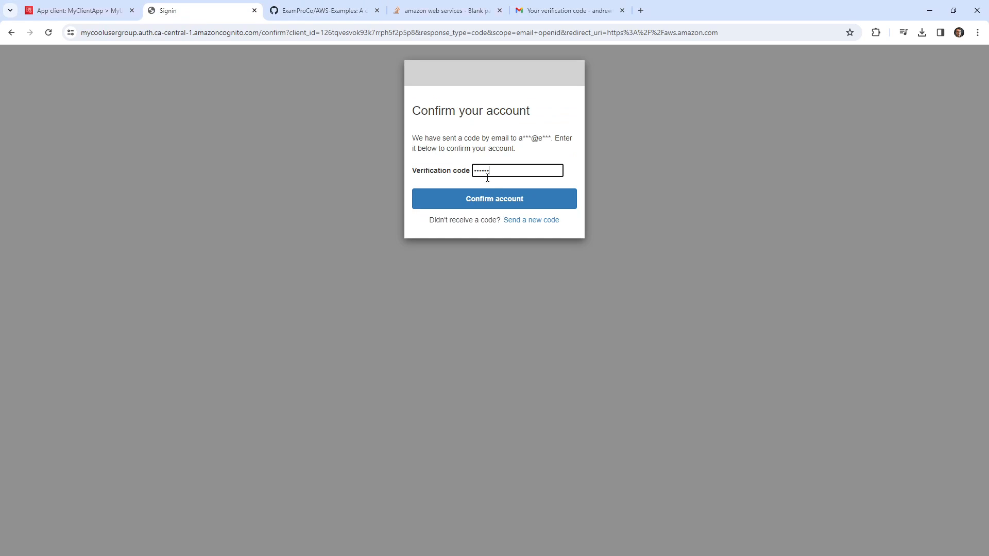
{"action": "left_click", "coordinate": [493, 199]}
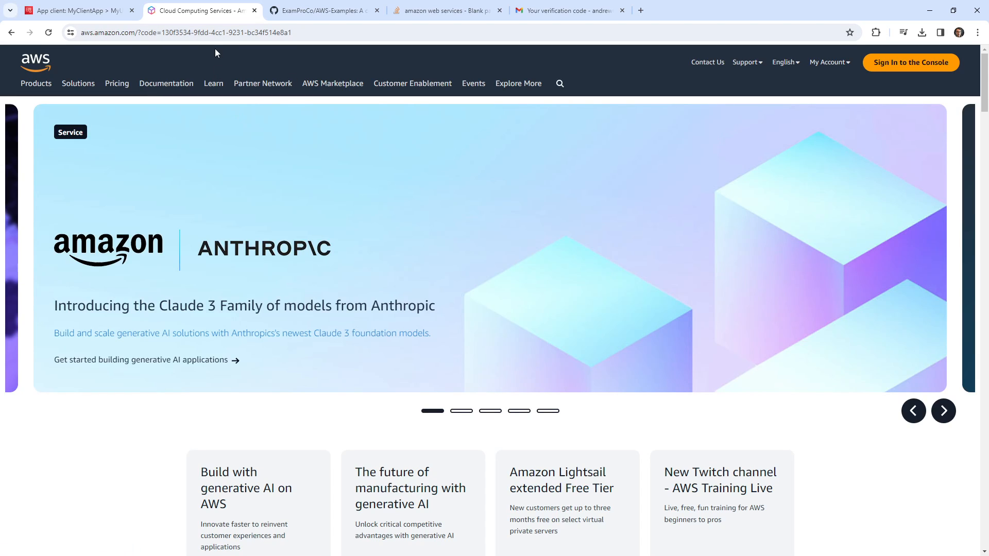
{"action": "left_click", "coordinate": [72, 11]}
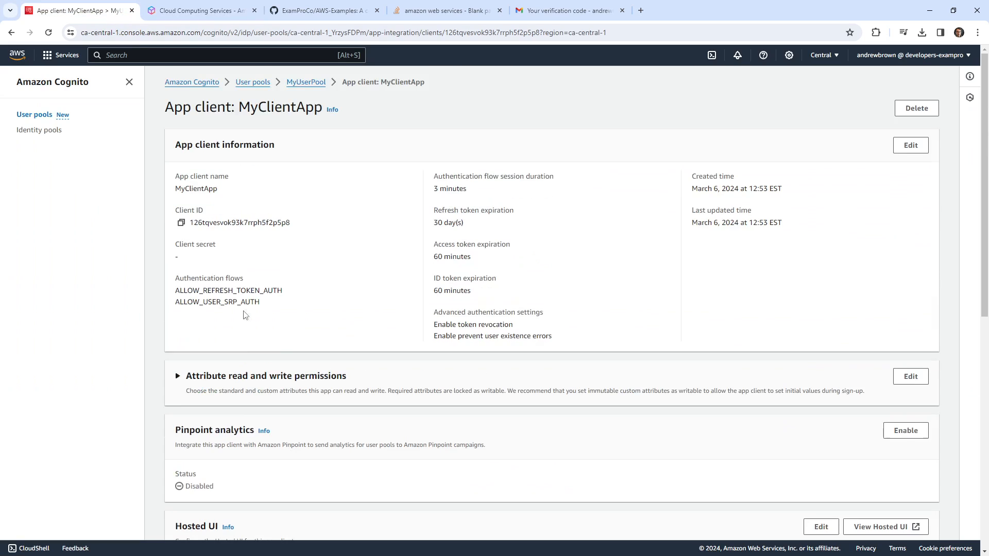
{"action": "mouse_move", "coordinate": [253, 83]}
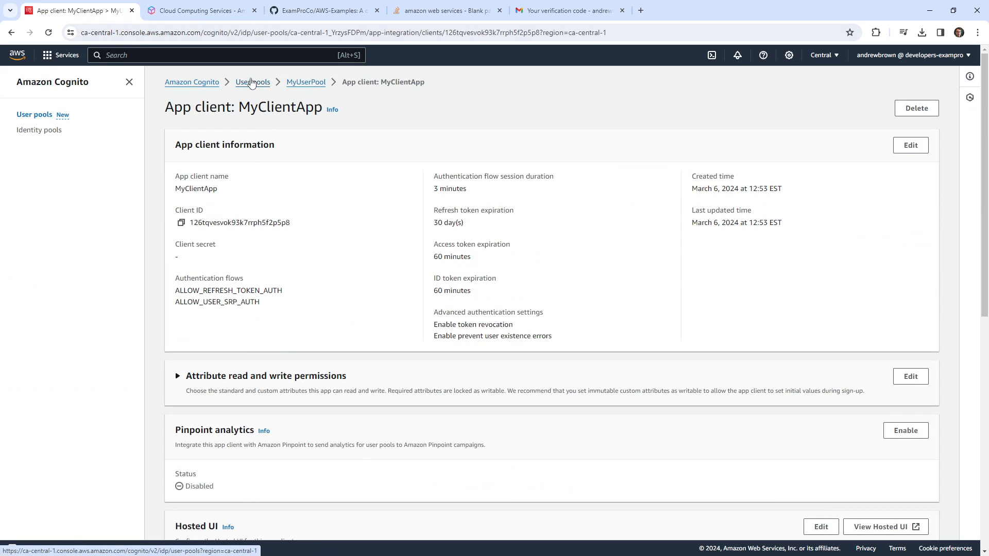
{"action": "mouse_move", "coordinate": [306, 82]}
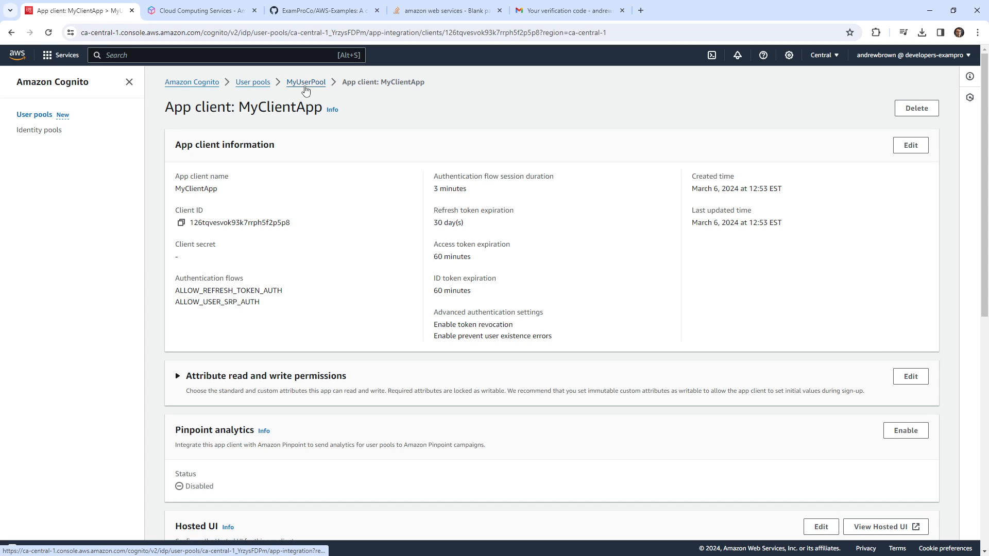
{"action": "left_click", "coordinate": [306, 82]}
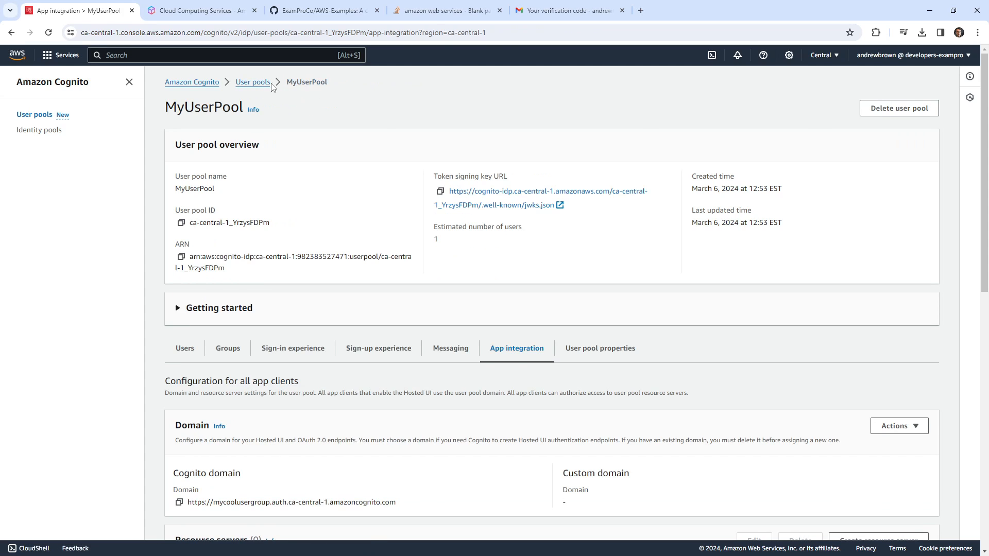
{"action": "left_click", "coordinate": [184, 348]}
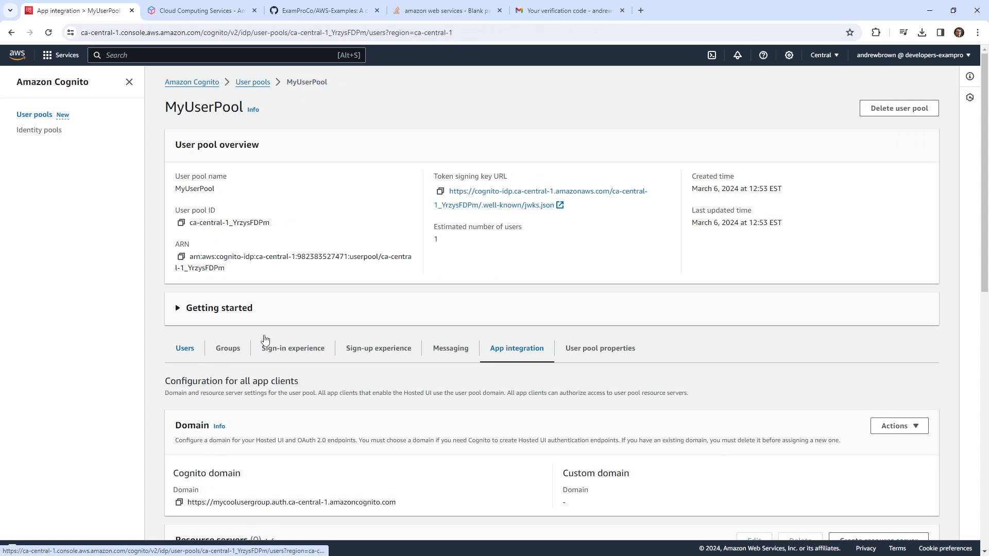
{"action": "left_click", "coordinate": [184, 348]}
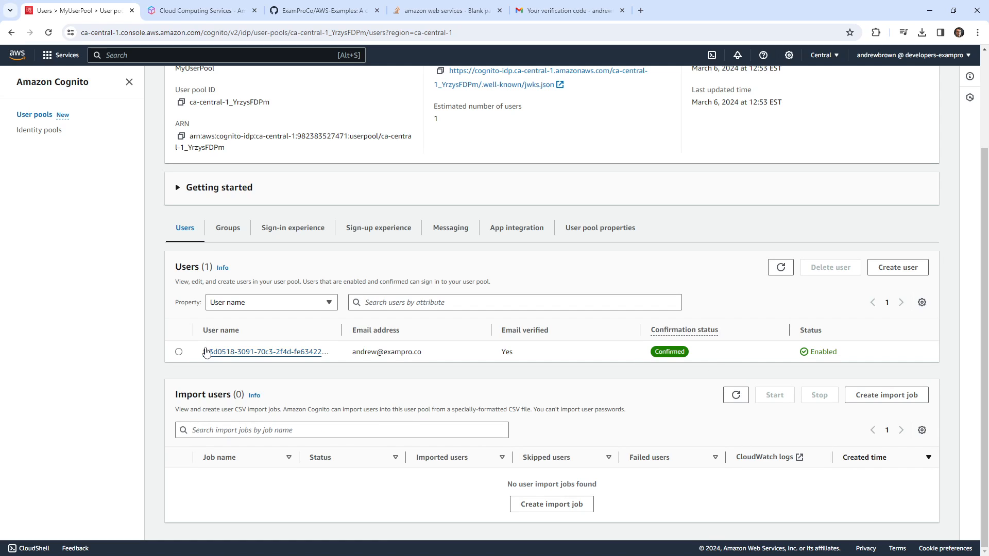
{"action": "left_click", "coordinate": [179, 351]}
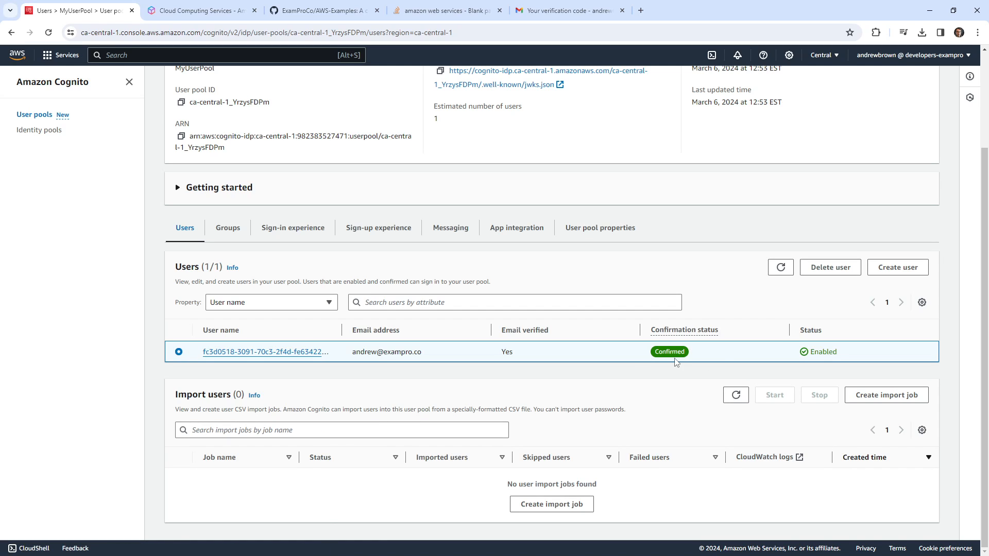
{"action": "mouse_move", "coordinate": [355, 368]}
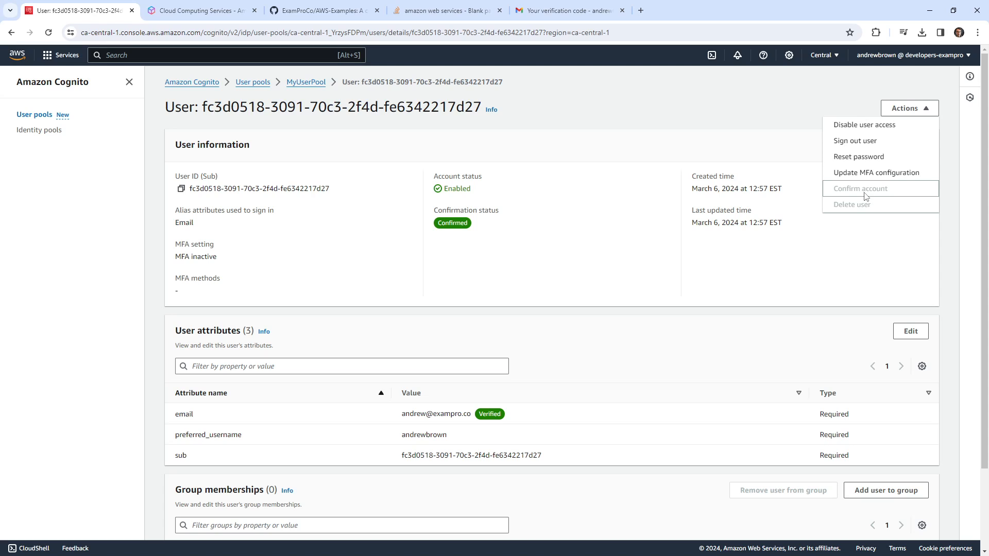
{"action": "mouse_move", "coordinate": [855, 141]}
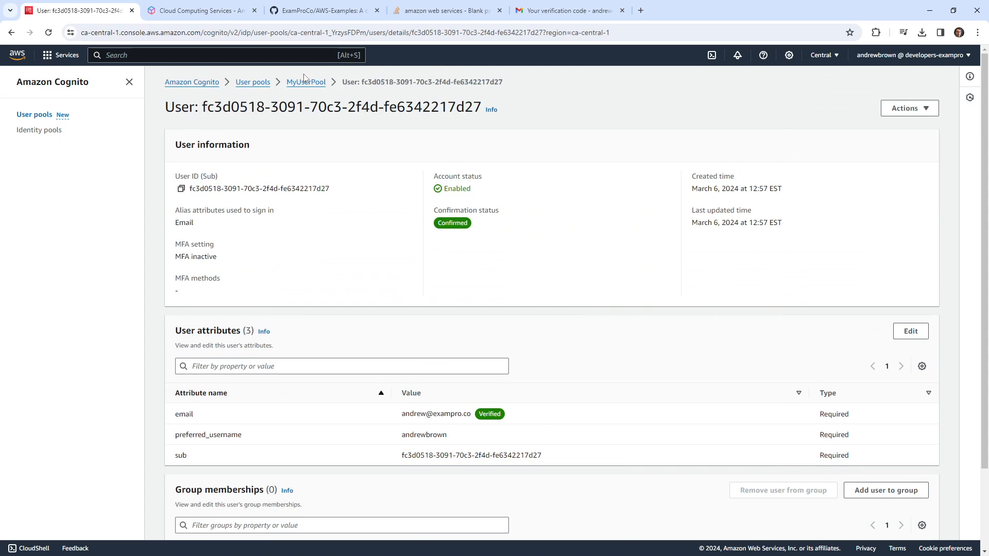
{"action": "mouse_move", "coordinate": [310, 91]}
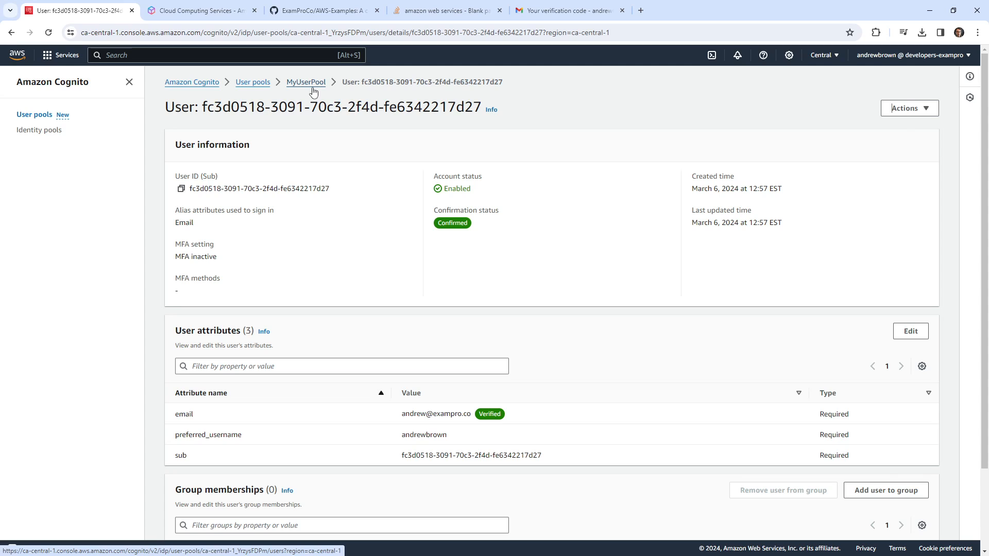
{"action": "mouse_move", "coordinate": [298, 219]}
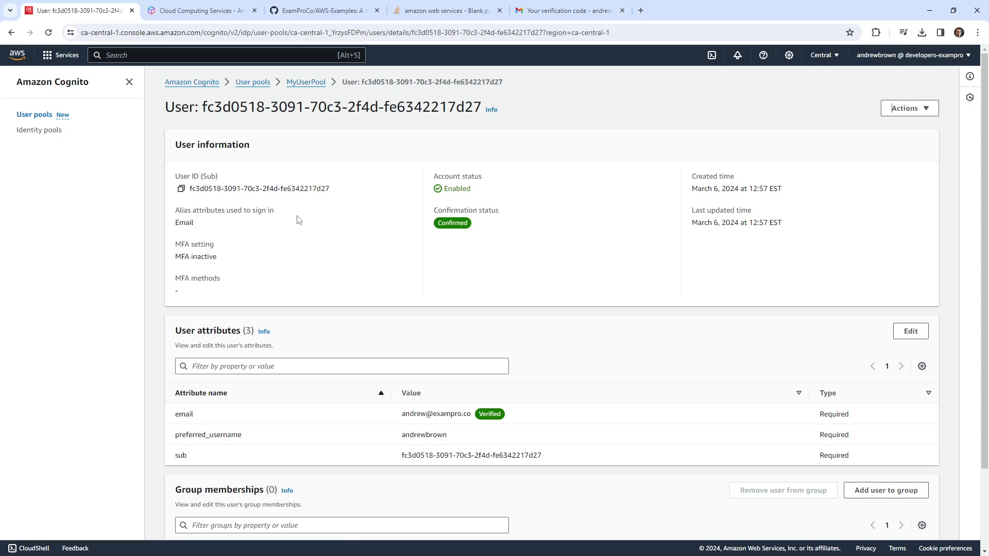
Delete MyUserPool with deletion protection deactivated and its name confirmed, leaving the user pools list empty.
{"action": "left_click", "coordinate": [252, 81]}
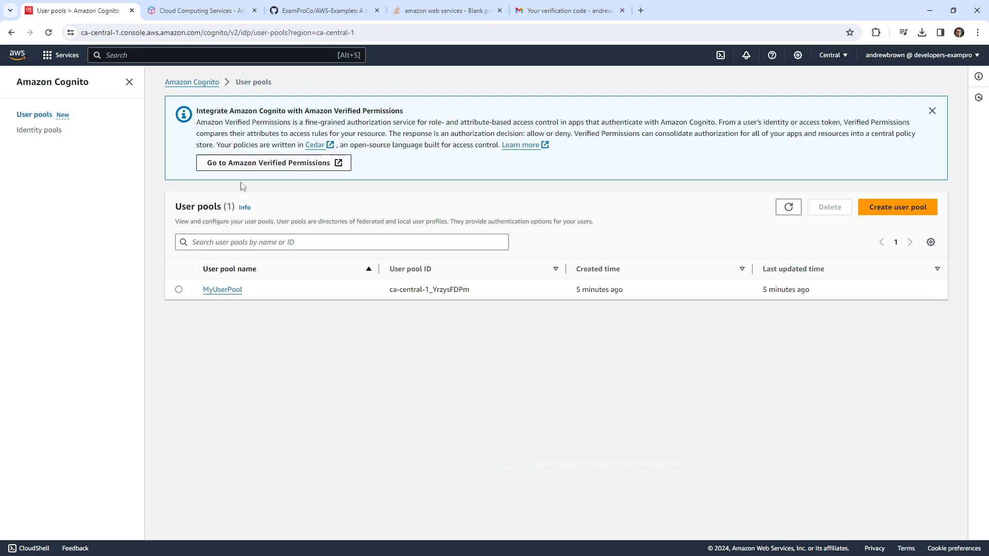
{"action": "left_click", "coordinate": [178, 289]}
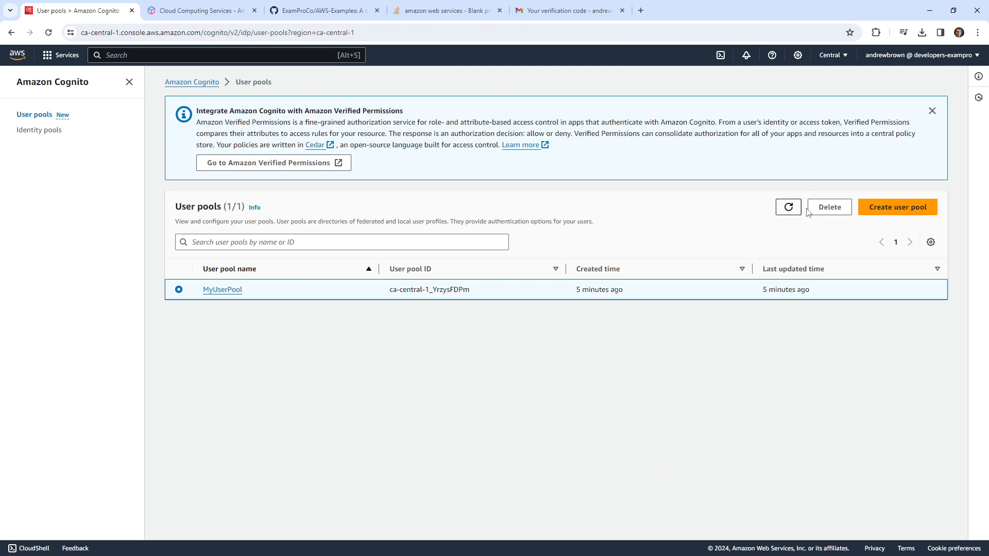
{"action": "left_click", "coordinate": [828, 207]}
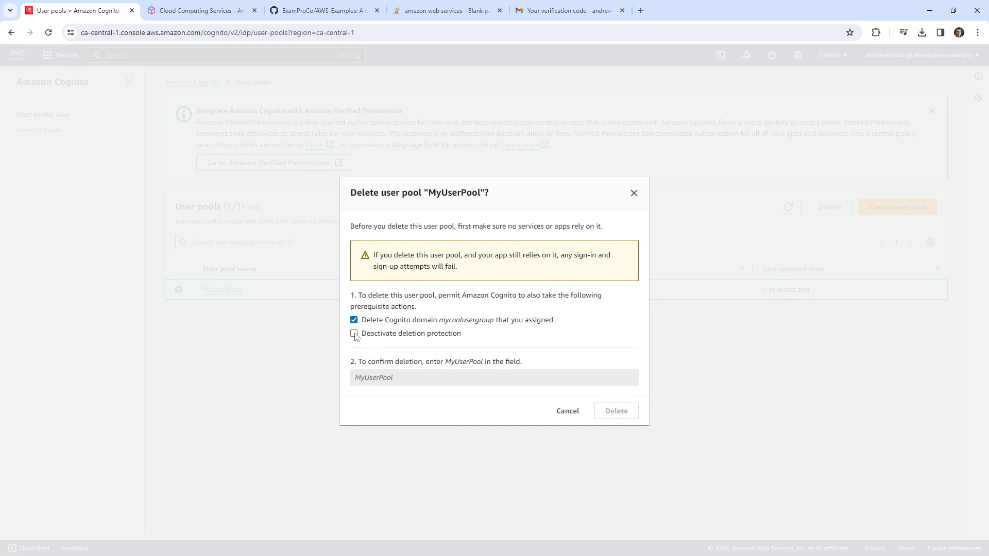
{"action": "left_click", "coordinate": [354, 333]}
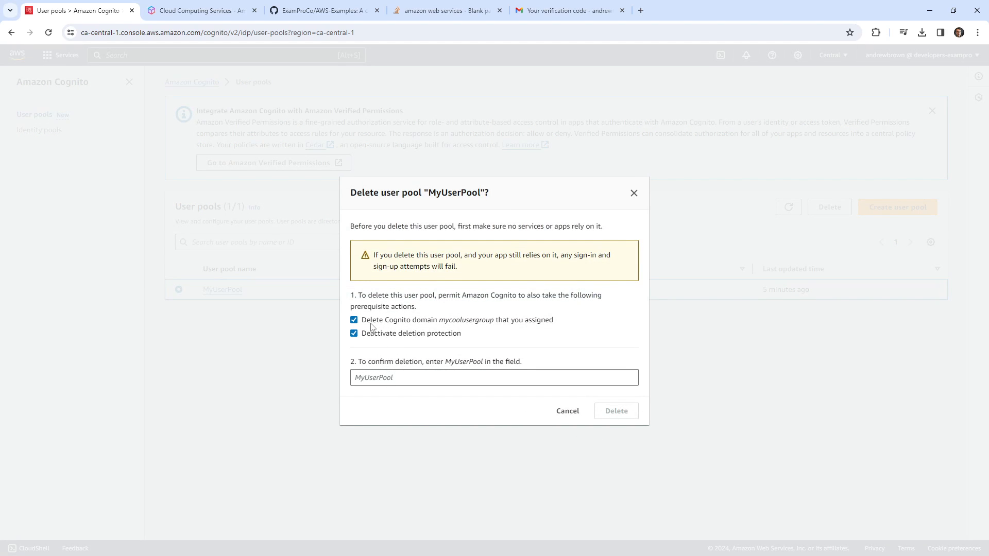
{"action": "double_click", "coordinate": [453, 193]}
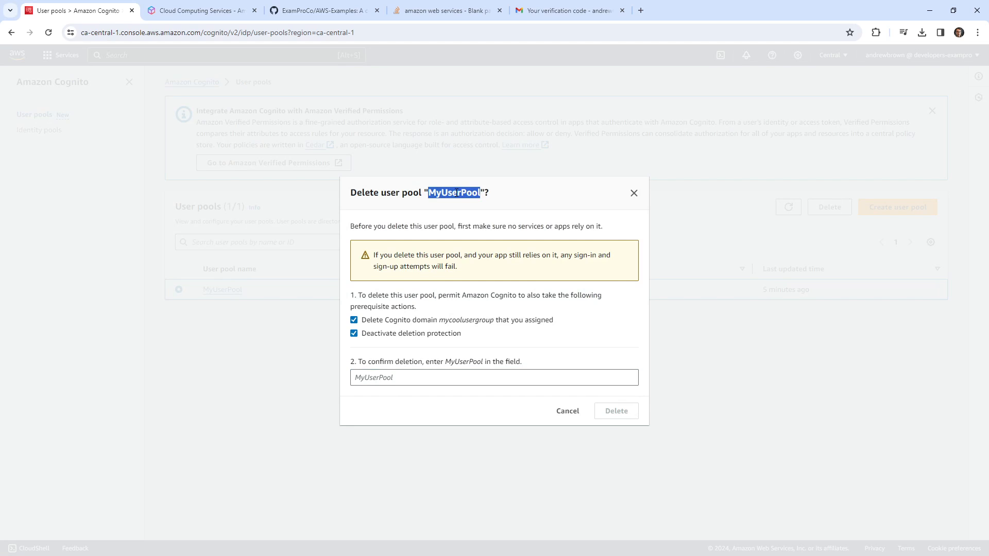
{"action": "left_click", "coordinate": [616, 411]}
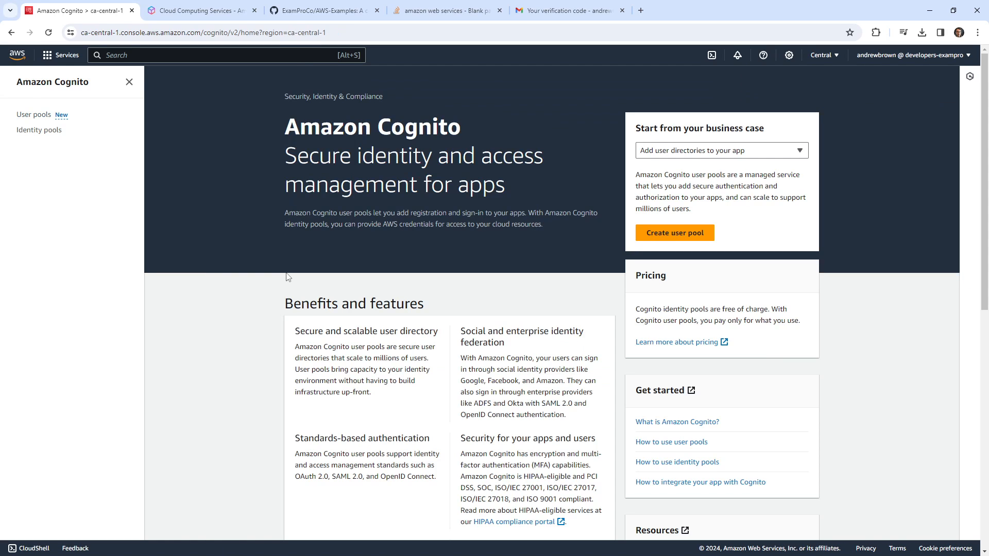
{"action": "left_click", "coordinate": [34, 115]}
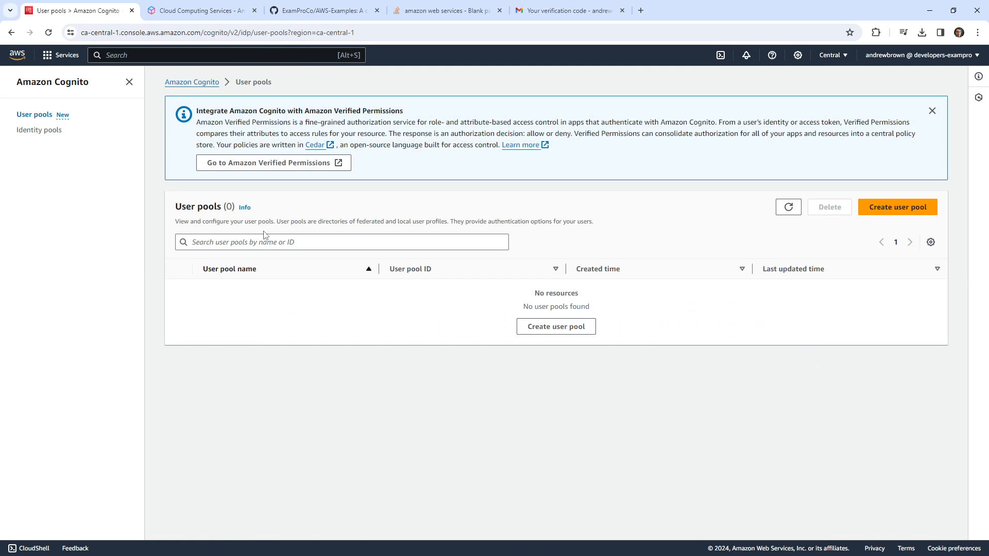
{"action": "mouse_move", "coordinate": [339, 133]}
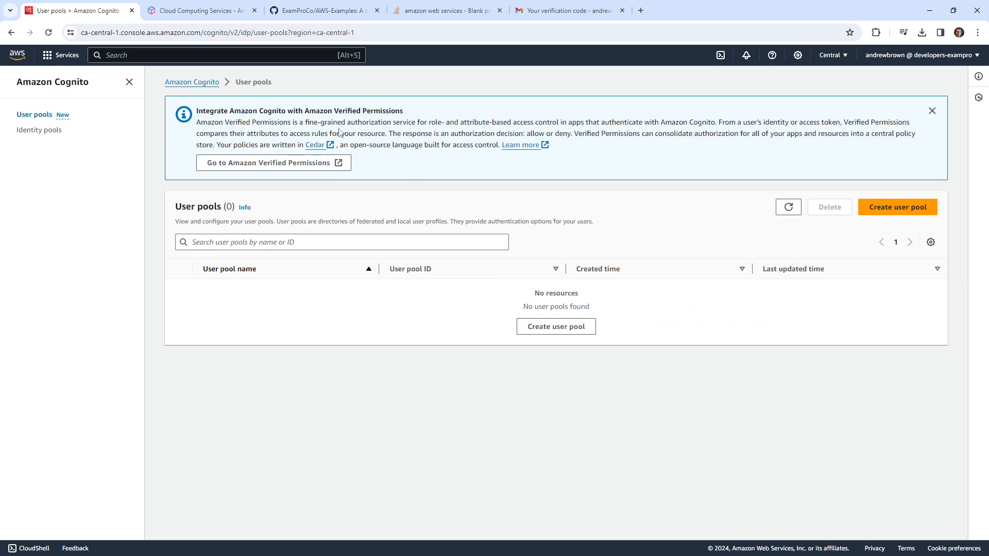